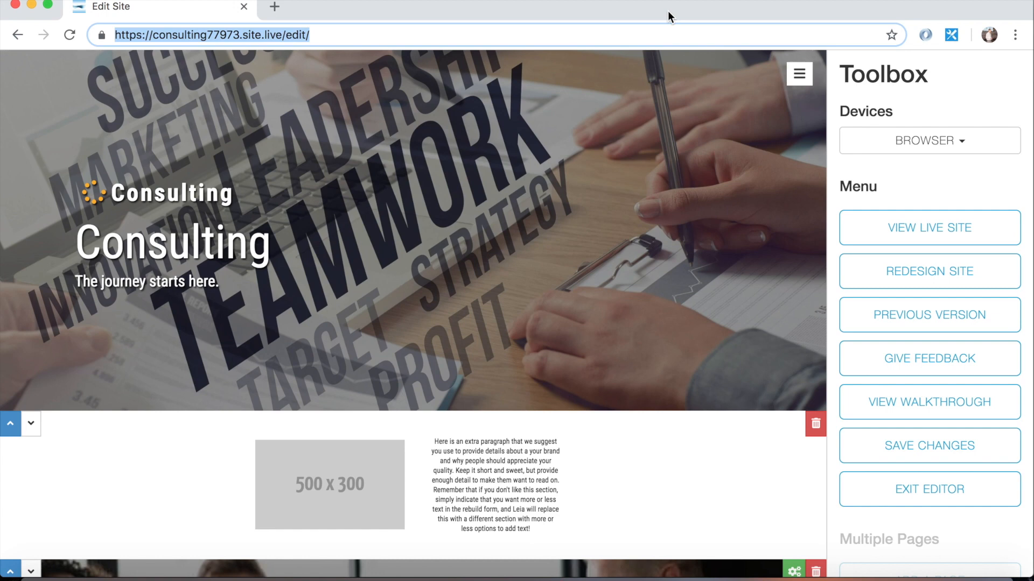
mouse_move(577, 9)
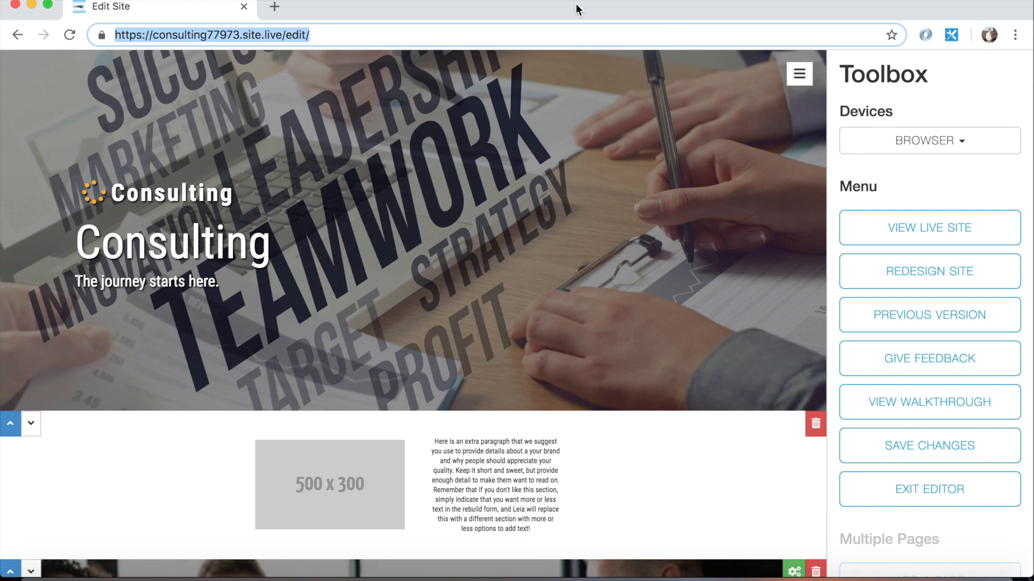
mouse_move(94, 159)
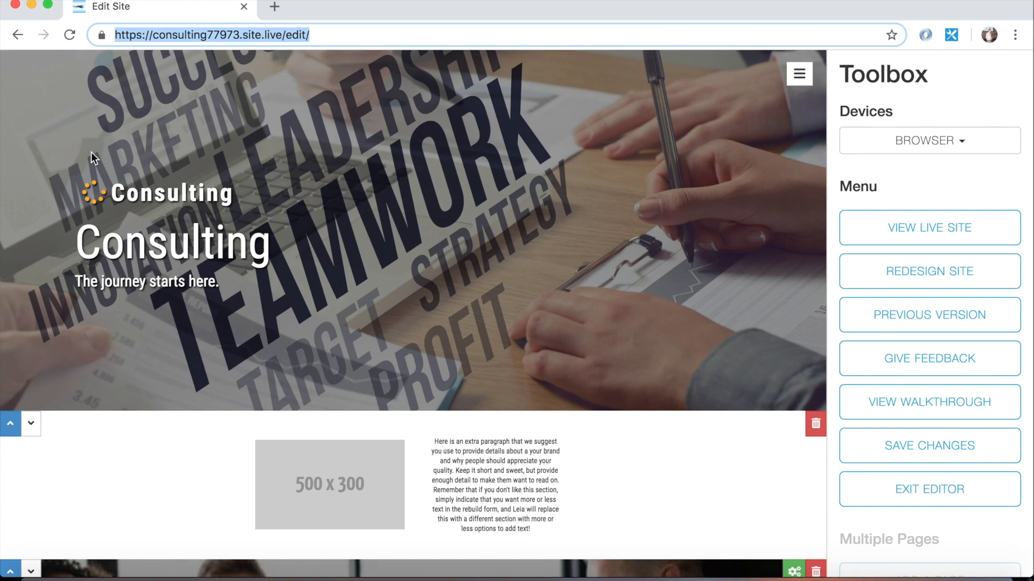
mouse_move(190, 164)
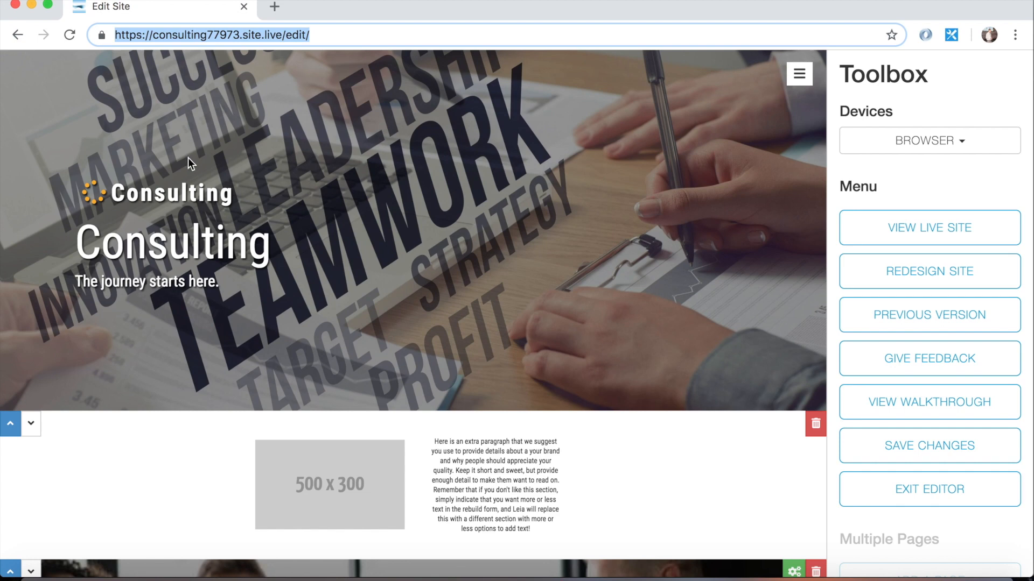
mouse_move(361, 324)
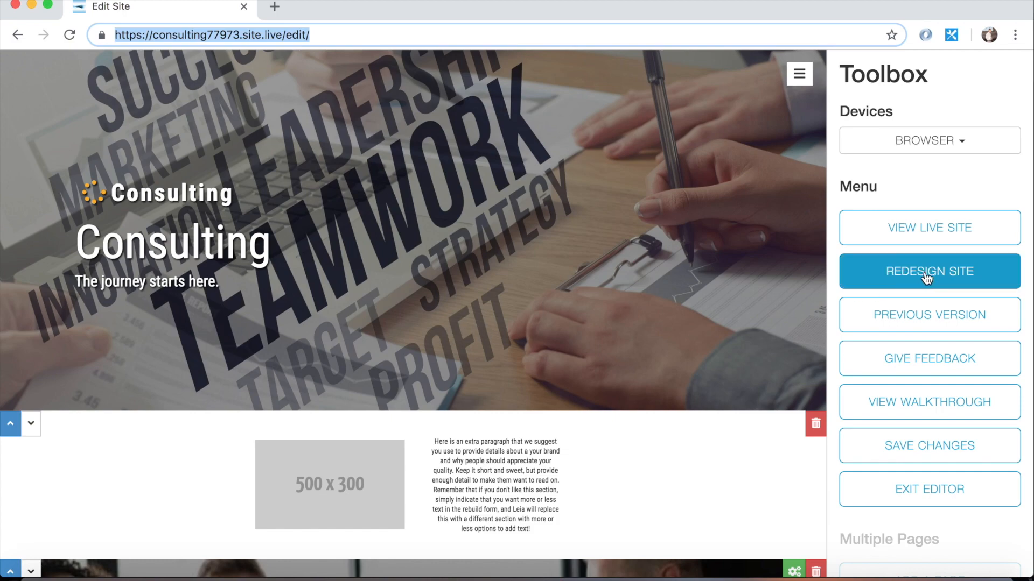
- Start a site redesign from the Toolbox to bring up the text-change warning prompt
click(928, 271)
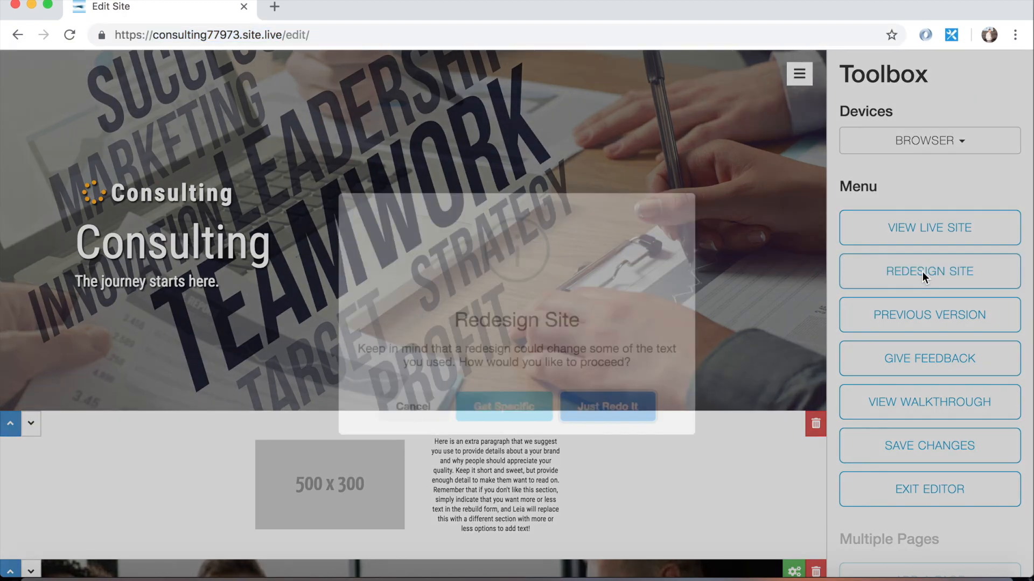
click(929, 271)
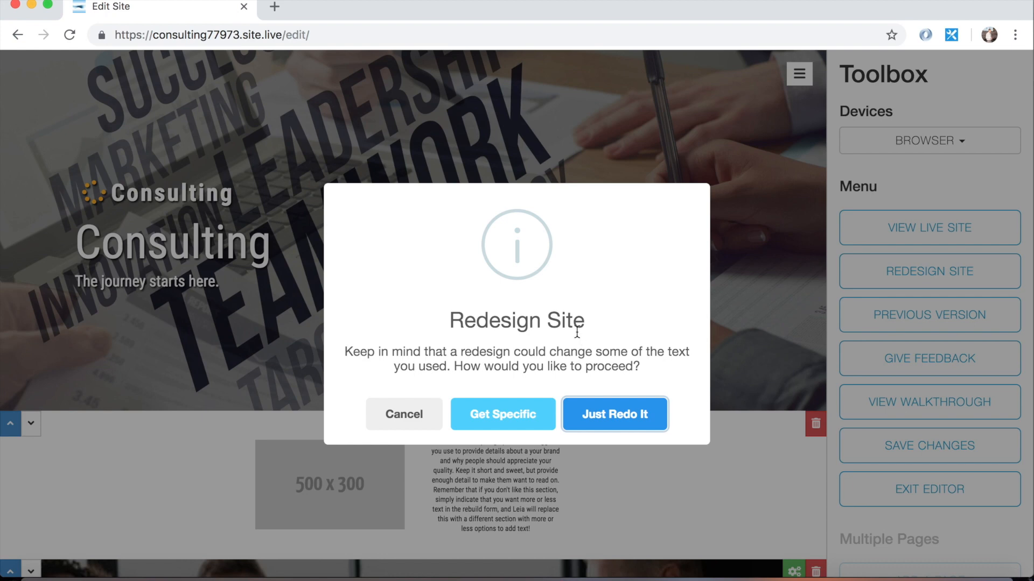
mouse_move(644, 296)
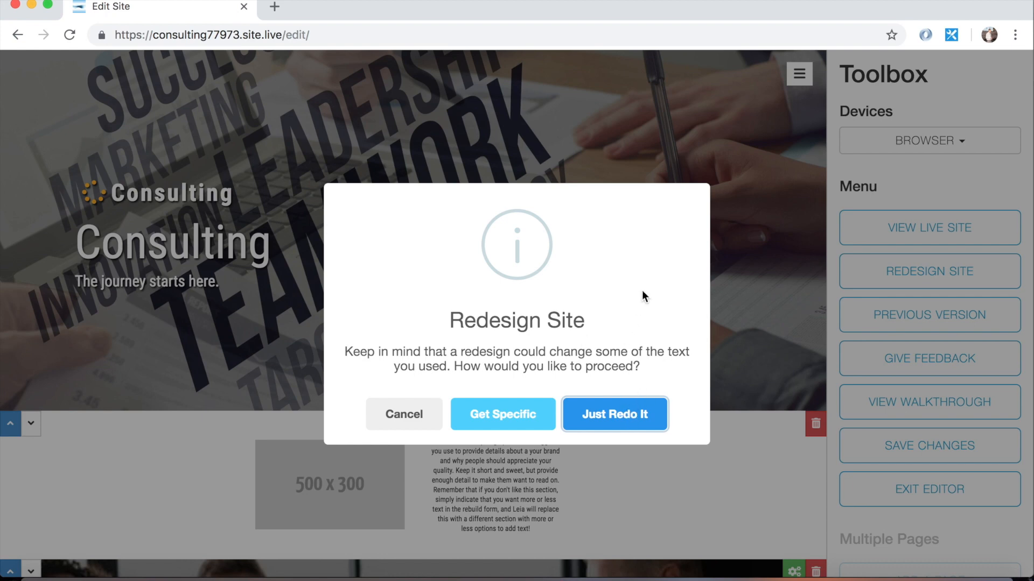
mouse_move(534, 290)
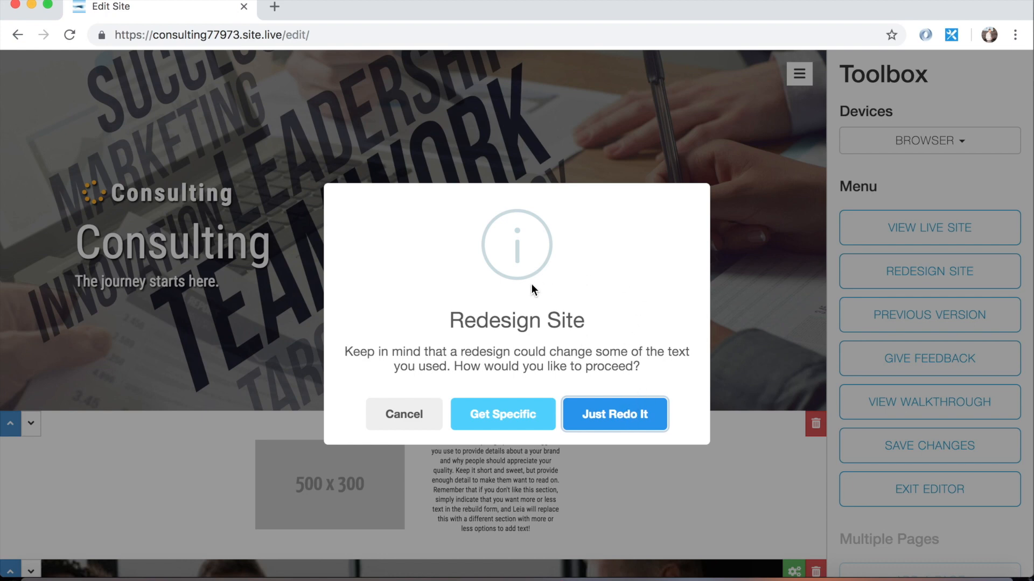
mouse_move(503, 414)
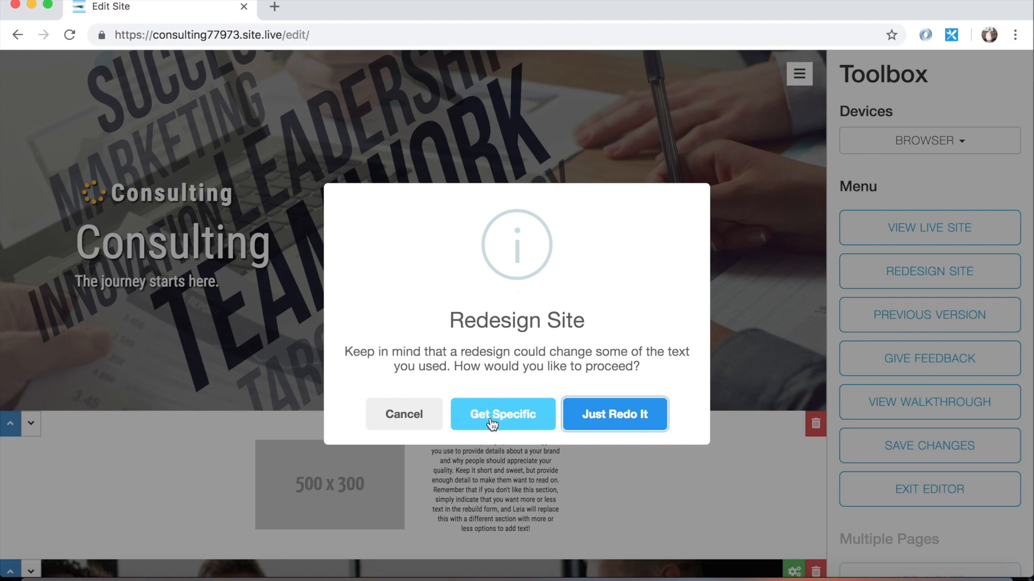
mouse_move(496, 382)
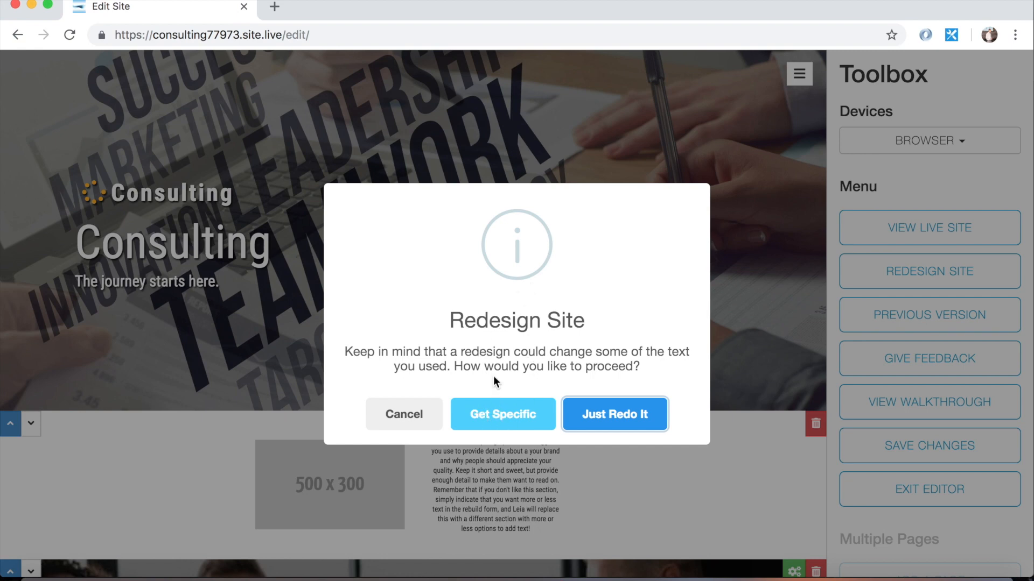
mouse_move(498, 416)
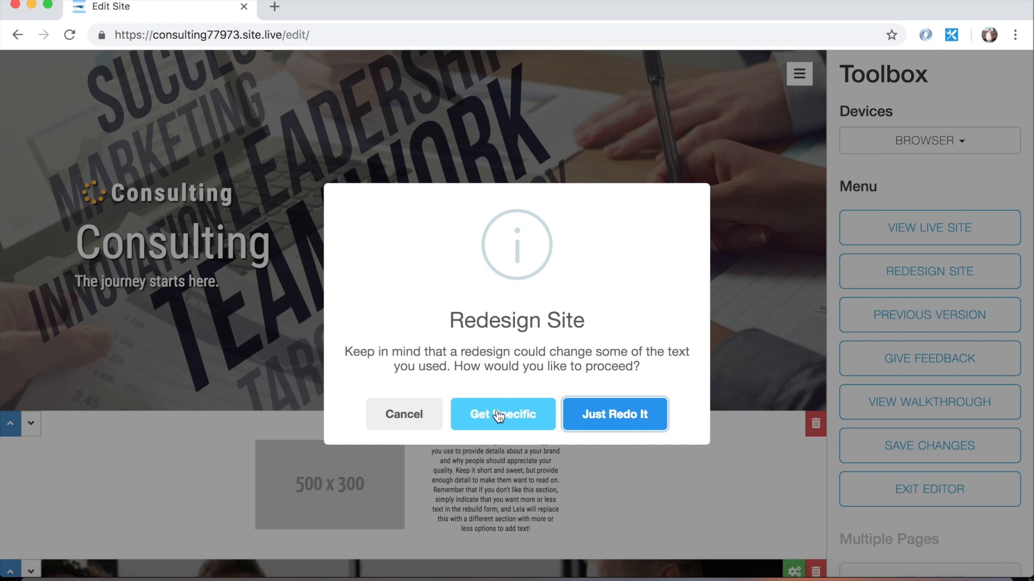
- Open Get Specific options, try New Style and New Structure, then set both back to No
click(503, 414)
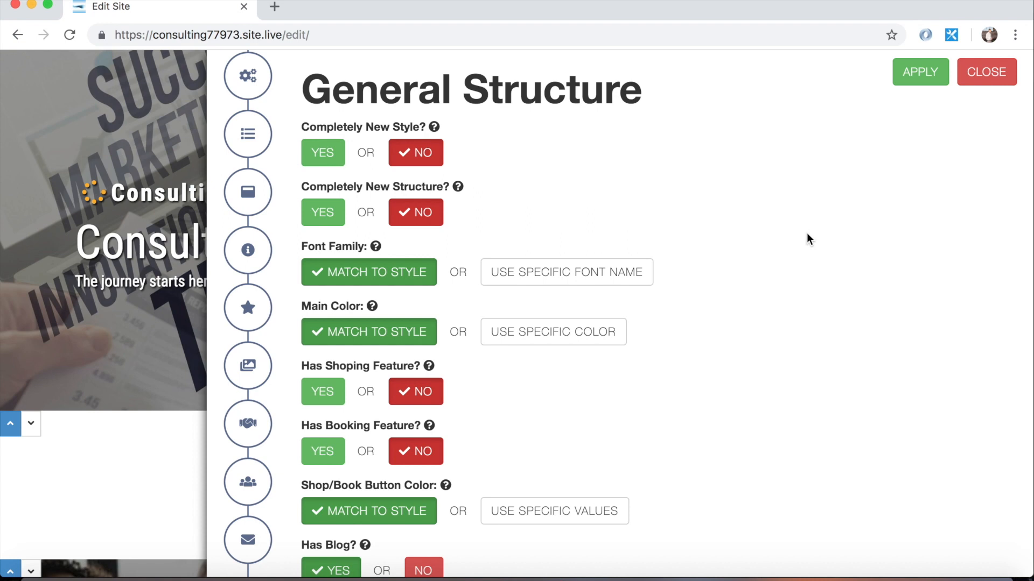
mouse_move(736, 273)
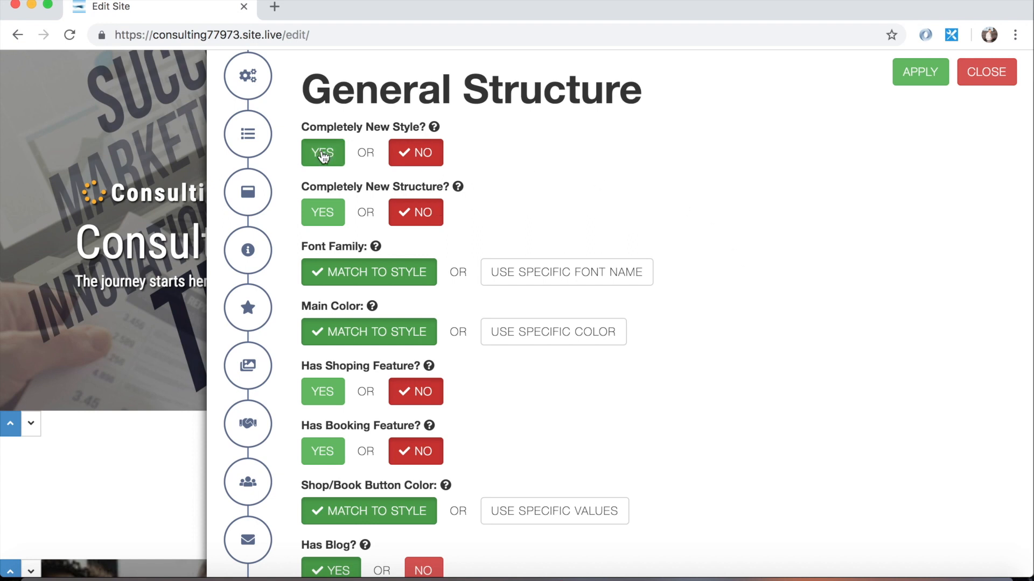
click(323, 152)
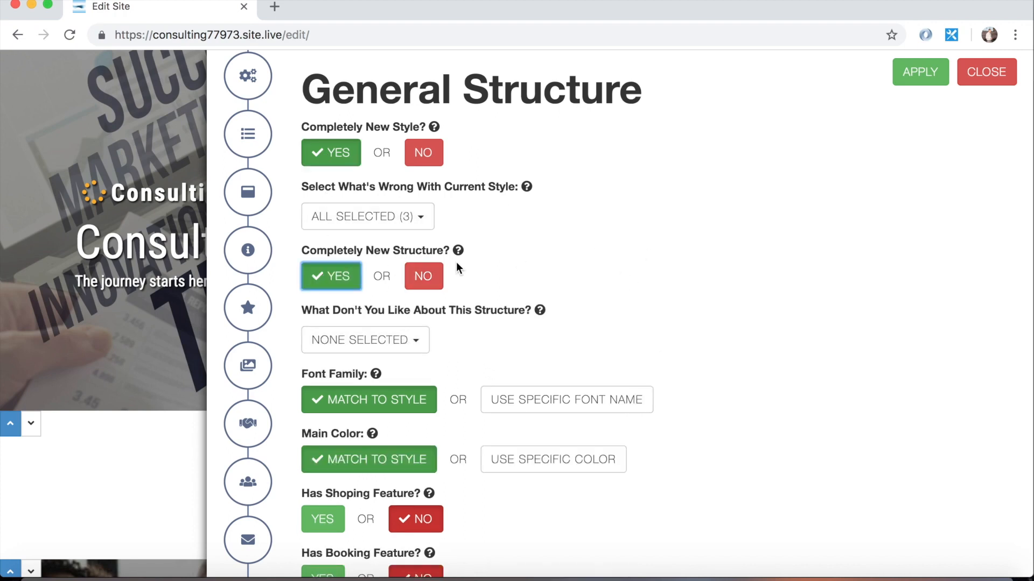
click(367, 216)
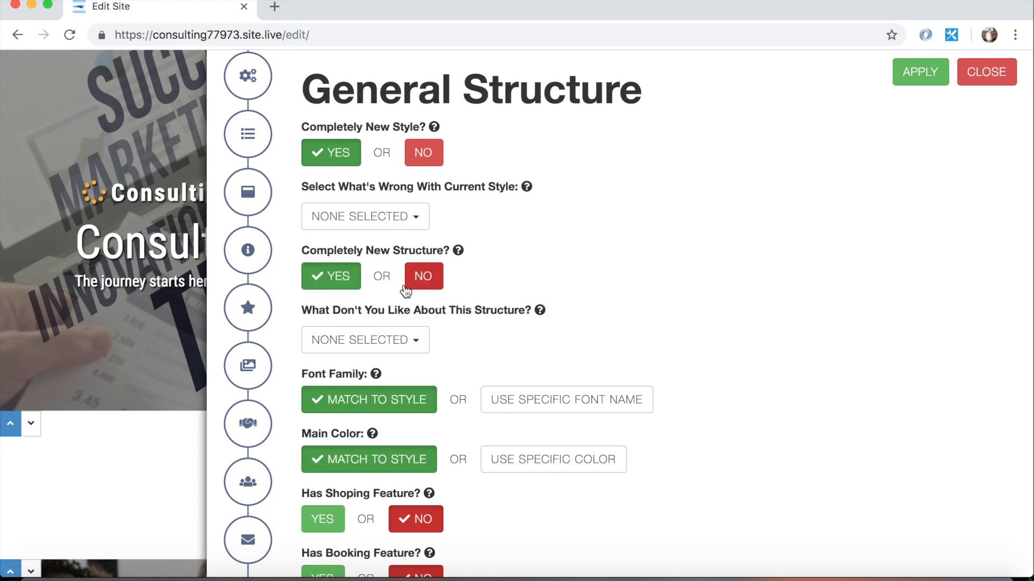
click(365, 339)
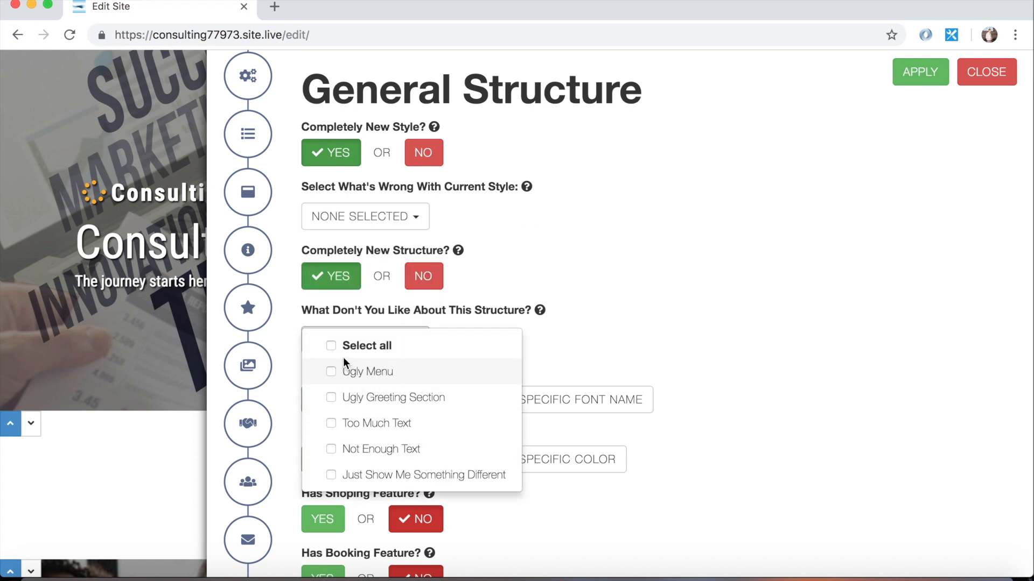
click(559, 196)
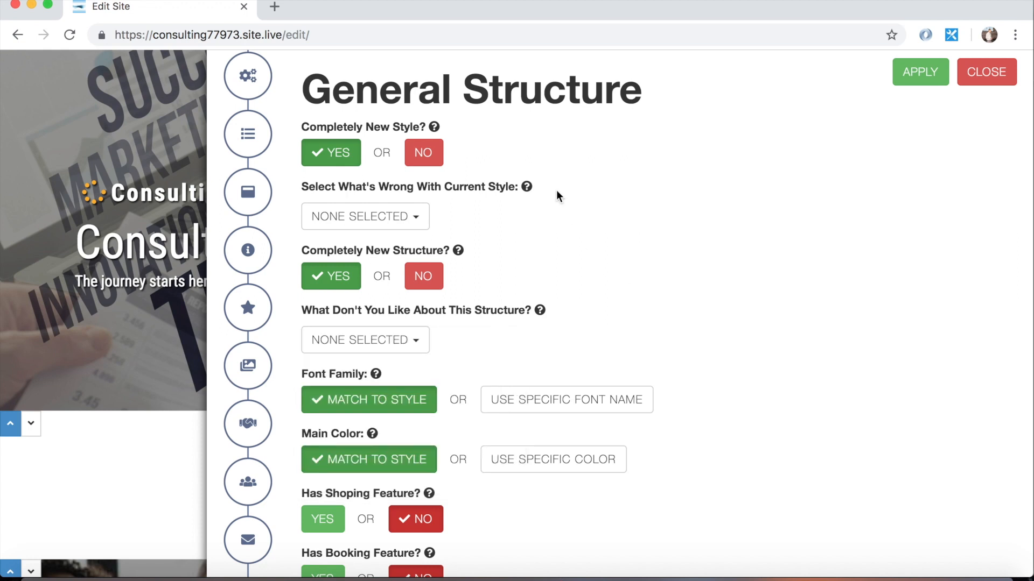
click(422, 152)
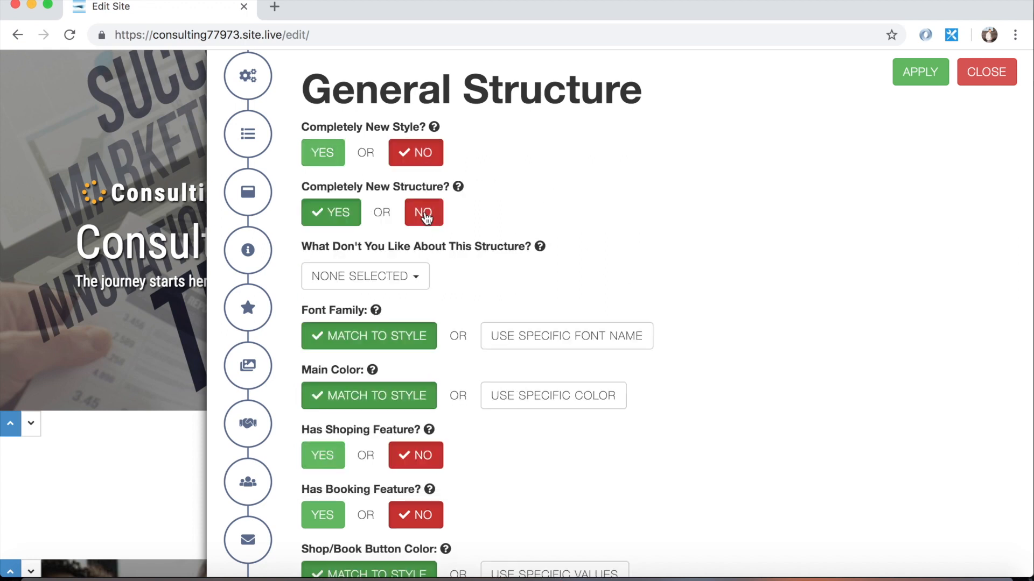
click(415, 212)
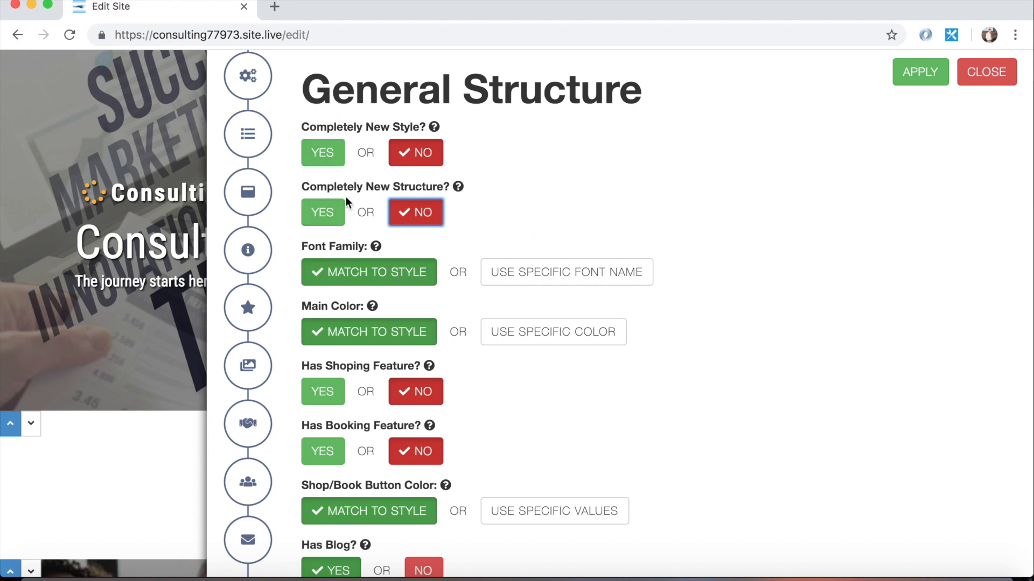
mouse_move(287, 136)
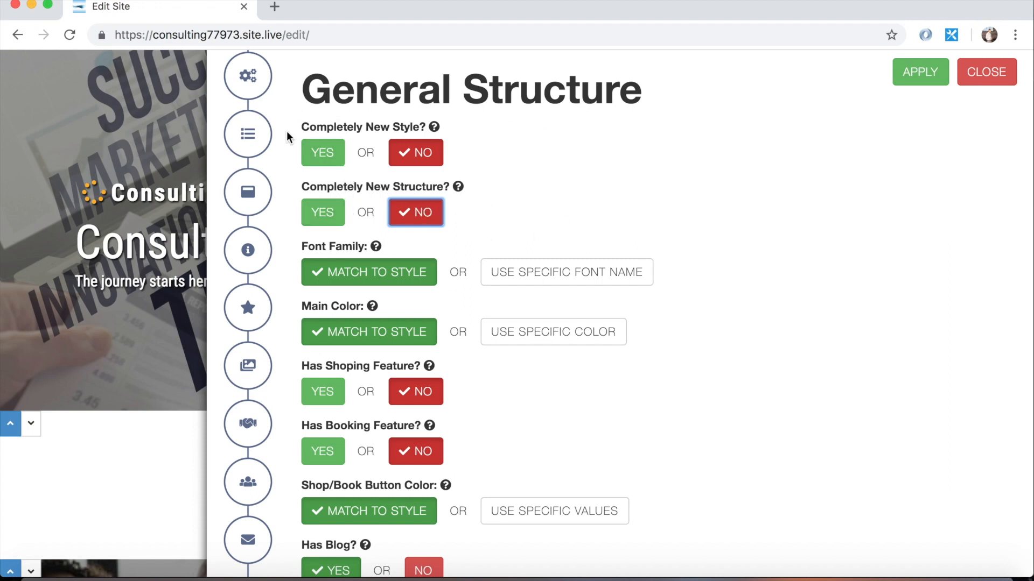
- Switch Font Family in General Structure to 'Use Specific Font Name'
scroll(down, 3)
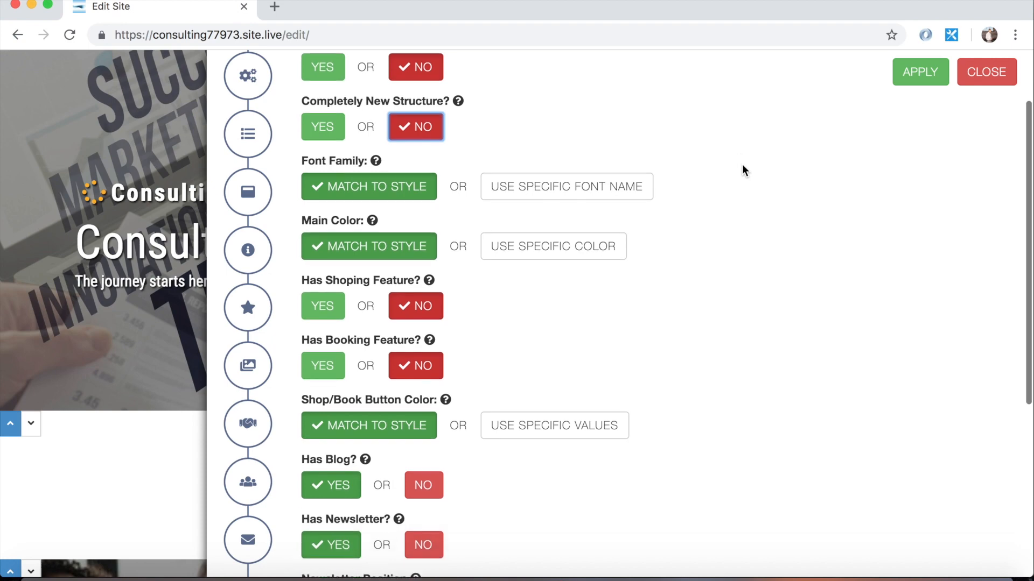
mouse_move(306, 170)
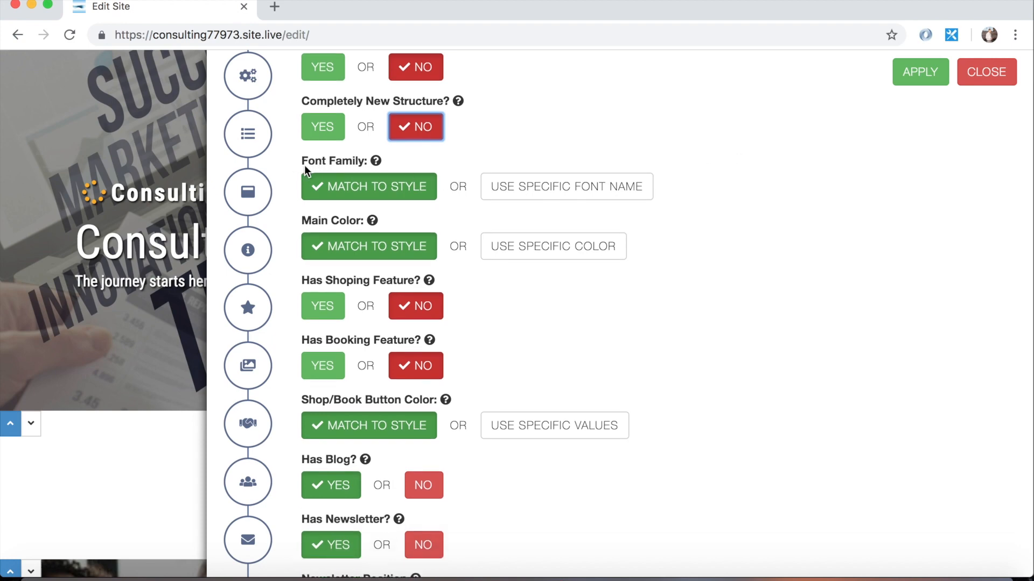
mouse_move(386, 215)
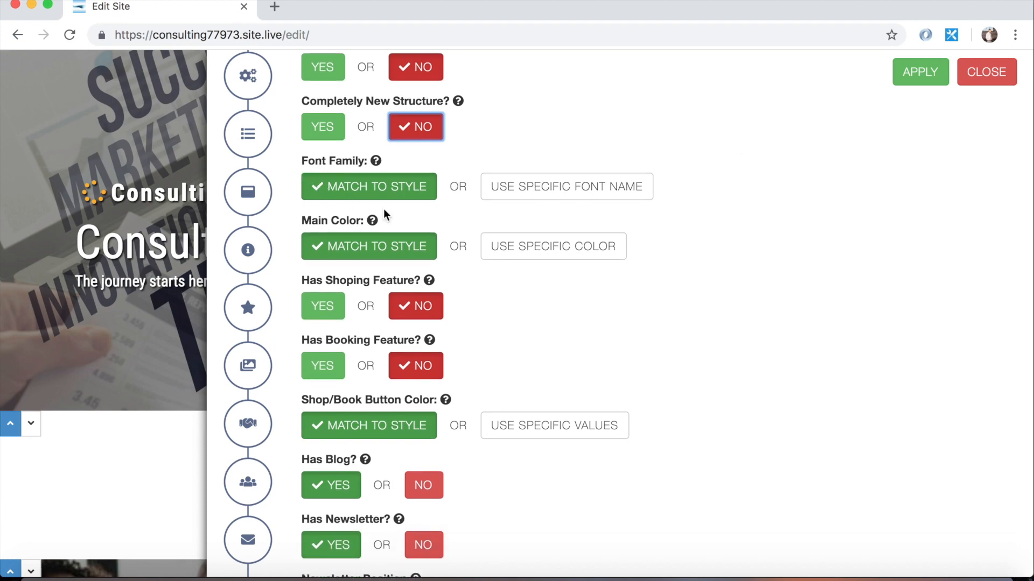
mouse_move(295, 280)
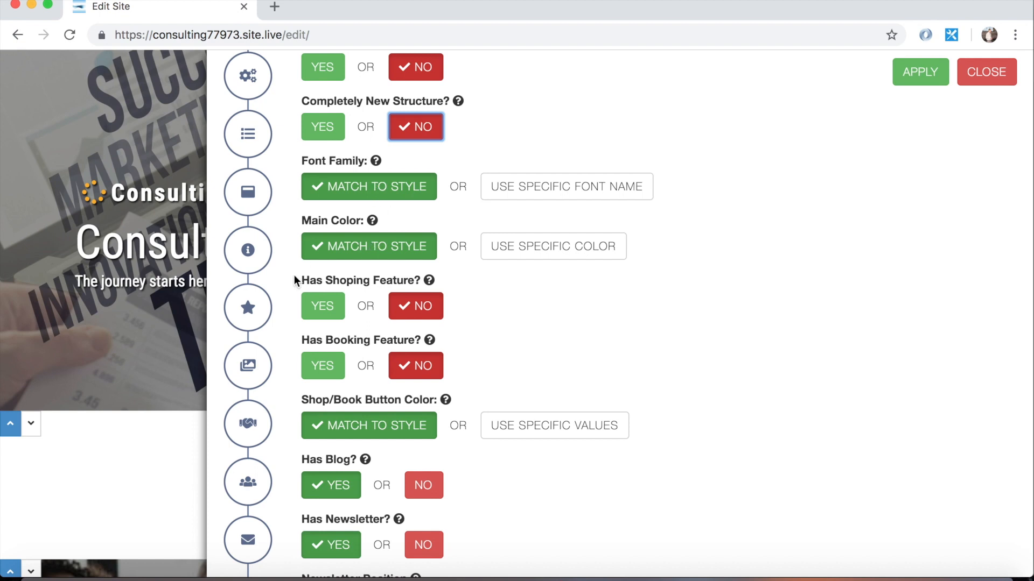
mouse_move(362, 429)
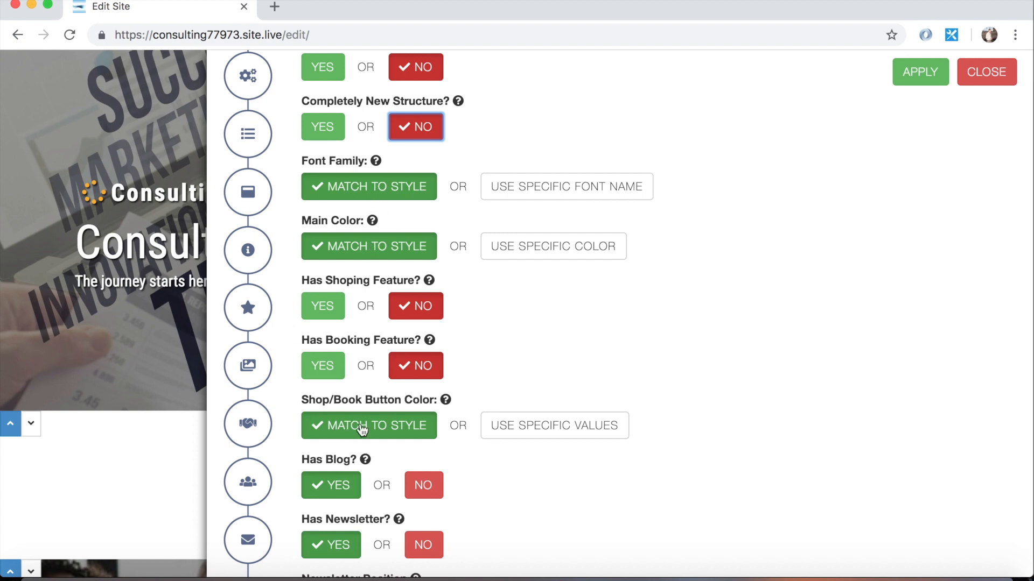
mouse_move(566, 186)
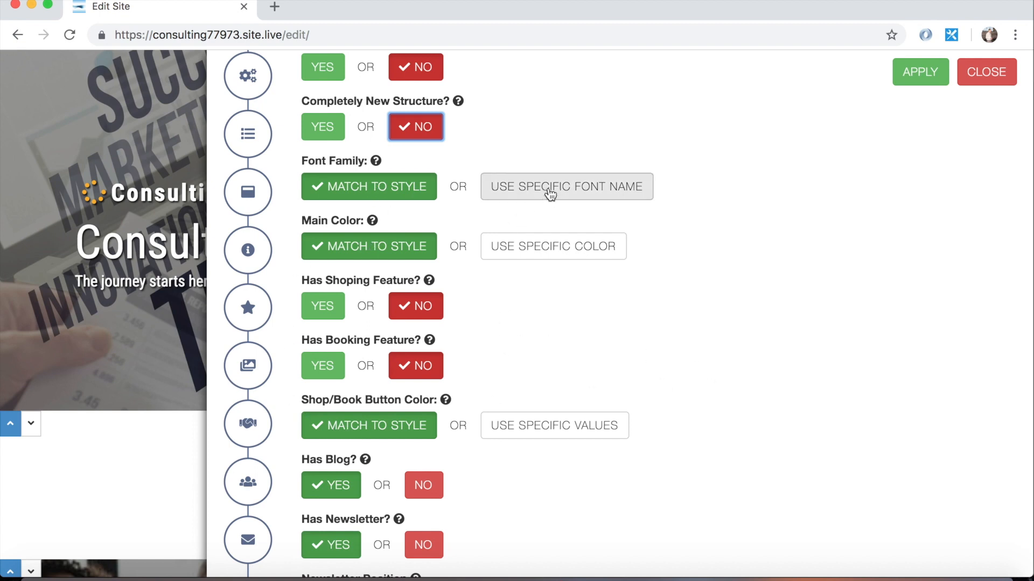
click(564, 186)
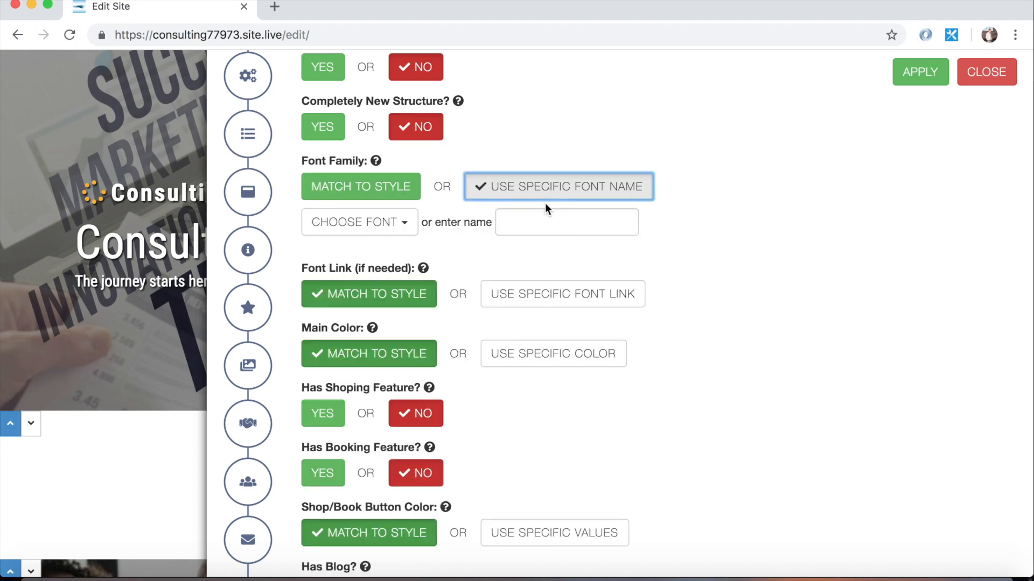
mouse_move(662, 246)
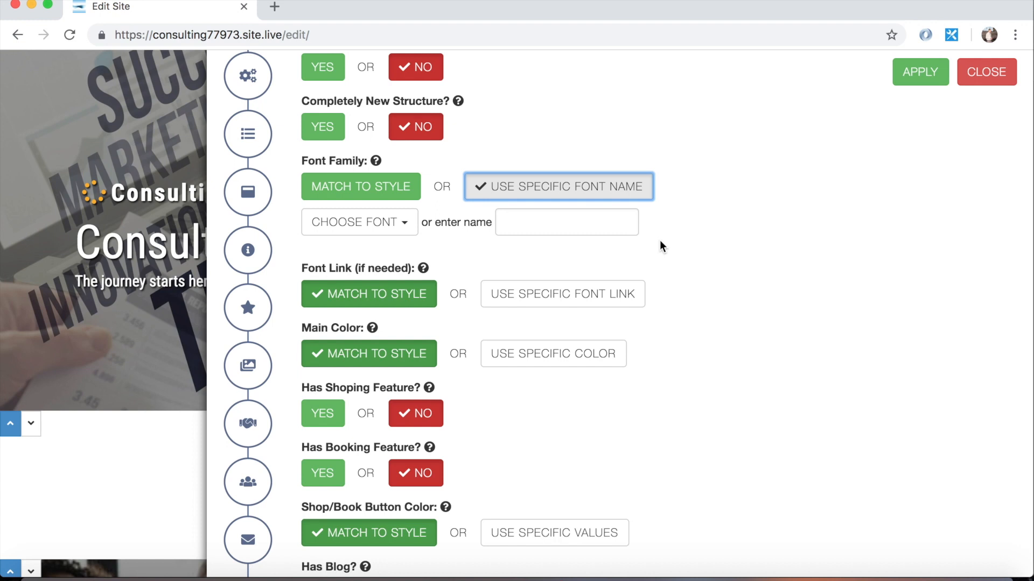
mouse_move(649, 246)
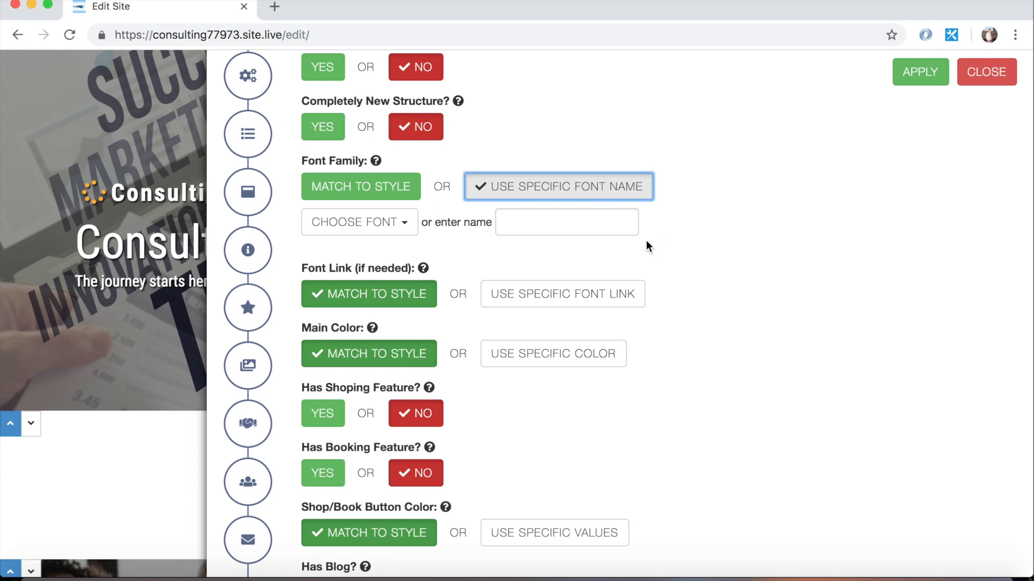
mouse_move(360, 223)
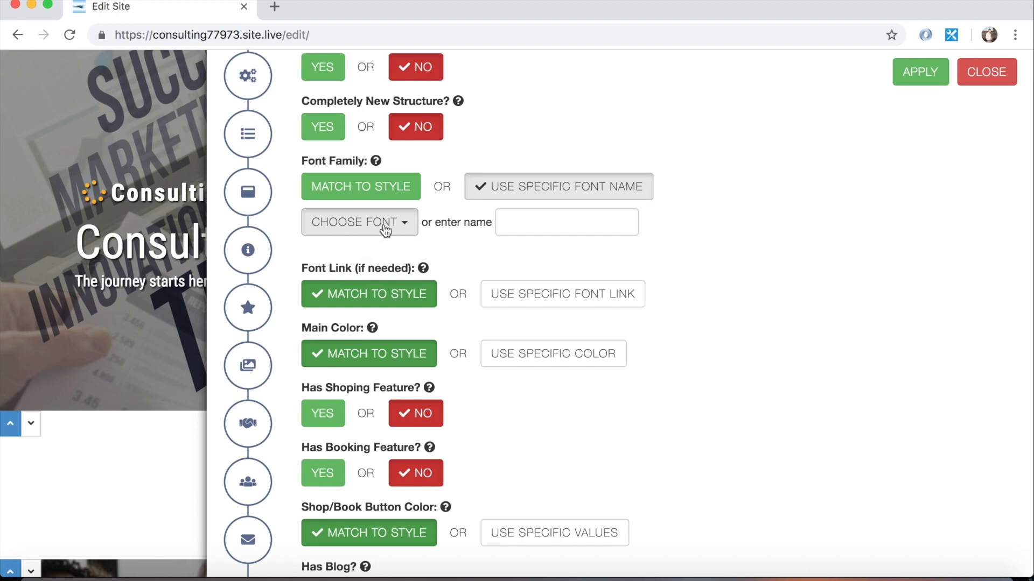
click(359, 222)
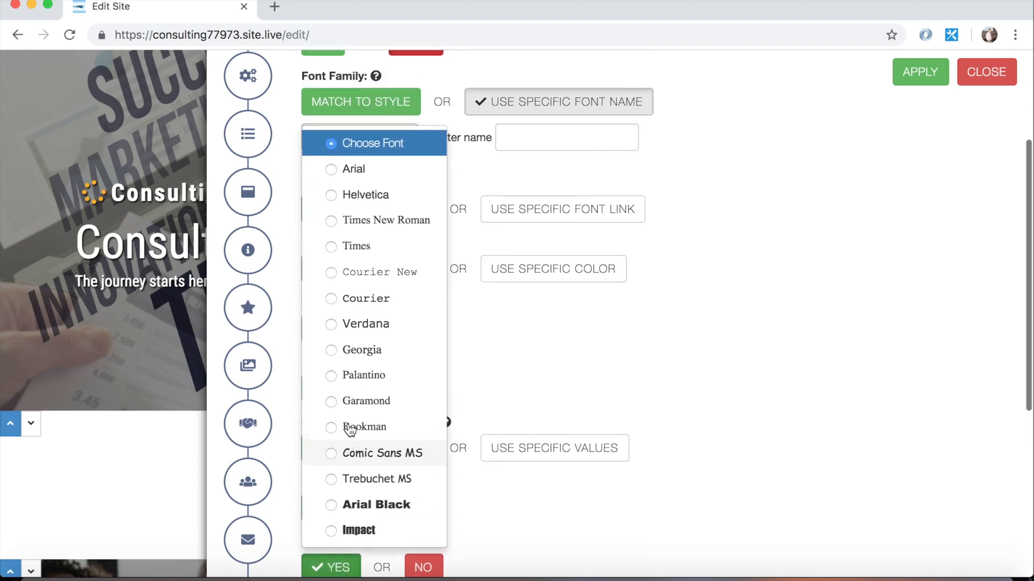
mouse_move(635, 191)
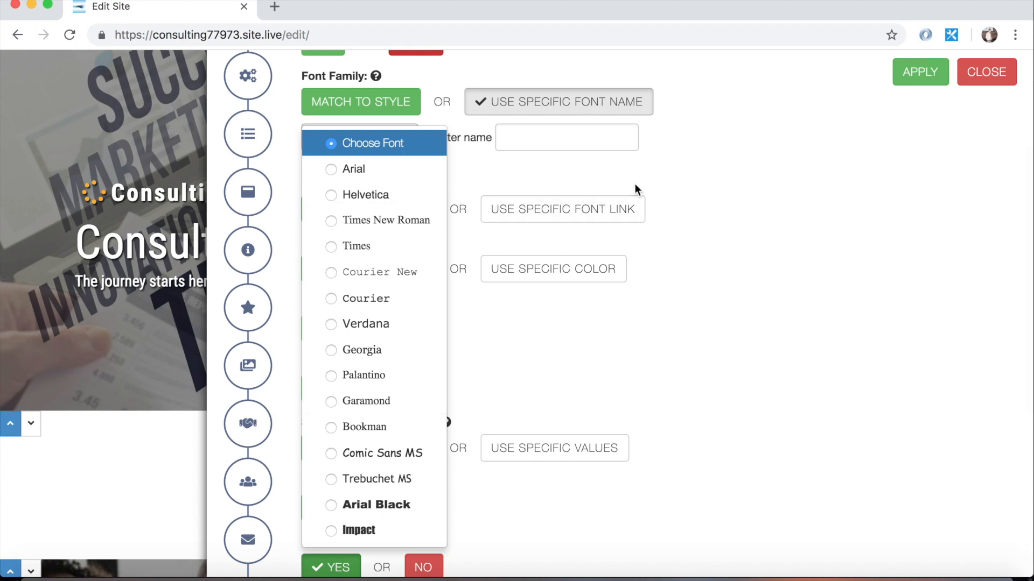
mouse_move(373, 349)
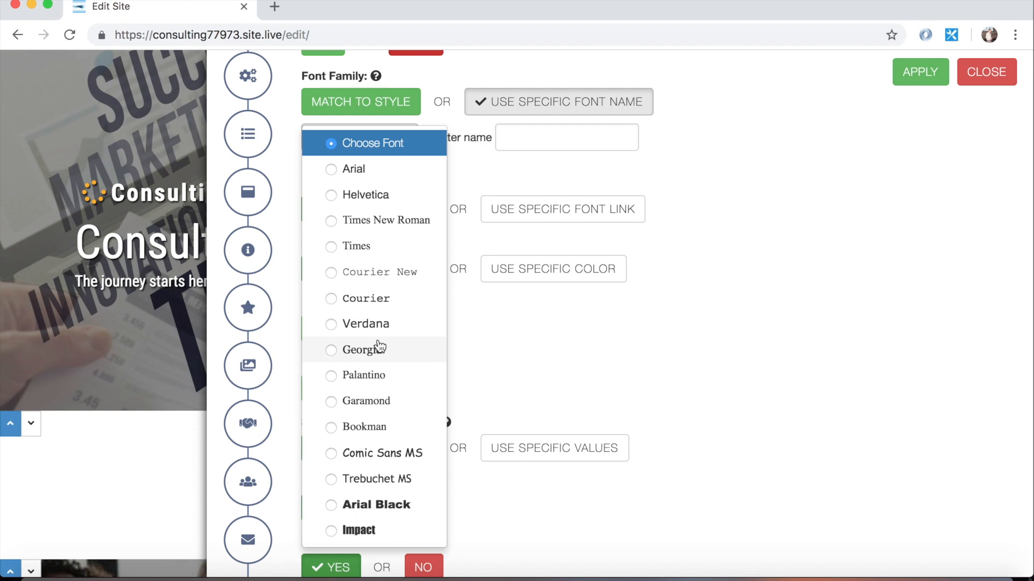
mouse_move(386, 336)
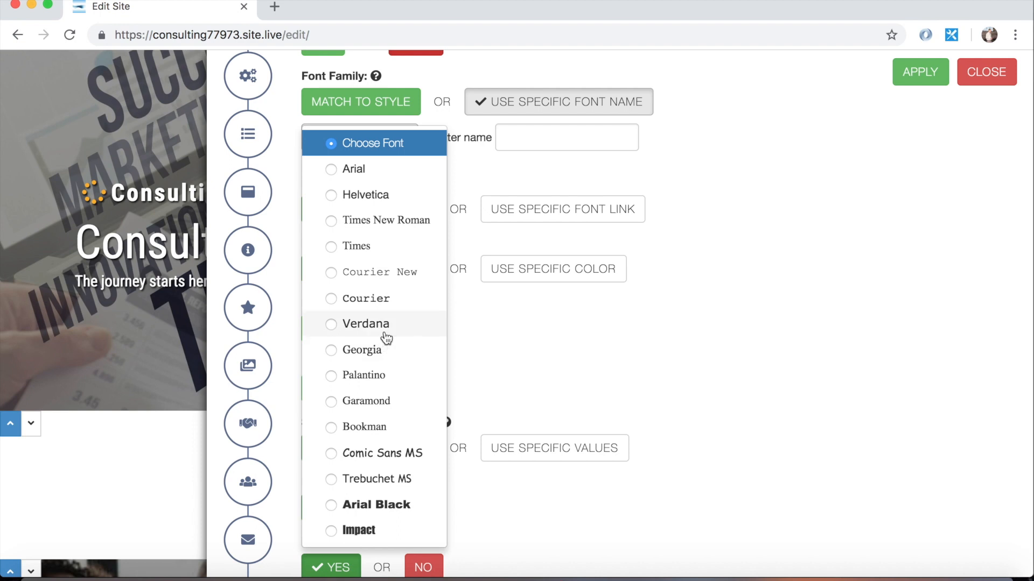
mouse_move(388, 243)
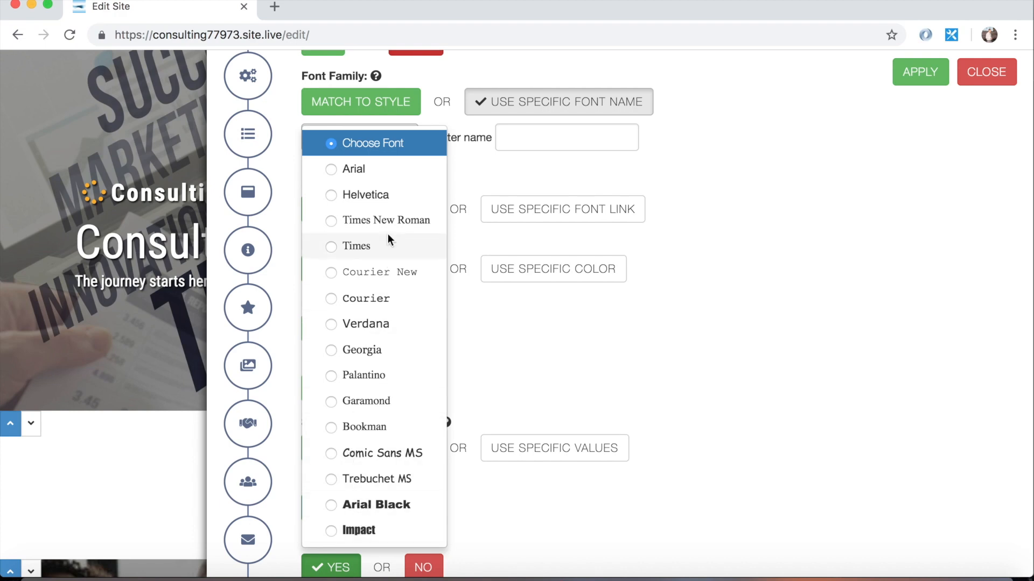
mouse_move(562, 209)
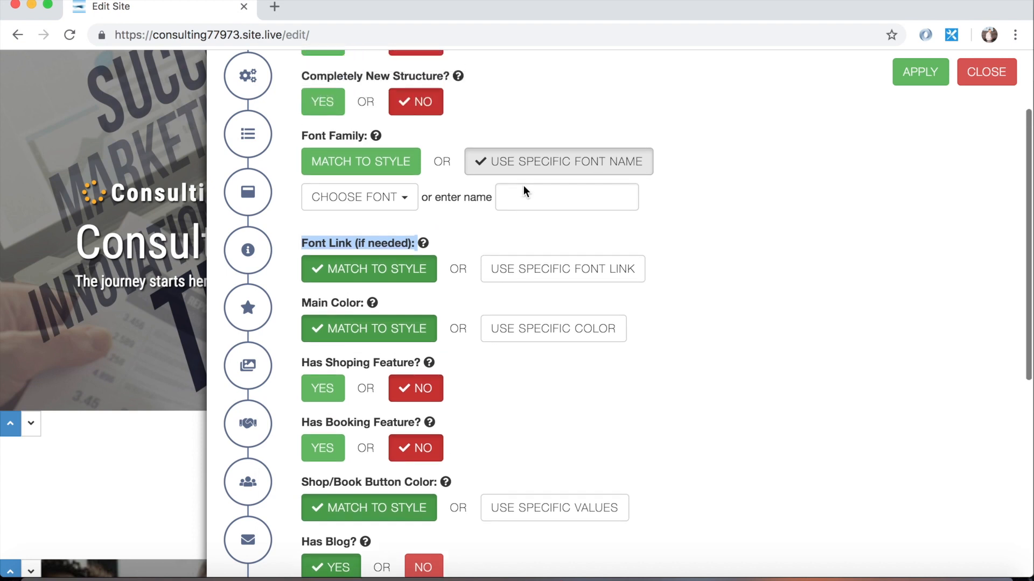
- Enable 'Use Specific Font Link' and focus the empty font link field
scroll(up, 3)
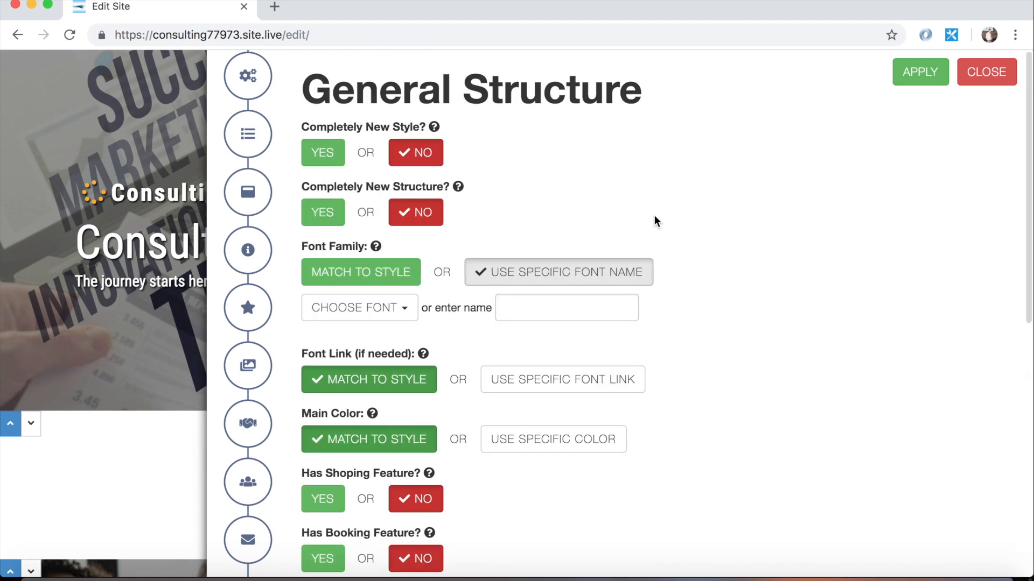
click(566, 307)
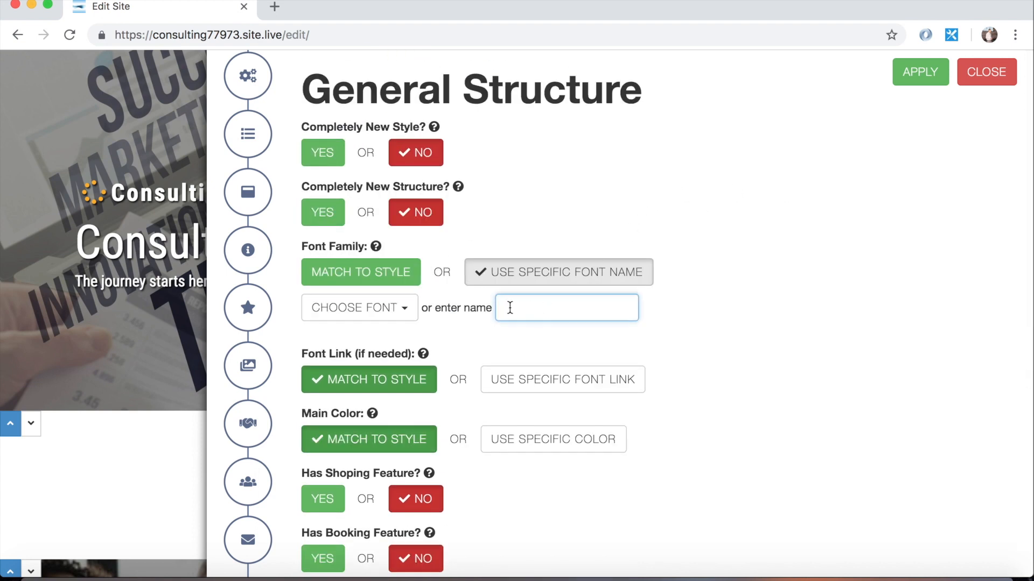
scroll(down, 3)
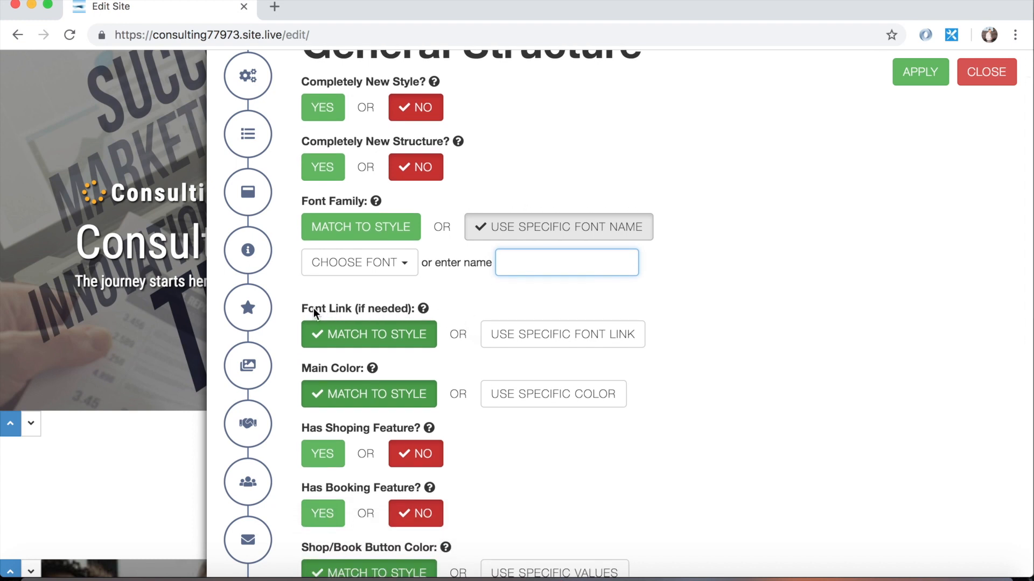
mouse_move(385, 311)
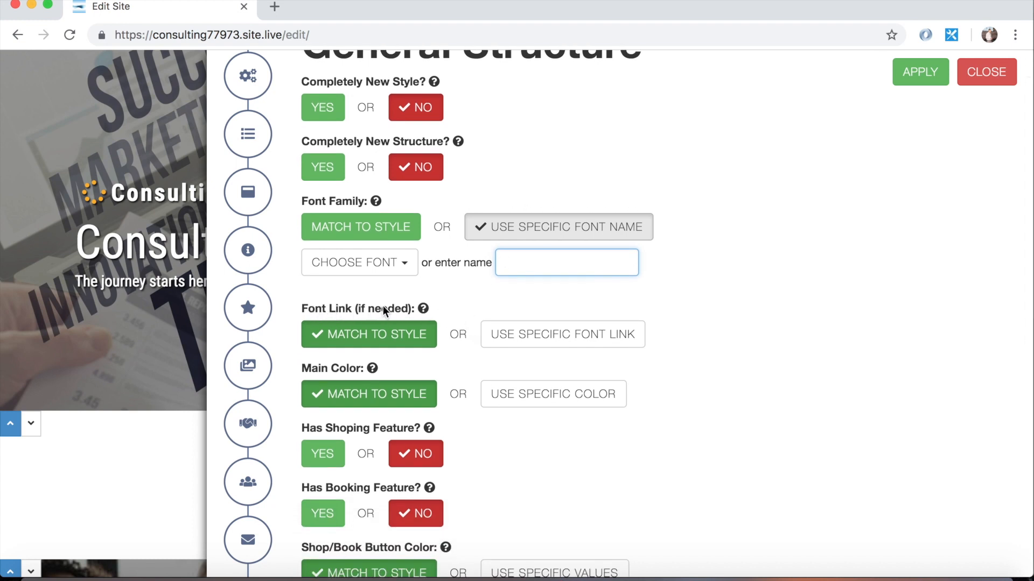
click(561, 335)
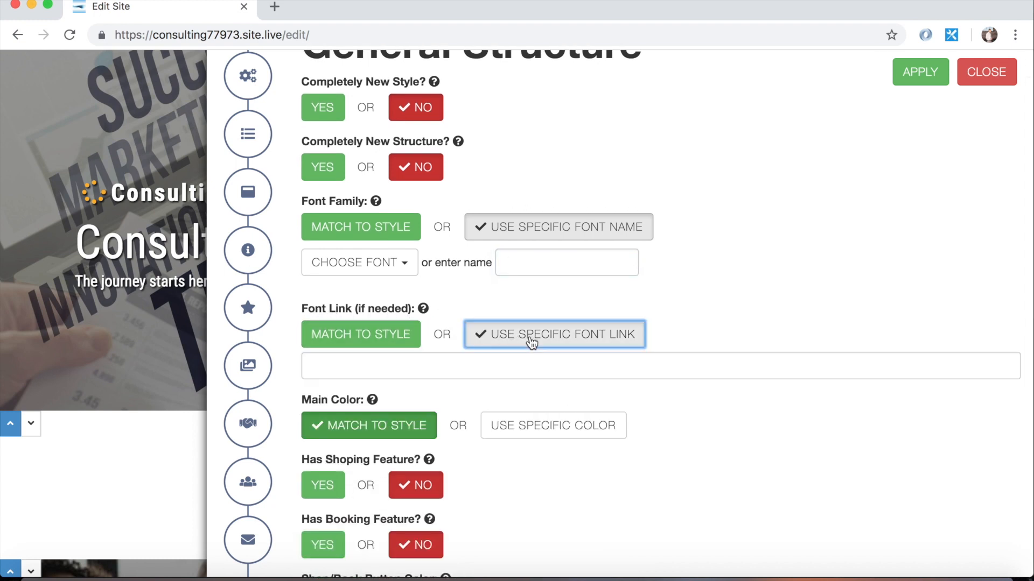
click(659, 367)
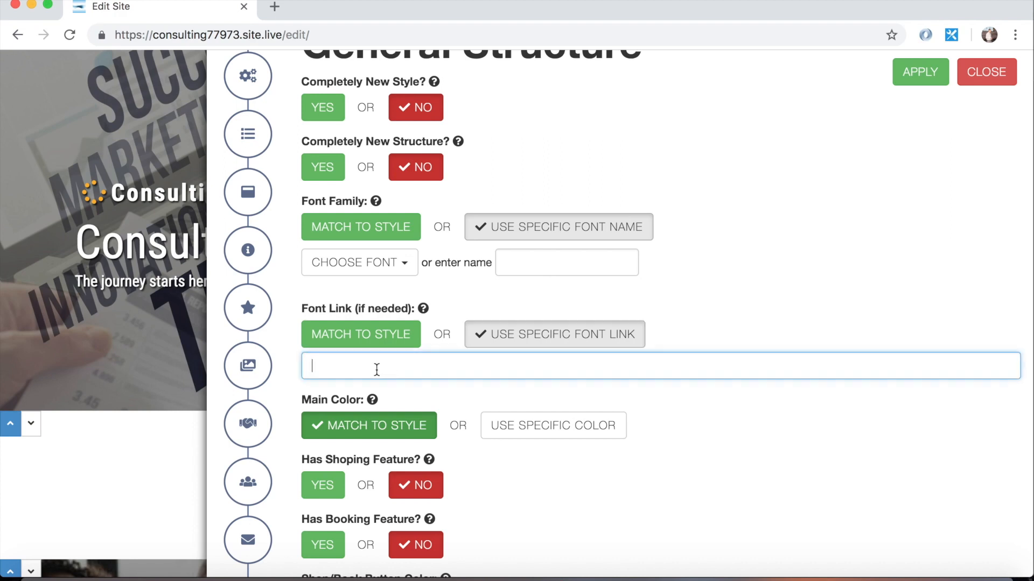
scroll(up, 3)
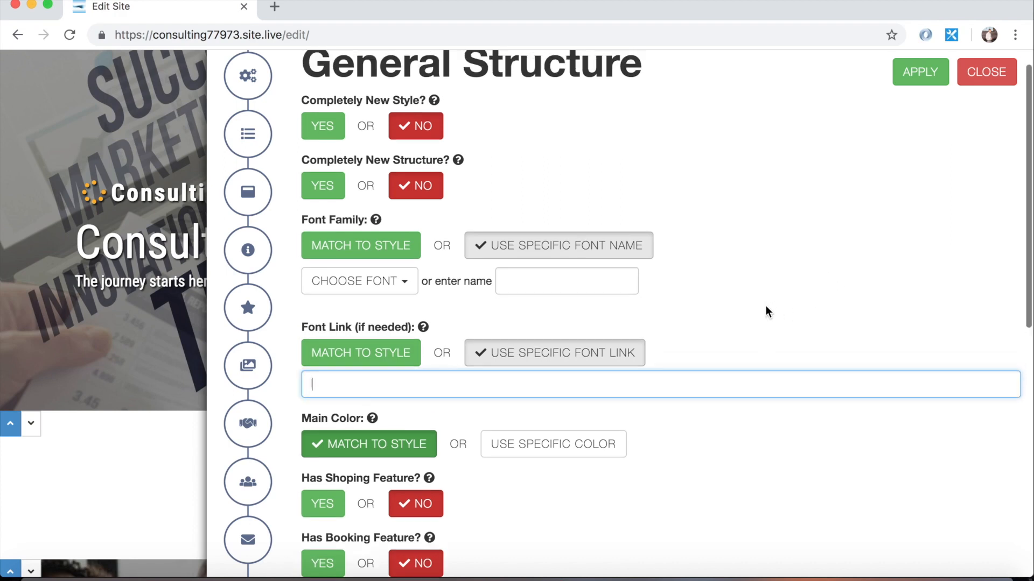
- Search 'google fonts' in a new Chrome tab and go to the Google Fonts site
scroll(up, 3)
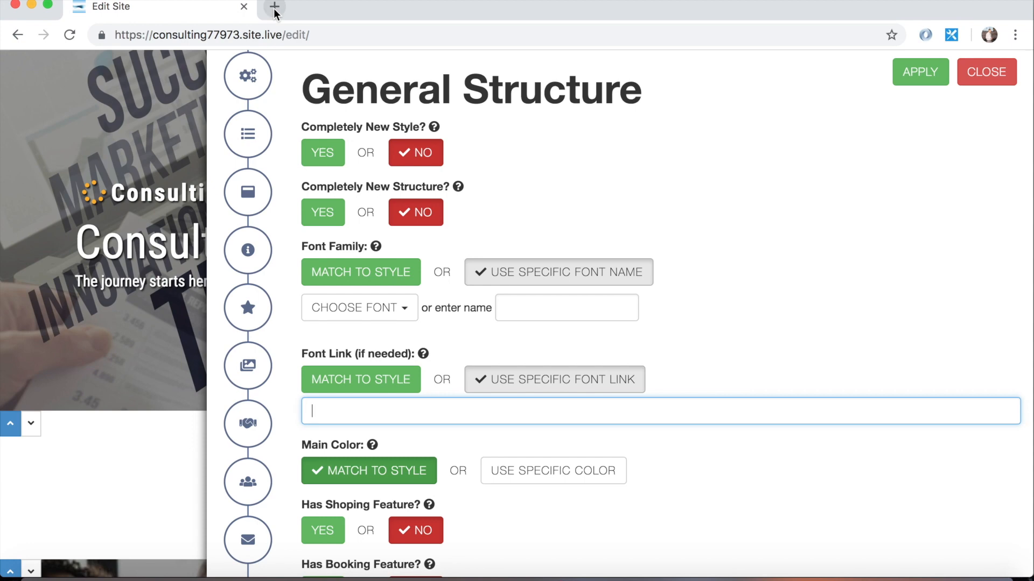
click(274, 10)
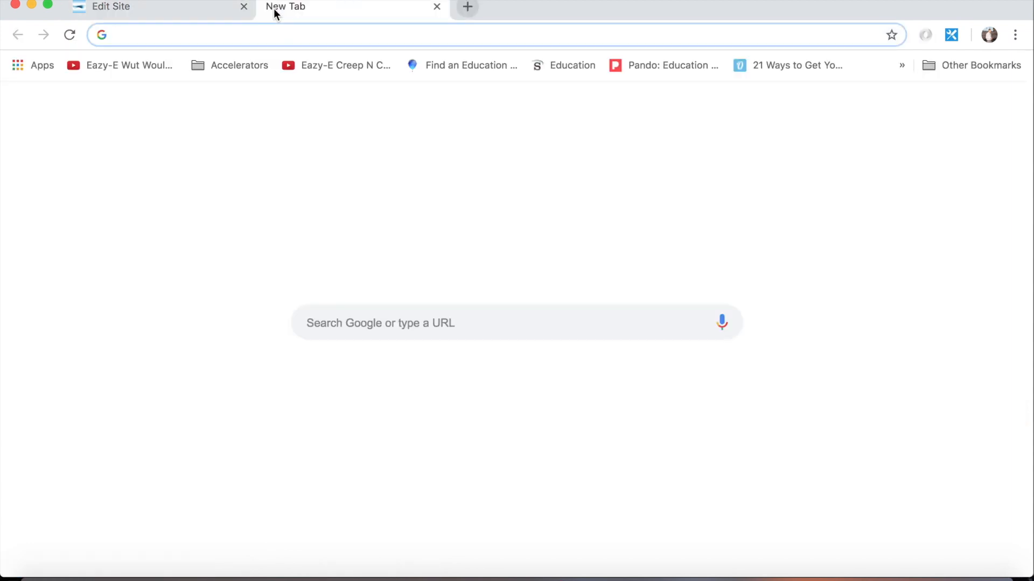
text(google fonts)
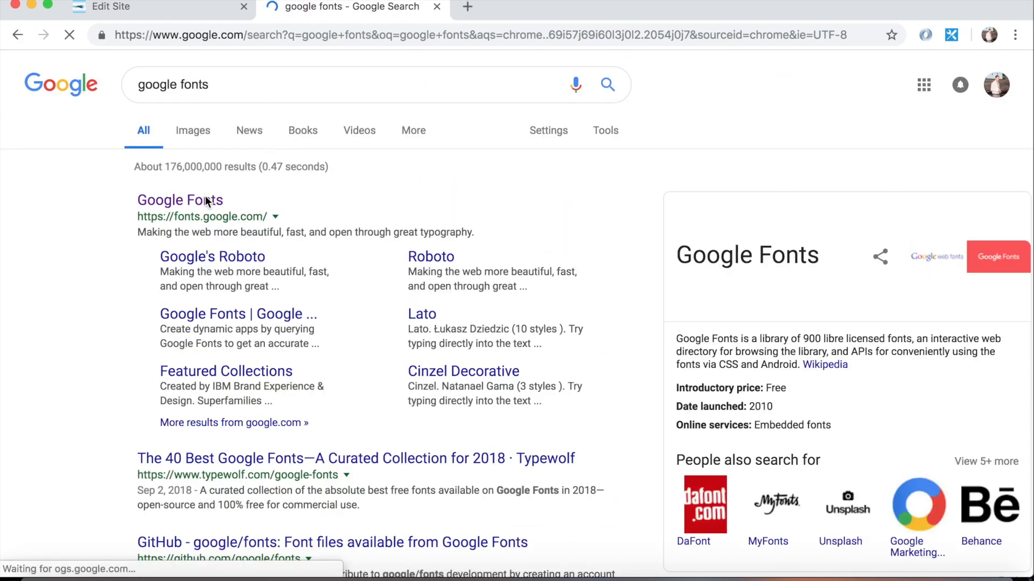
click(180, 200)
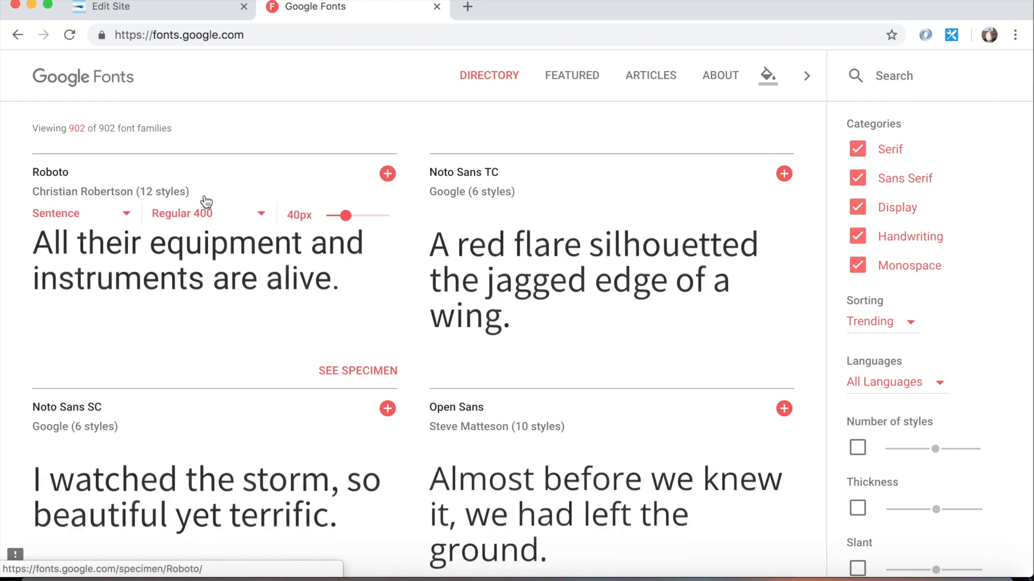
- Scroll the Google Fonts directory down to Raleway and select that family
click(197, 261)
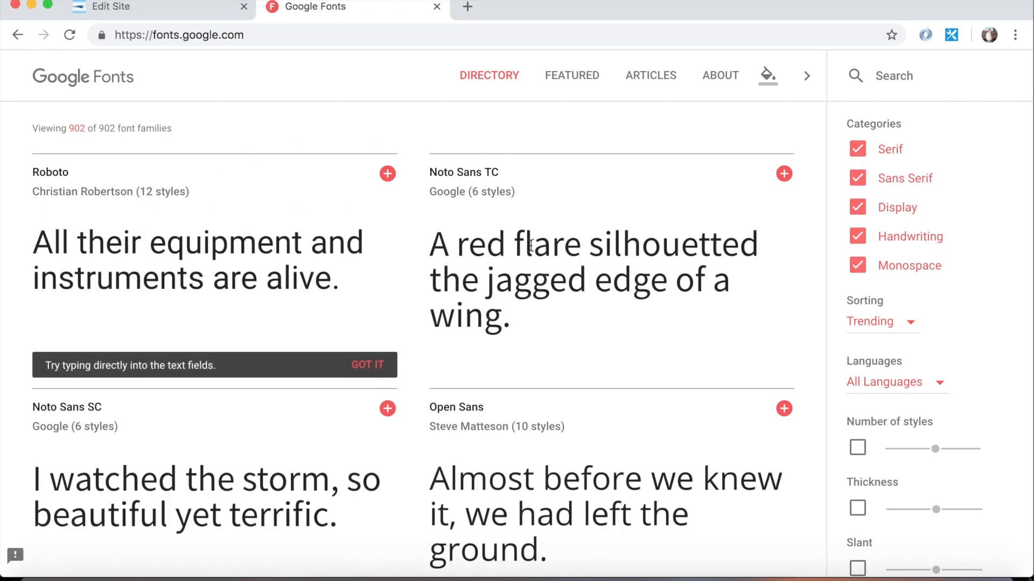
scroll(down, 3)
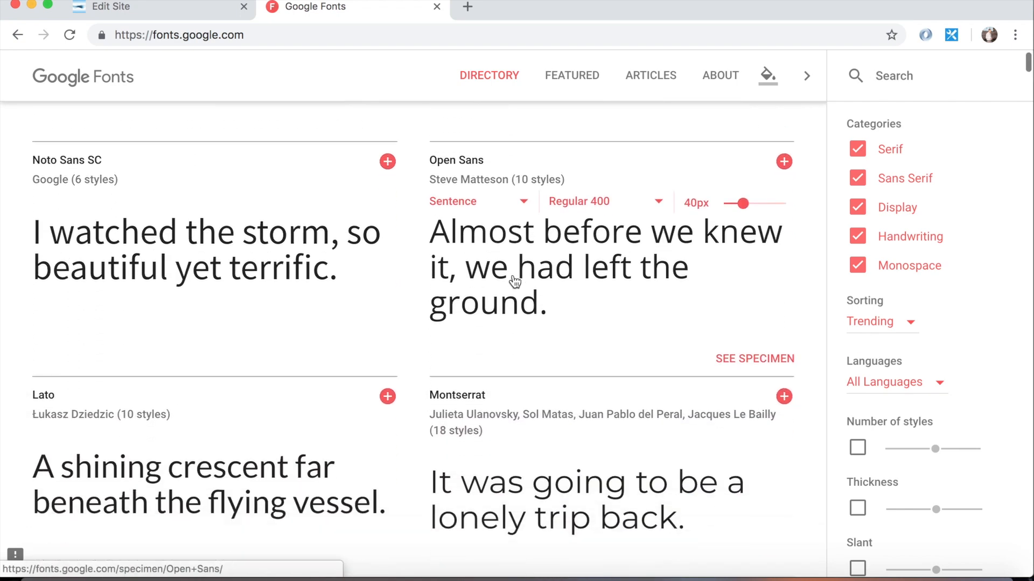
scroll(down, 3)
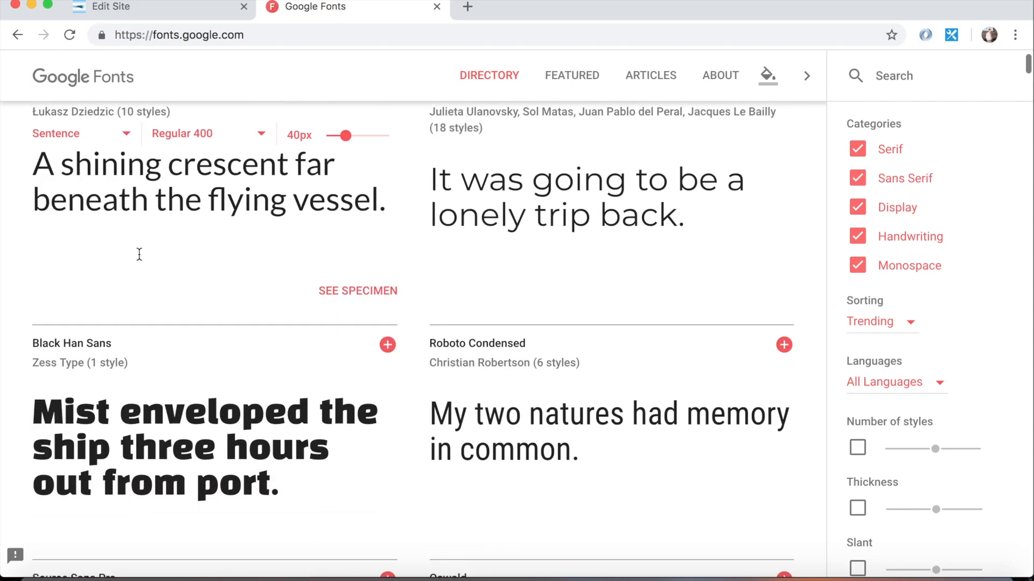
scroll(down, 3)
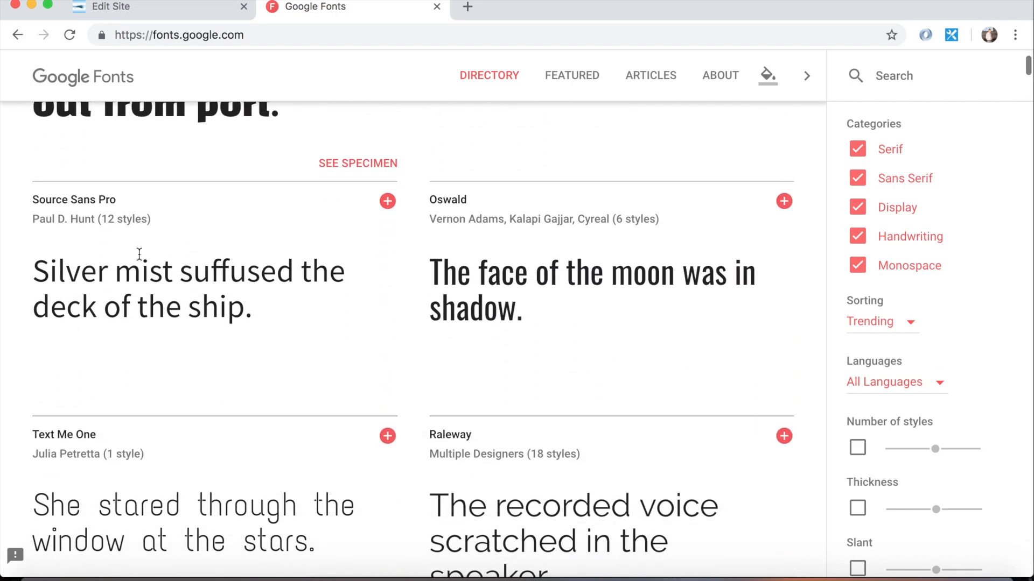
scroll(down, 3)
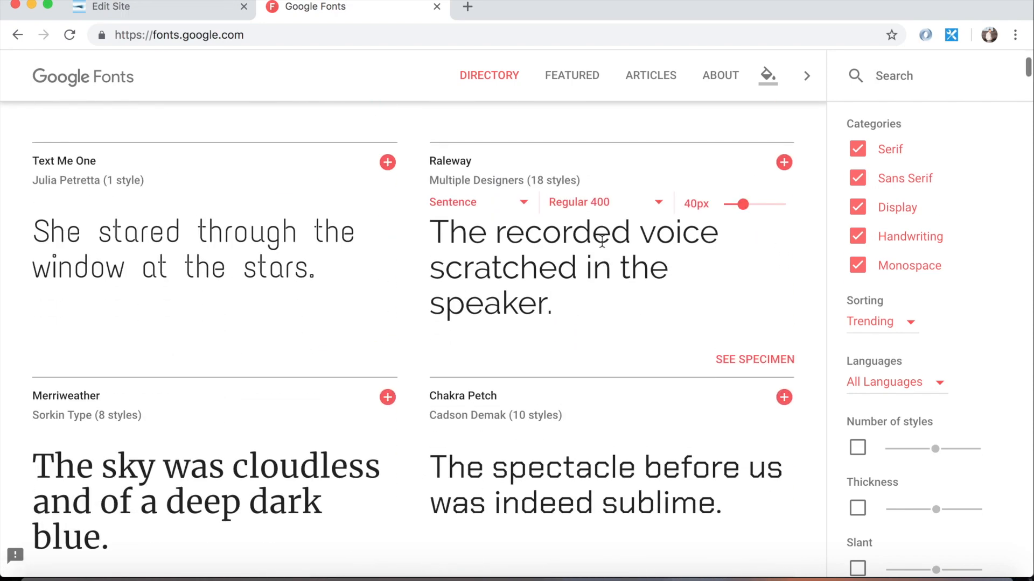
scroll(down, 3)
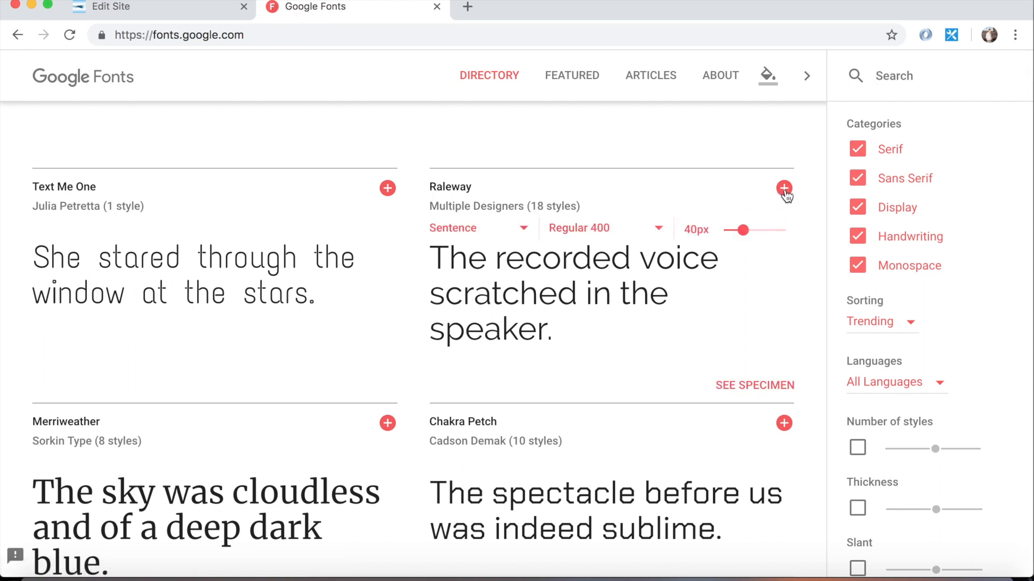
click(784, 187)
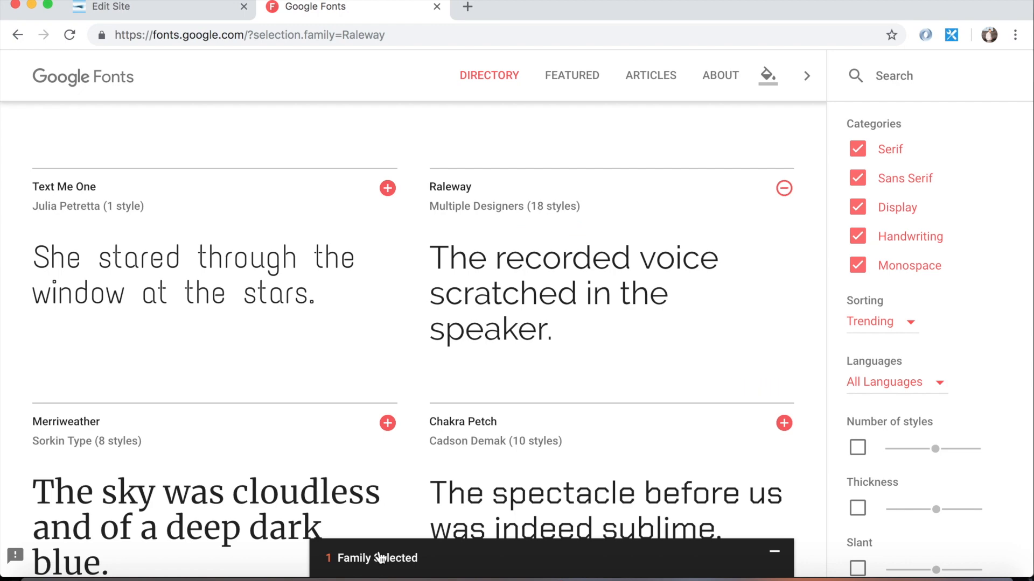
- Open Raleway's embed details, grab its CSS font name, and return to the embed link code
click(378, 557)
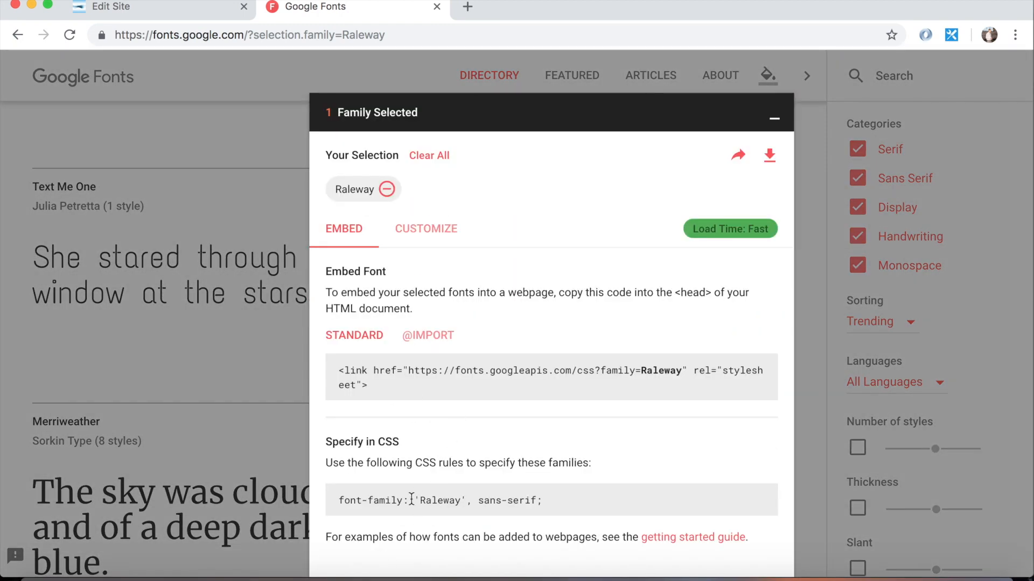
double_click(439, 501)
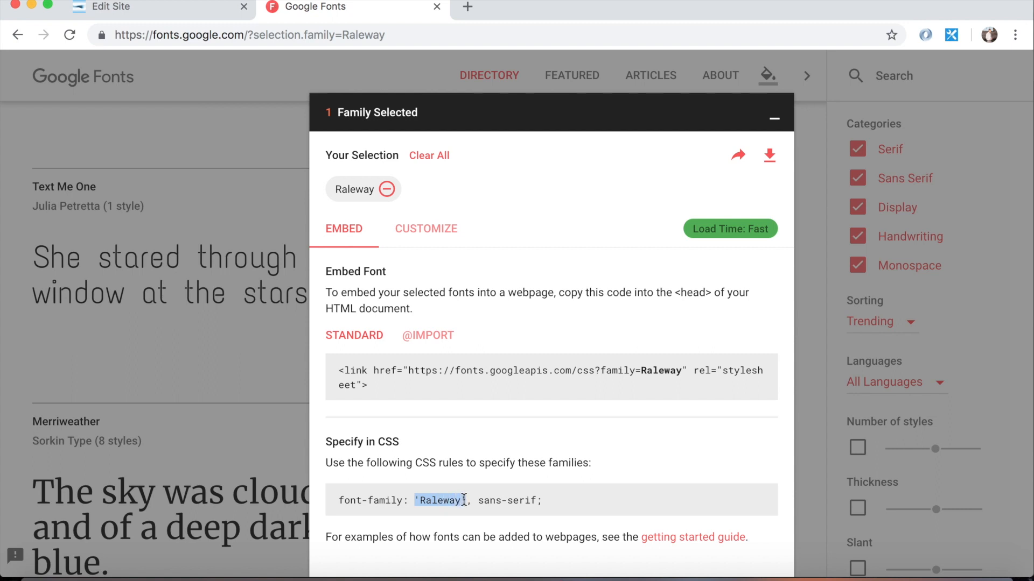
mouse_move(447, 123)
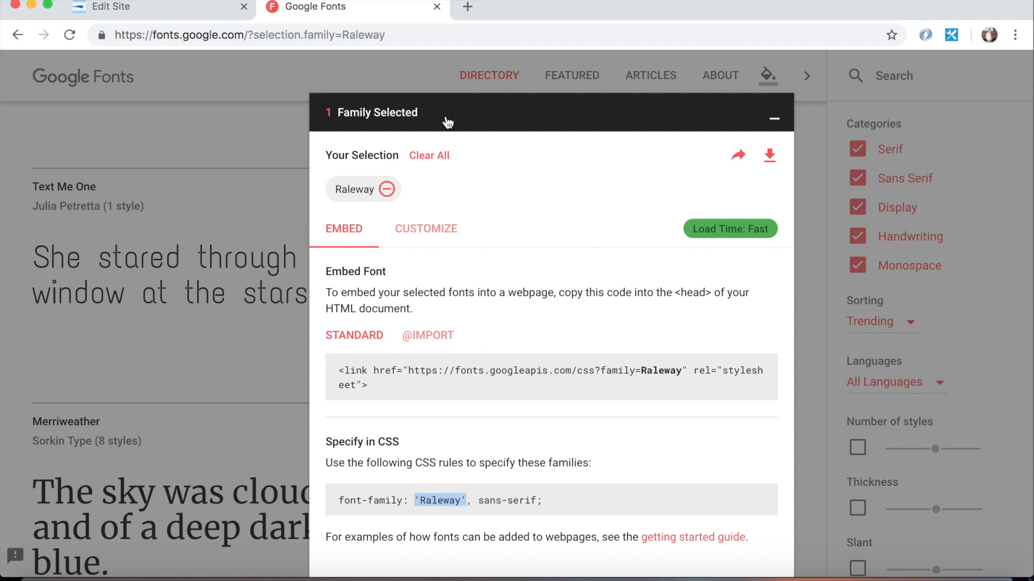
mouse_move(596, 379)
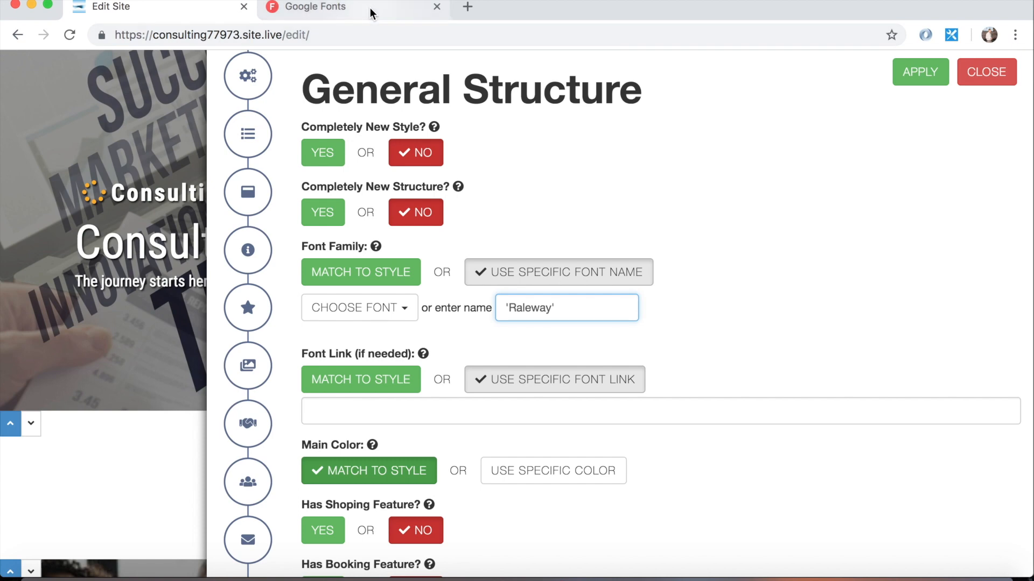
click(324, 7)
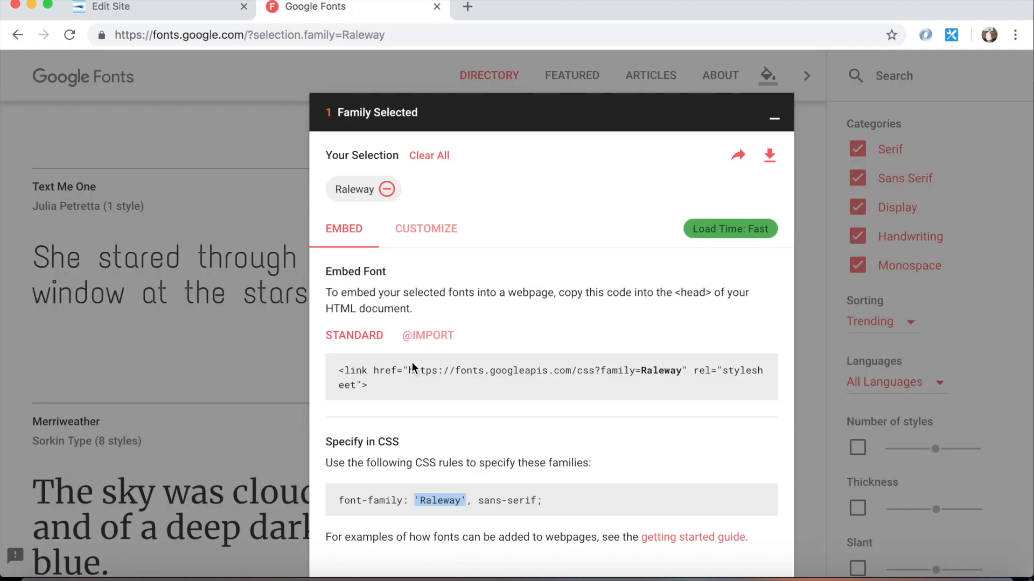
mouse_move(412, 382)
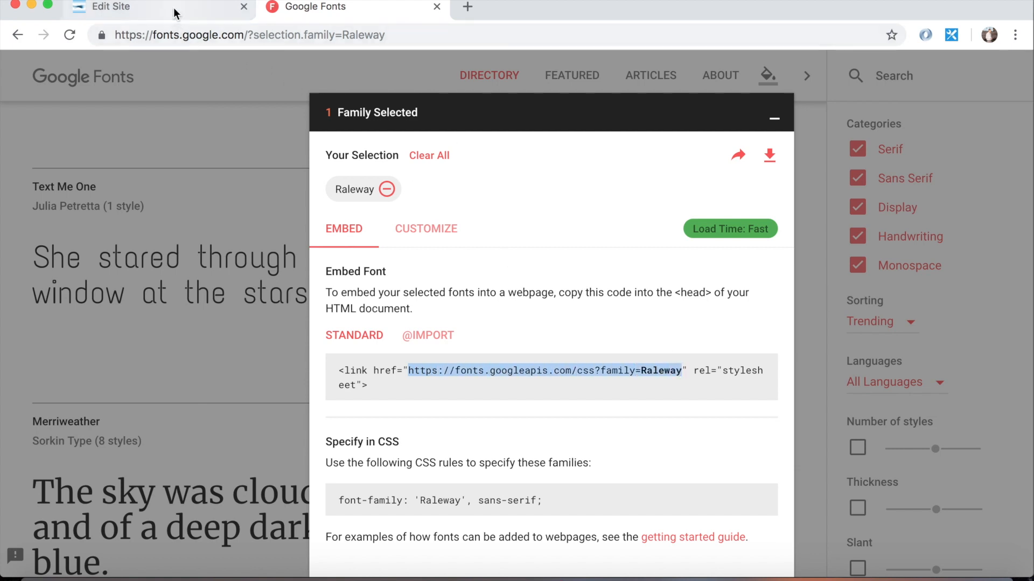
click(132, 7)
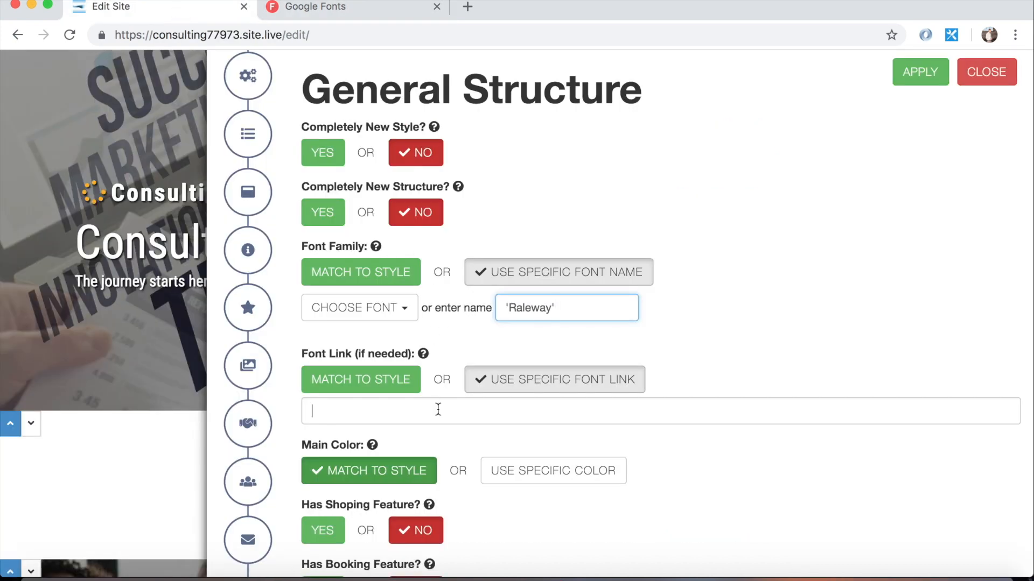
text(https://fonts.googleapis.com/css?family=Raleway)
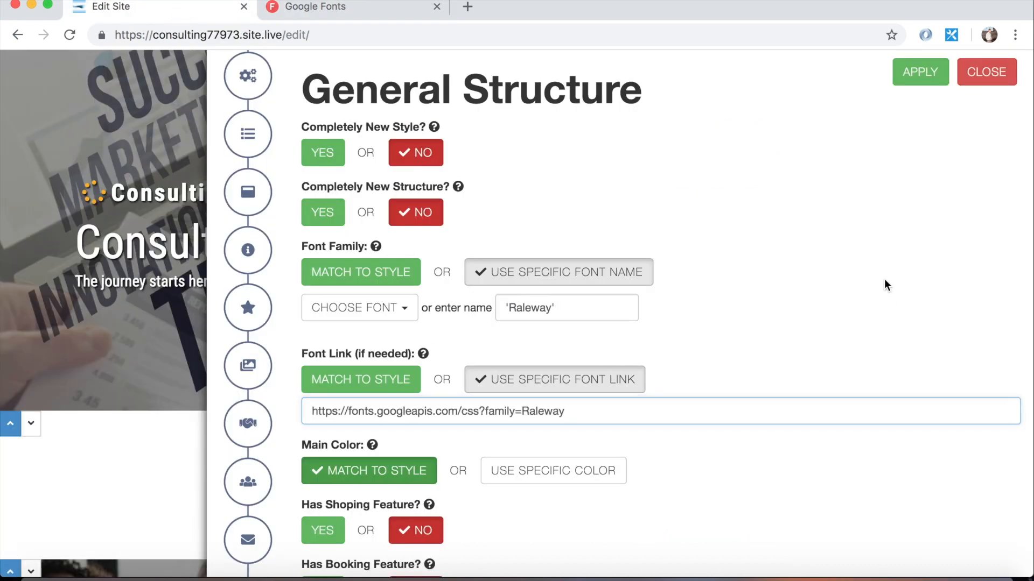
click(919, 72)
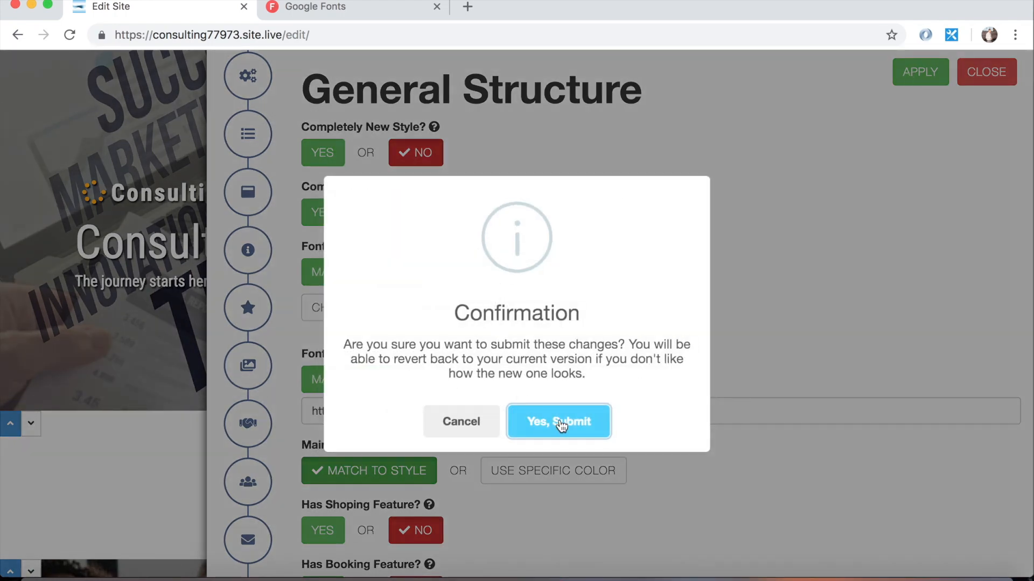
- Confirm submitting the Raleway redesign, then preview the reloaded site at Browser size
click(558, 422)
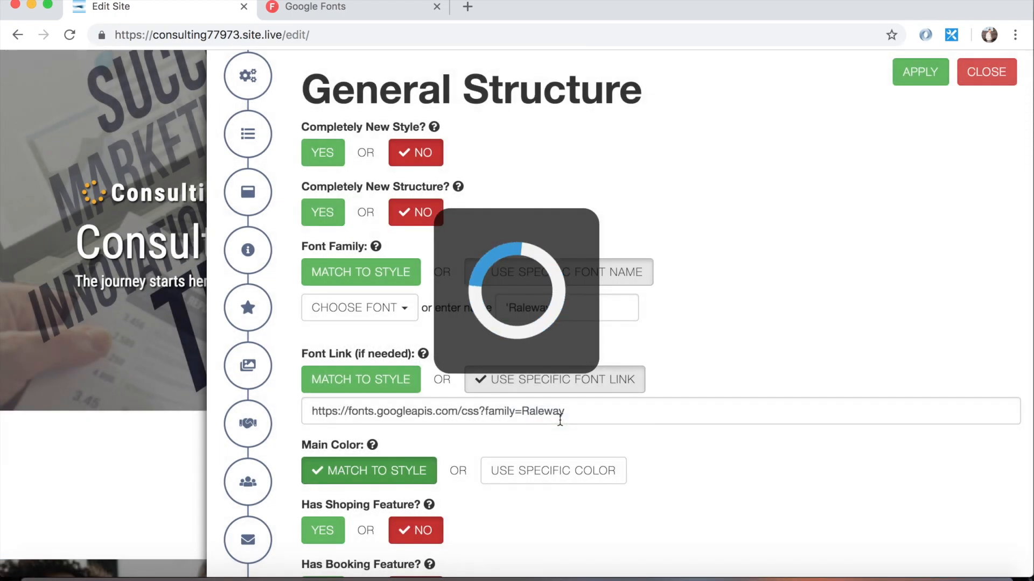
click(920, 71)
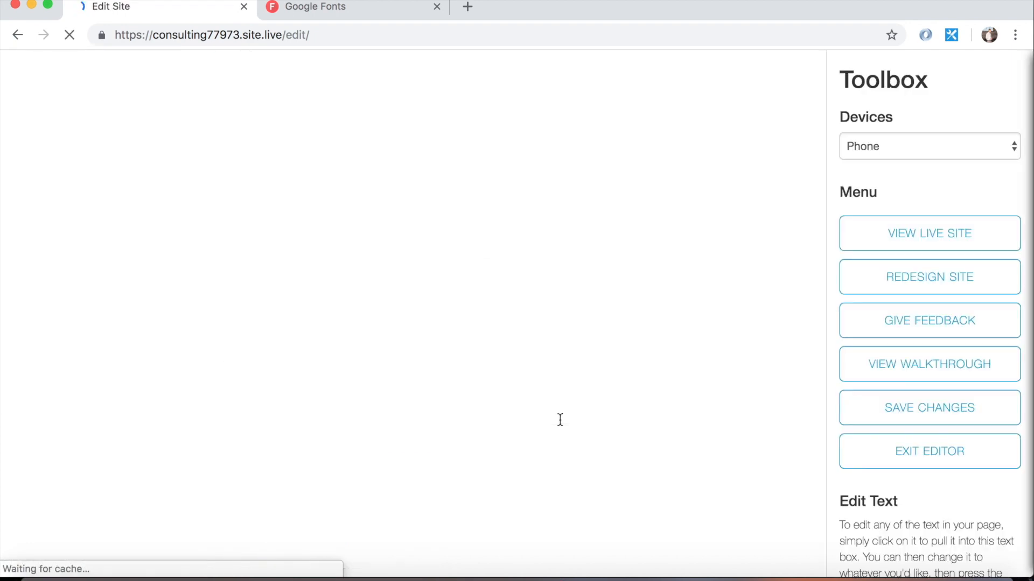
mouse_move(514, 409)
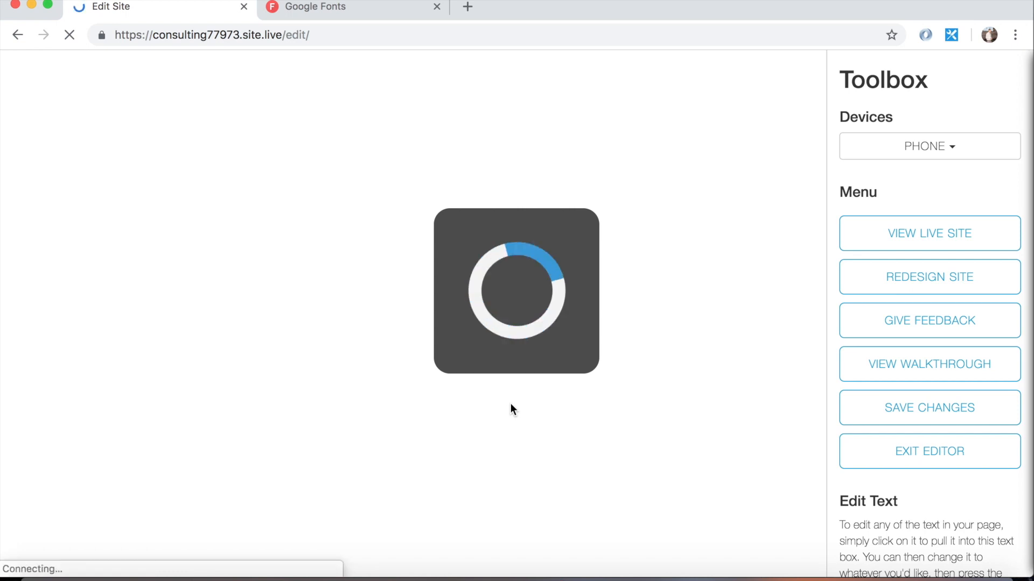
click(928, 146)
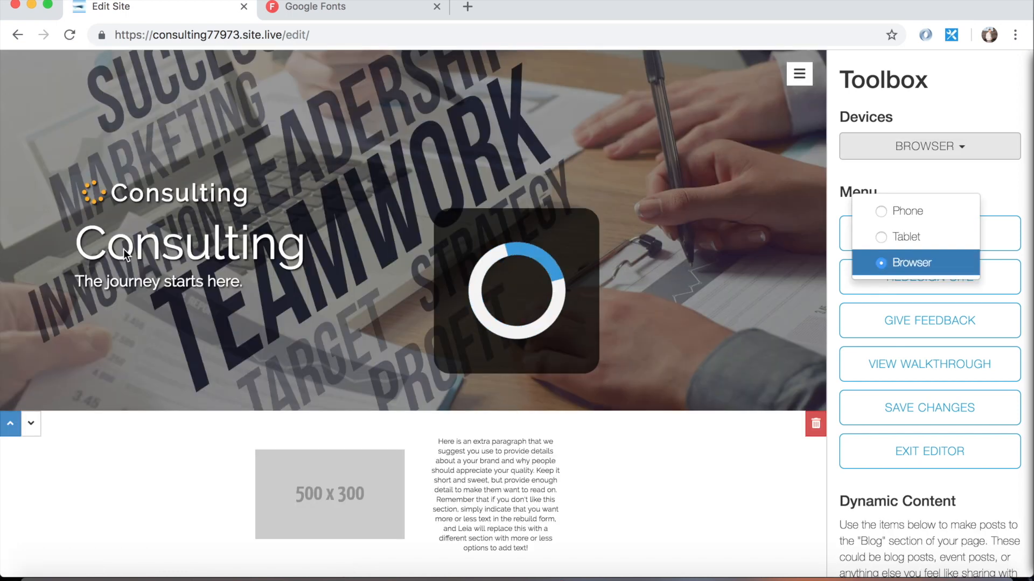
mouse_move(158, 267)
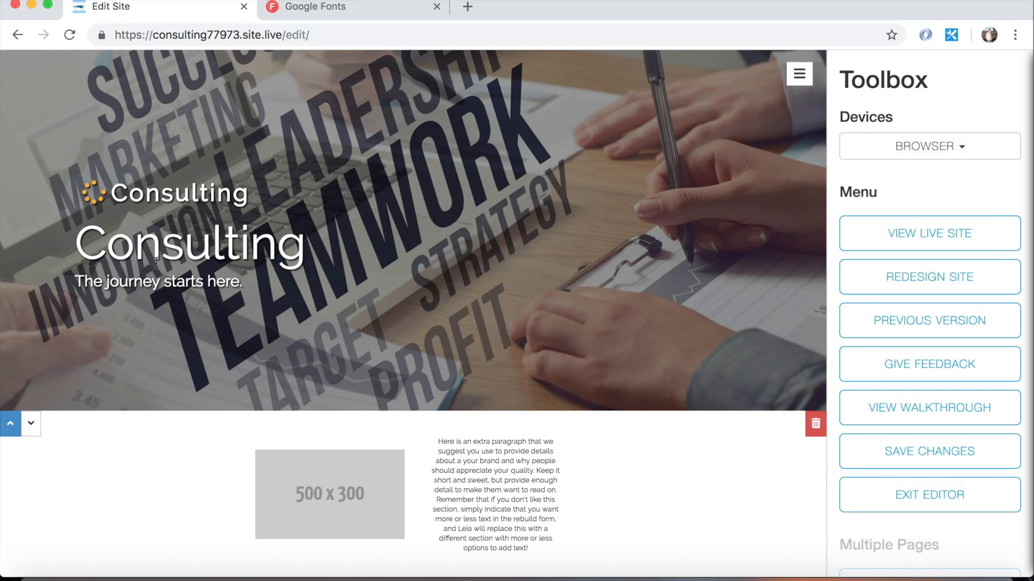
mouse_move(829, 285)
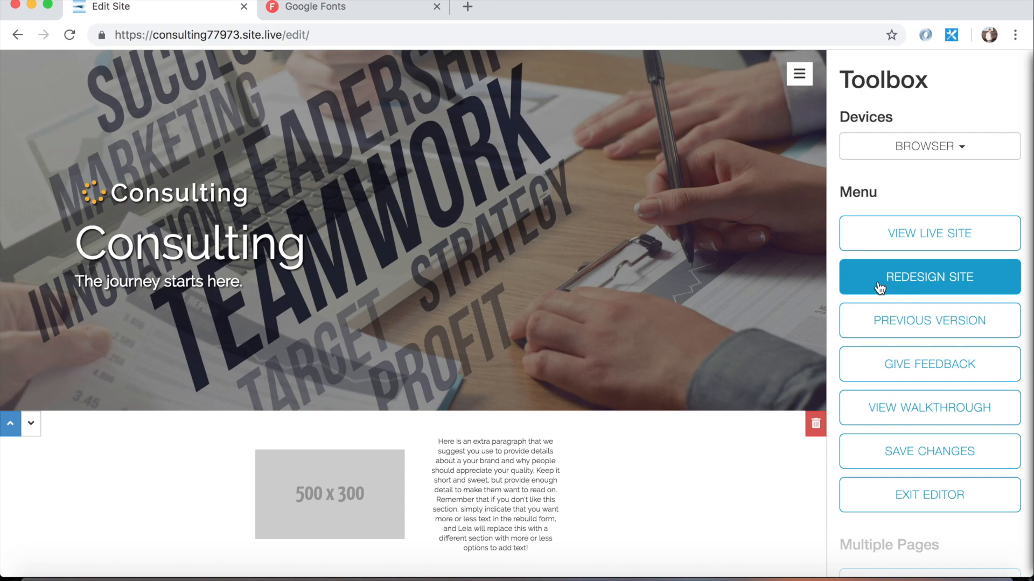
mouse_move(929, 320)
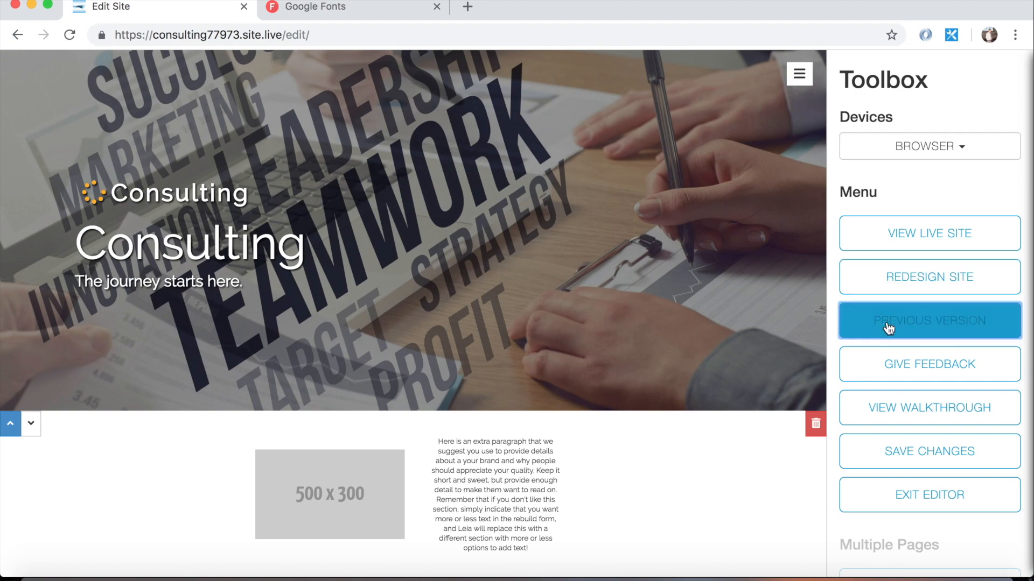
- Restore the previous condensed-font version, preview at Browser size, and start another redesign
click(928, 321)
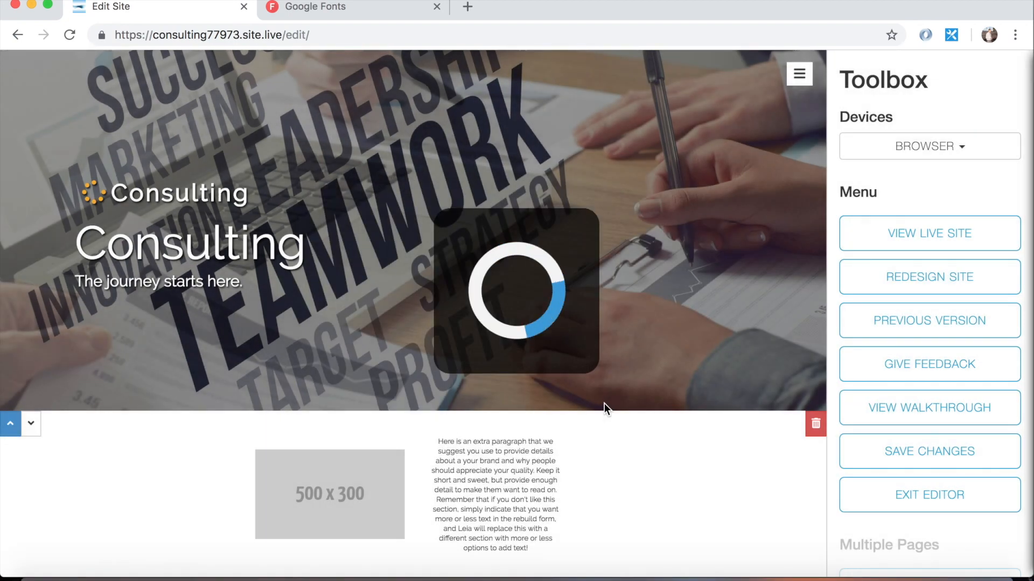
click(928, 146)
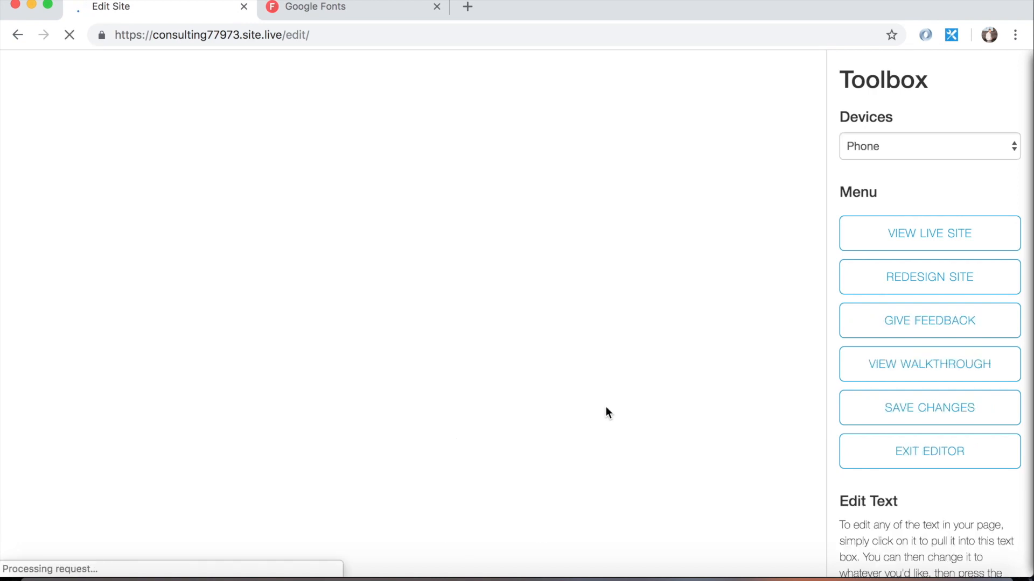
mouse_move(601, 398)
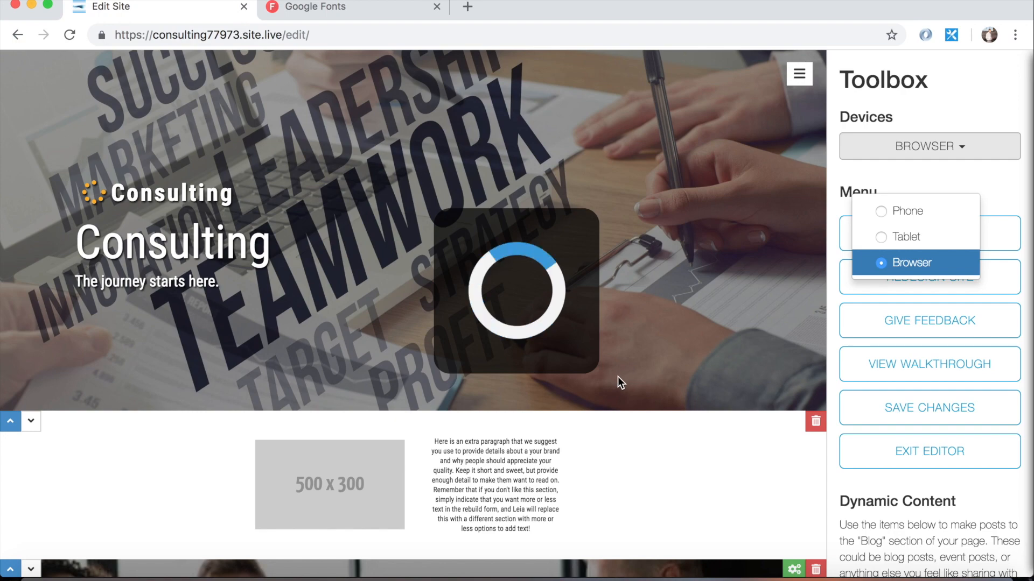
click(914, 262)
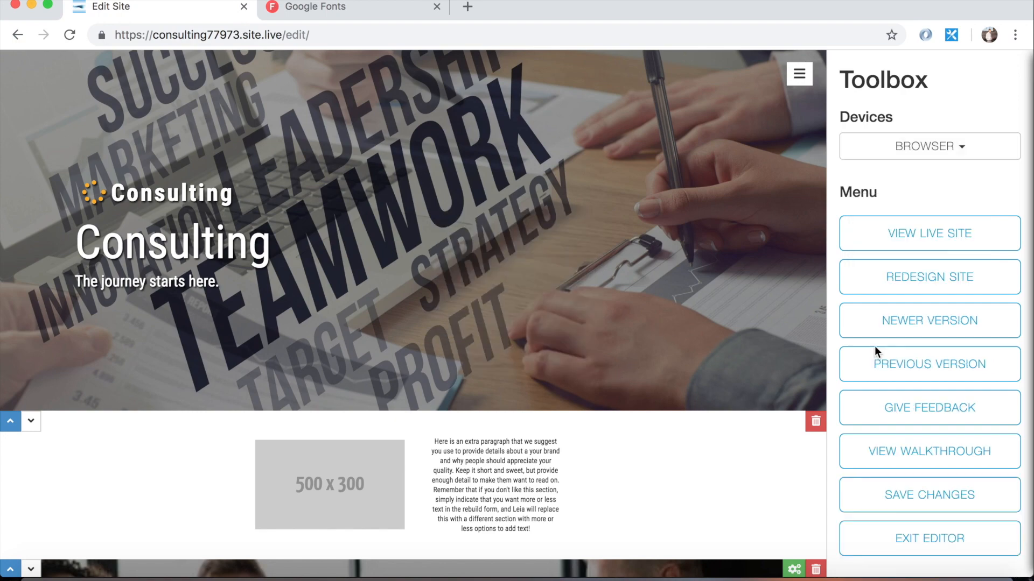
click(928, 277)
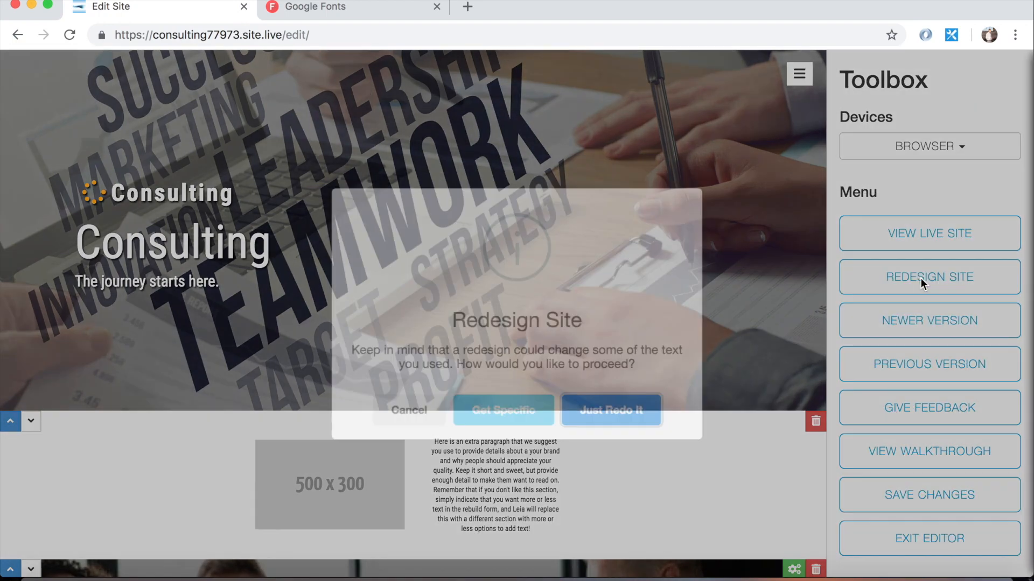
- Open the Get Specific redesign form and review the blog and newsletter structure options
click(503, 410)
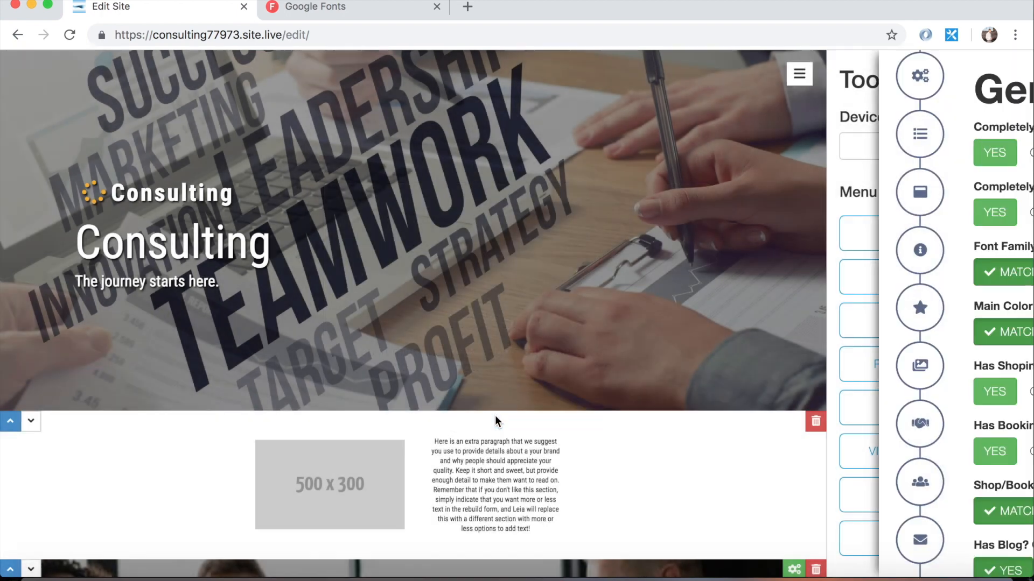
scroll(down, 3)
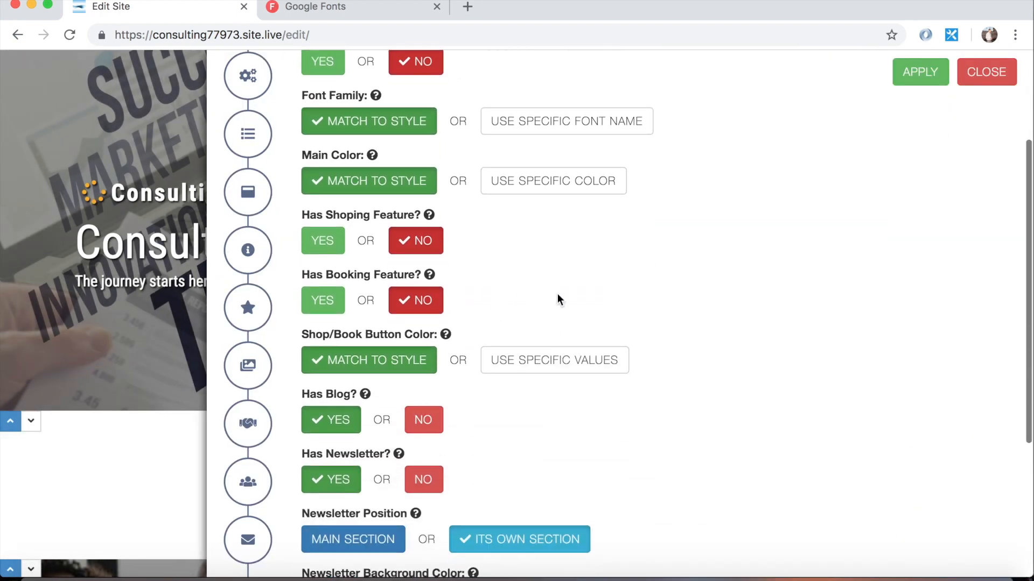
scroll(down, 3)
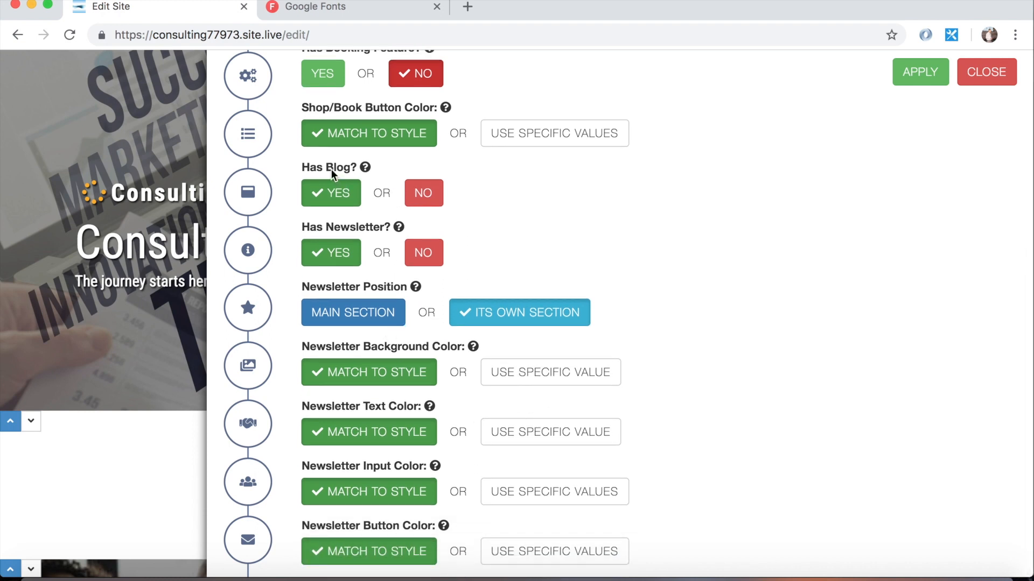
mouse_move(394, 174)
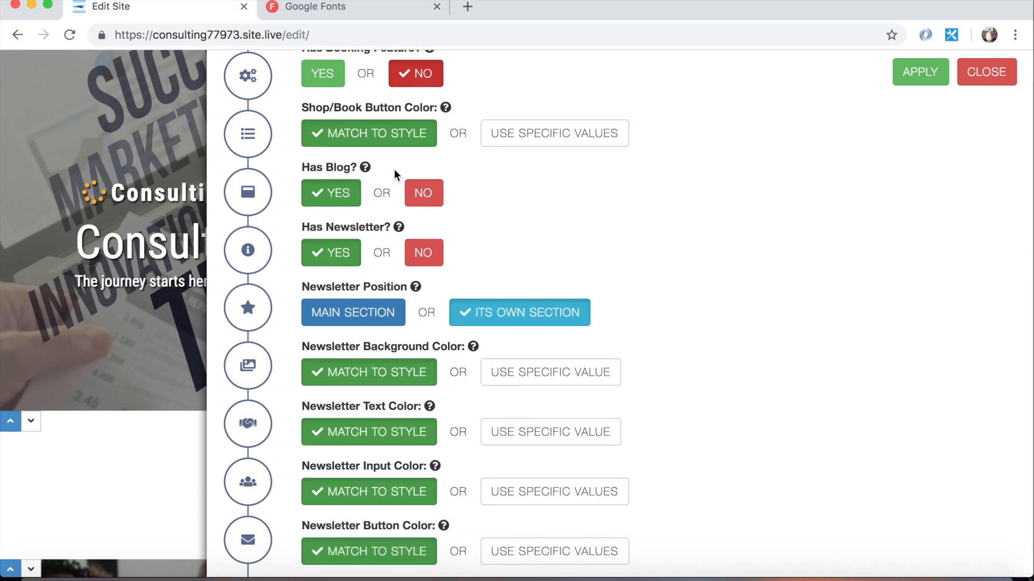
mouse_move(625, 231)
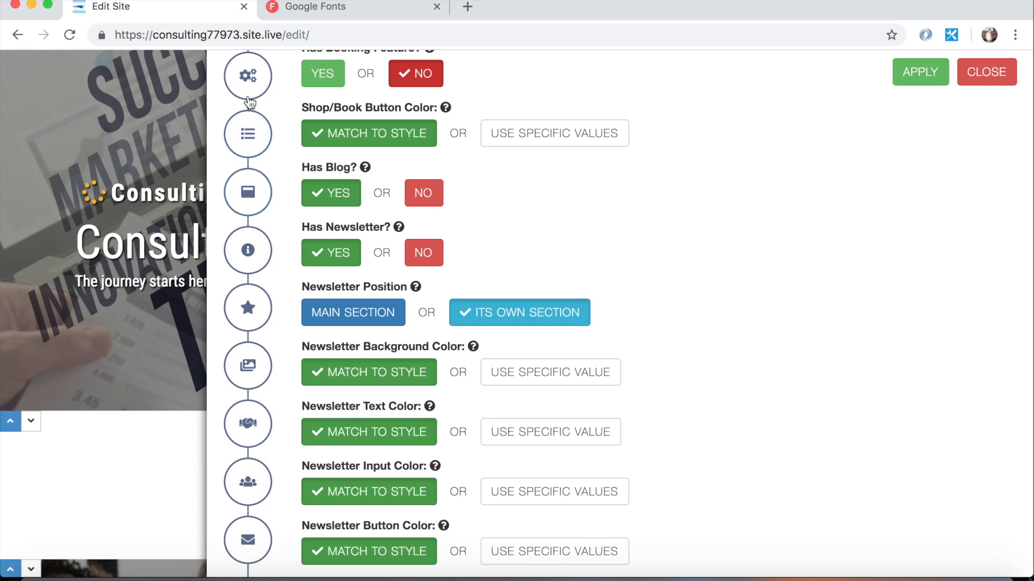
mouse_move(245, 511)
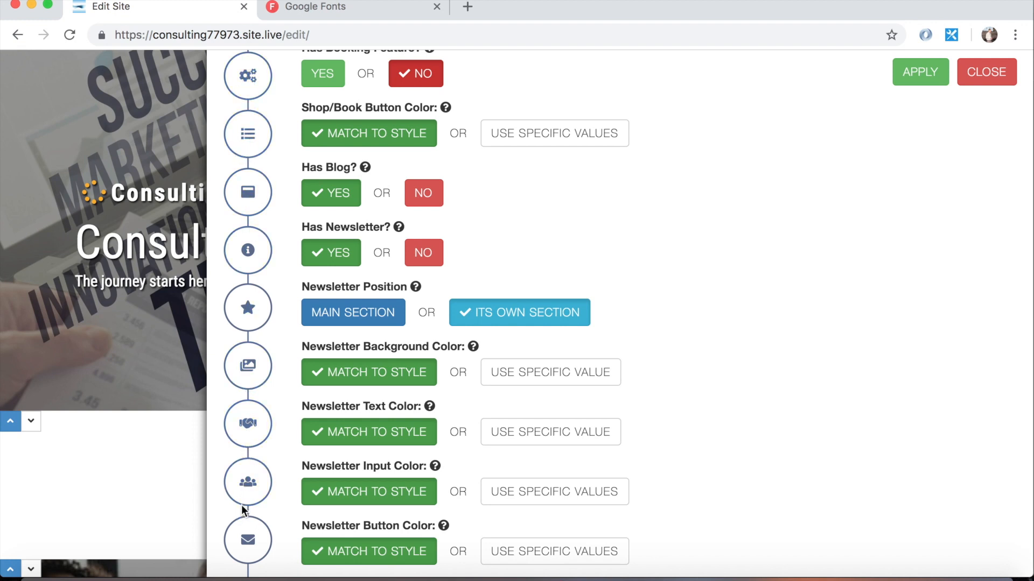
mouse_move(248, 134)
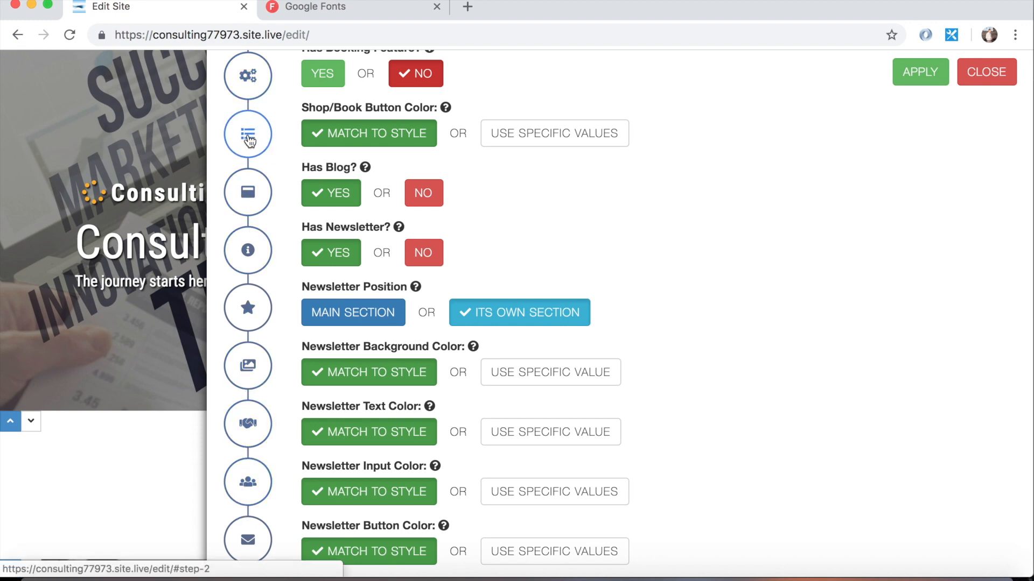
- Review the Menu Bar options (title, logo, alignment, font case), then advance to Main Section
click(247, 134)
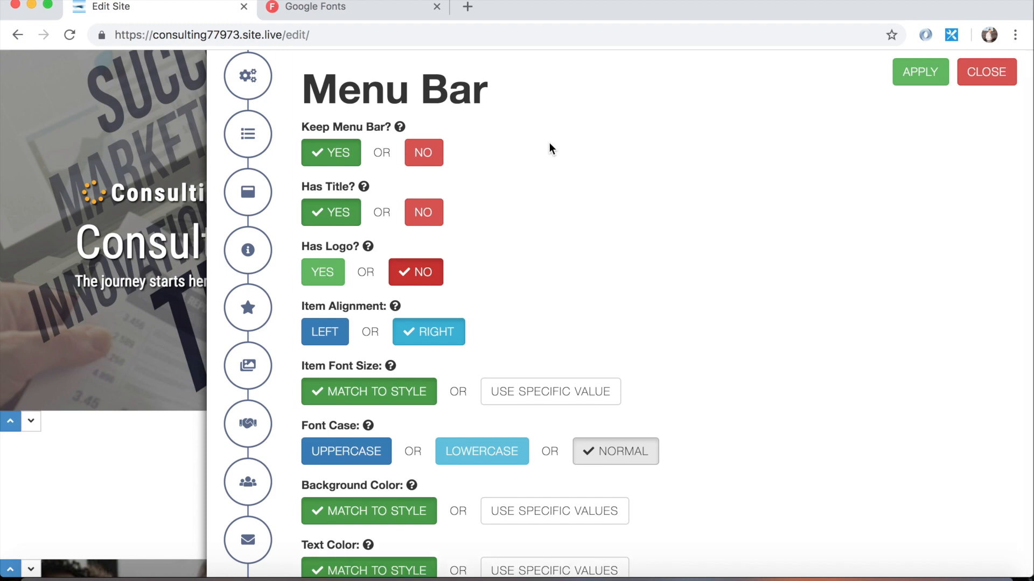
mouse_move(637, 255)
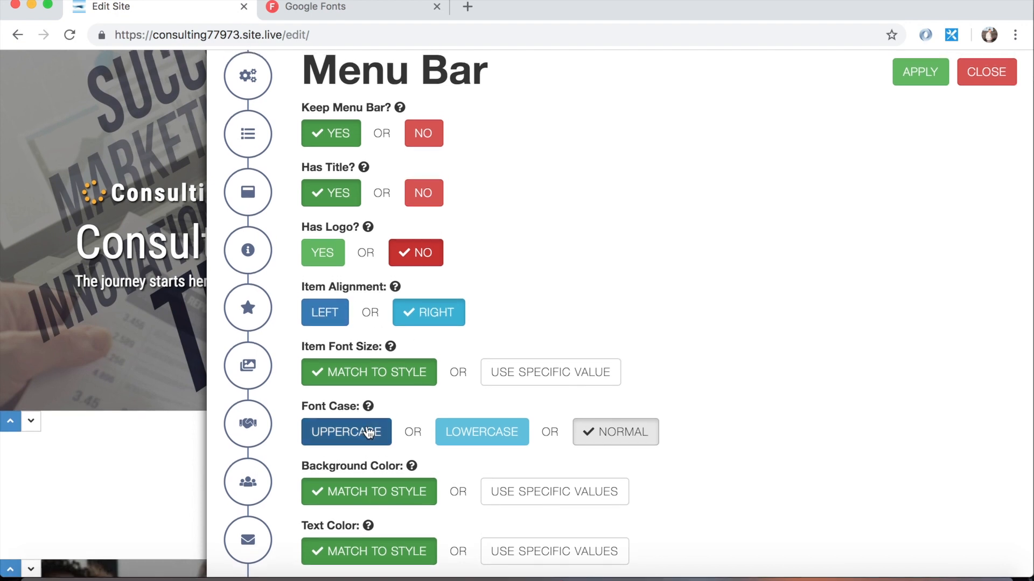
mouse_move(603, 422)
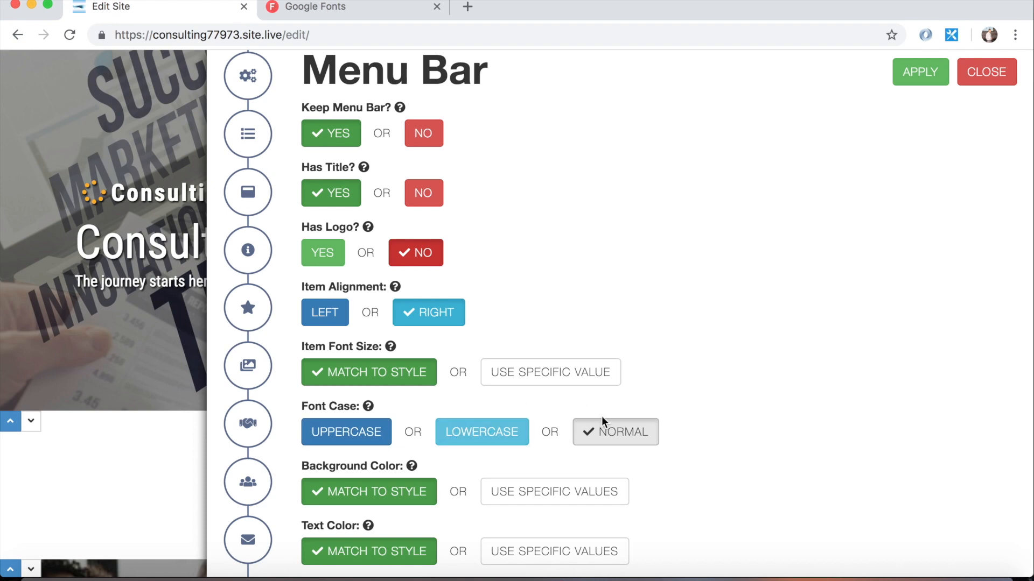
mouse_move(323, 310)
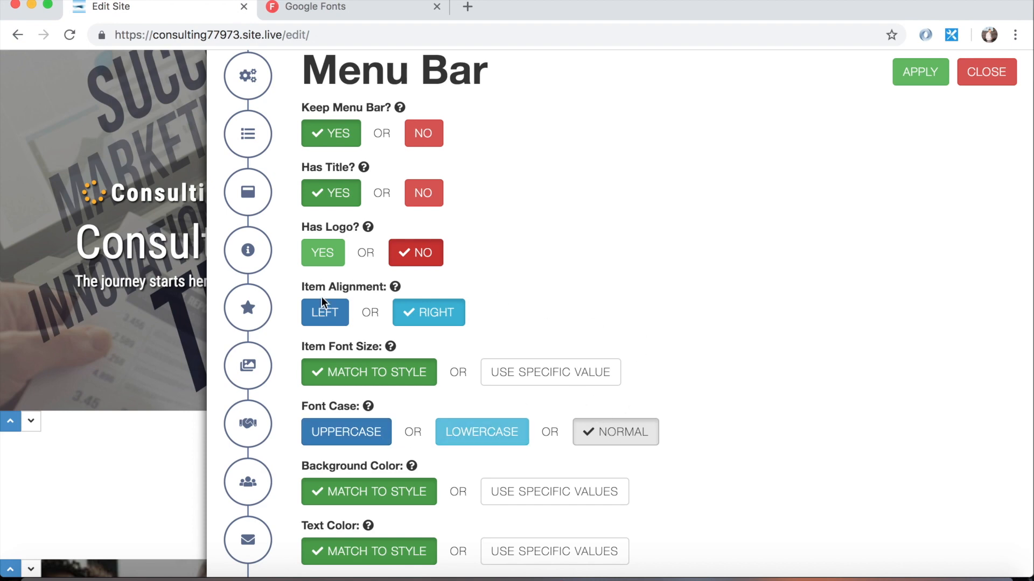
click(247, 192)
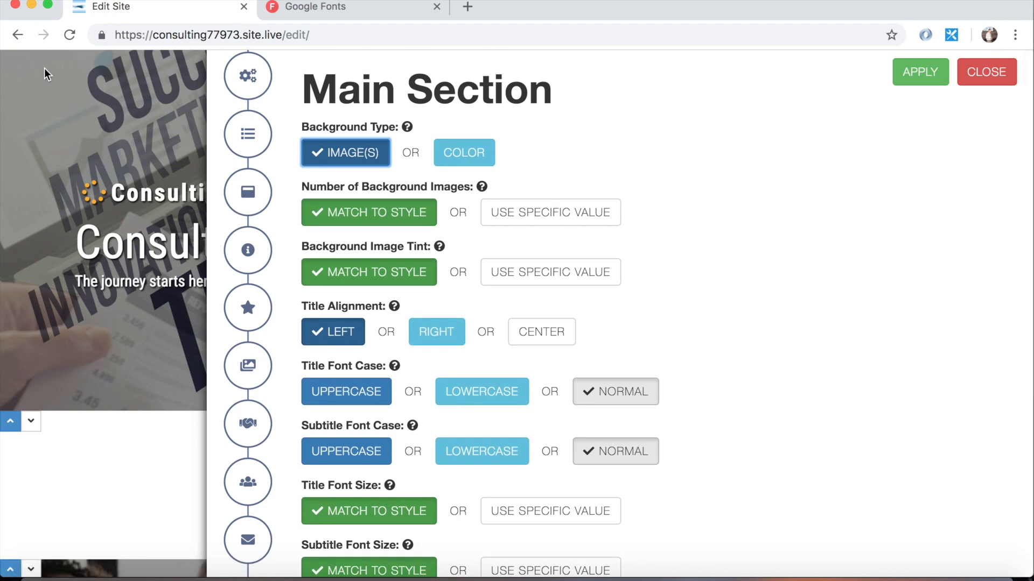
mouse_move(669, 223)
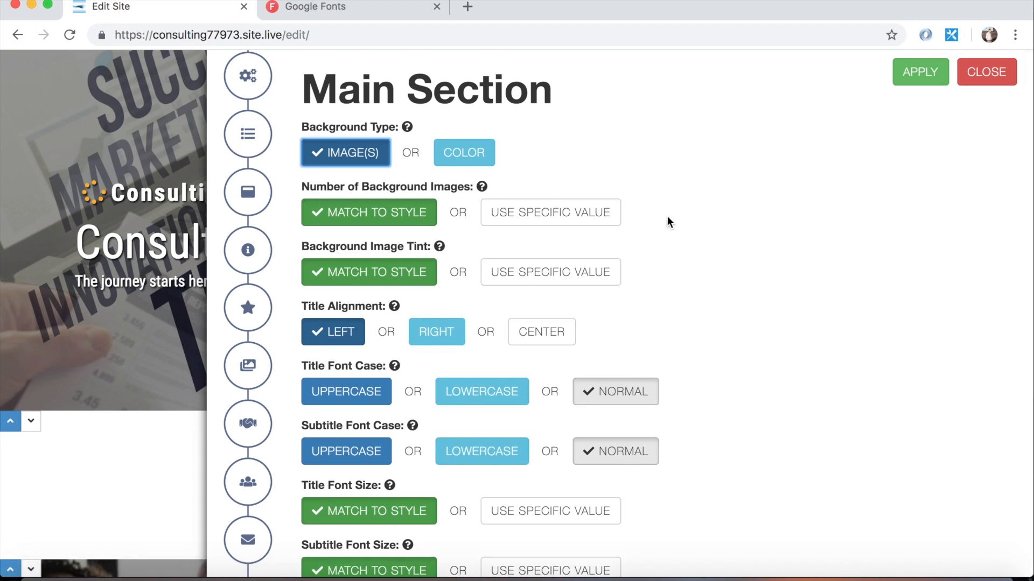
scroll(down, 3)
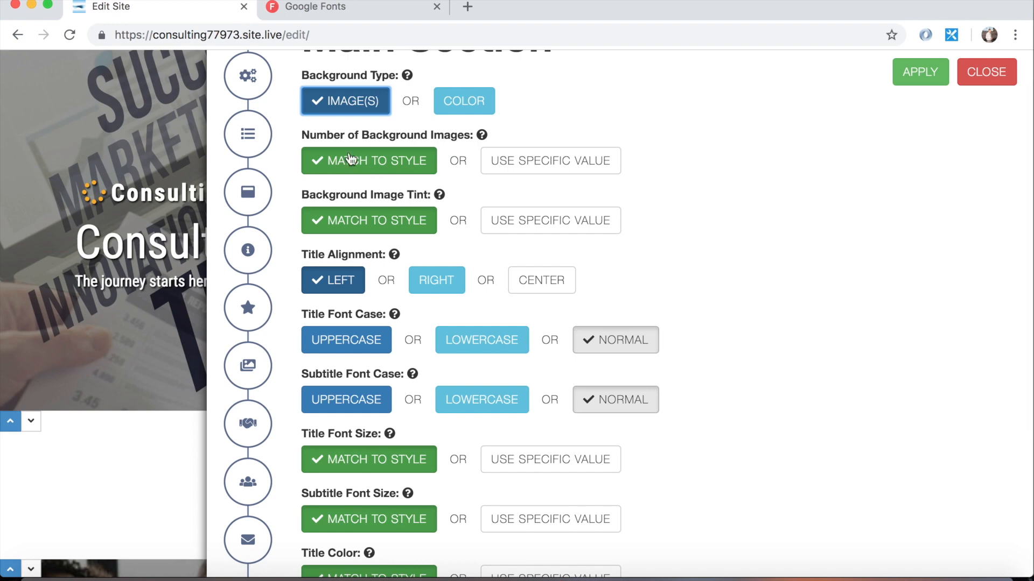
scroll(up, 3)
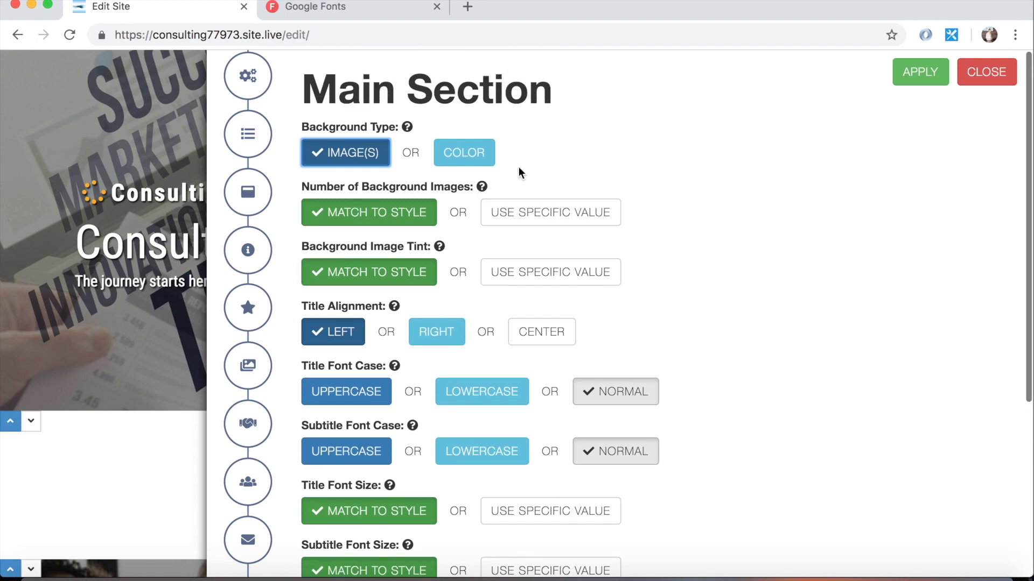
mouse_move(464, 152)
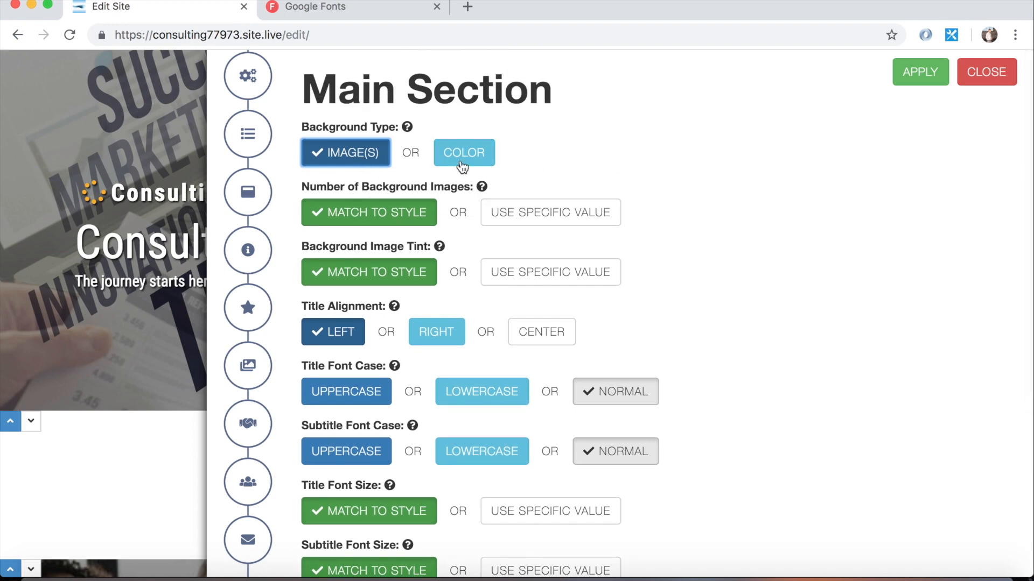
- Give the Main Section a solid colour background, light blue 56D2FF, chosen from the colour wheel
click(464, 152)
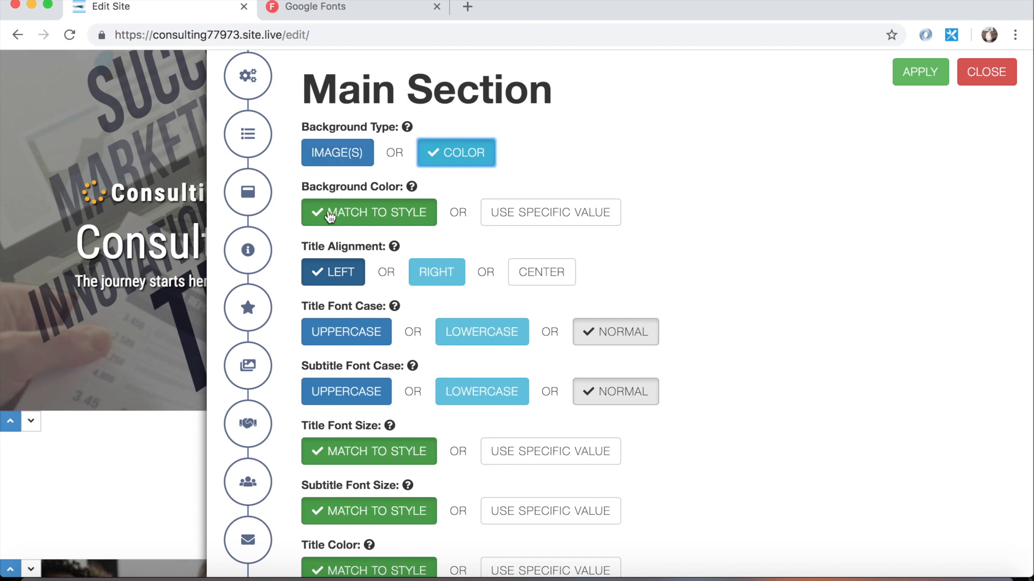
click(549, 212)
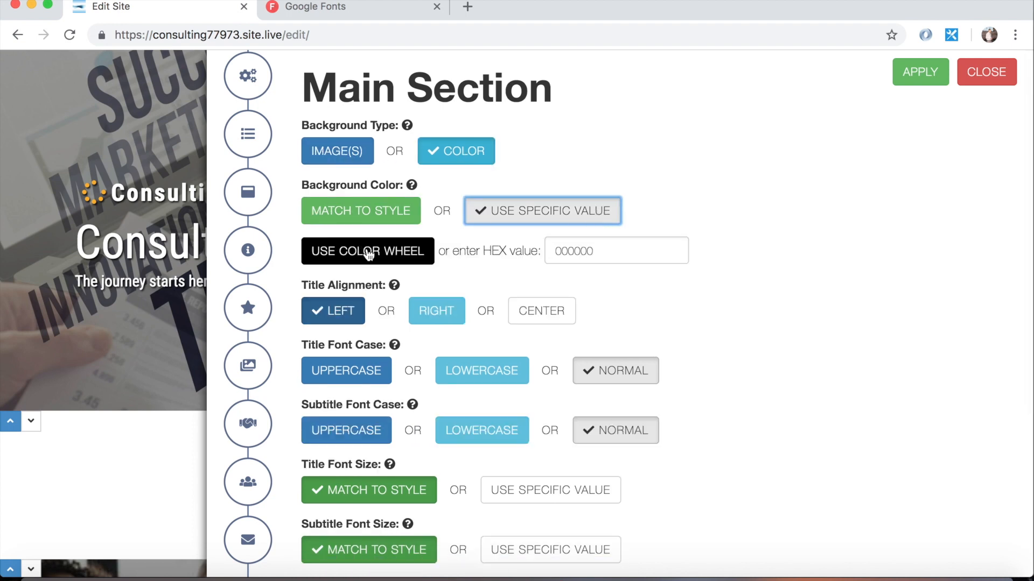
click(367, 250)
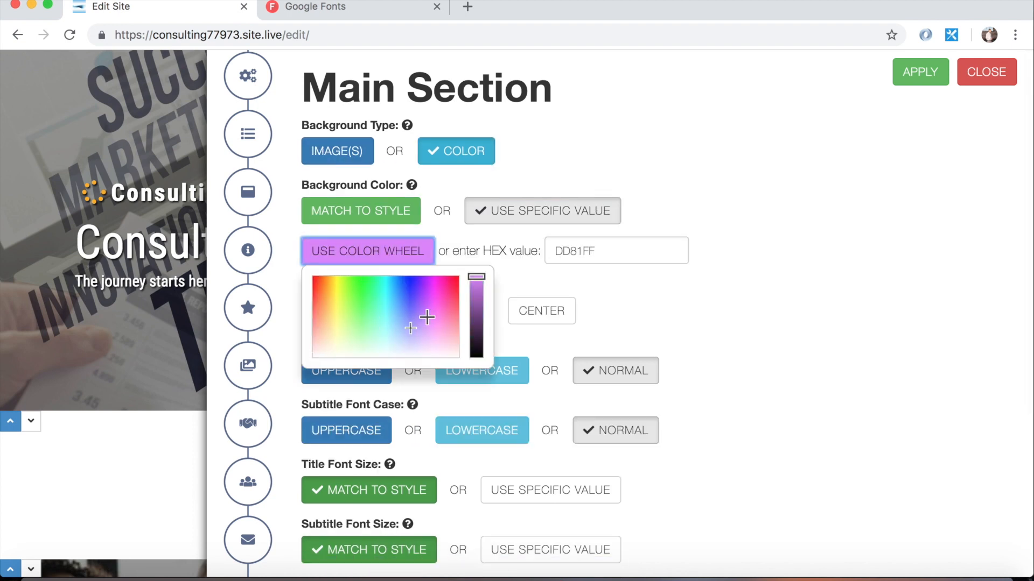
click(455, 312)
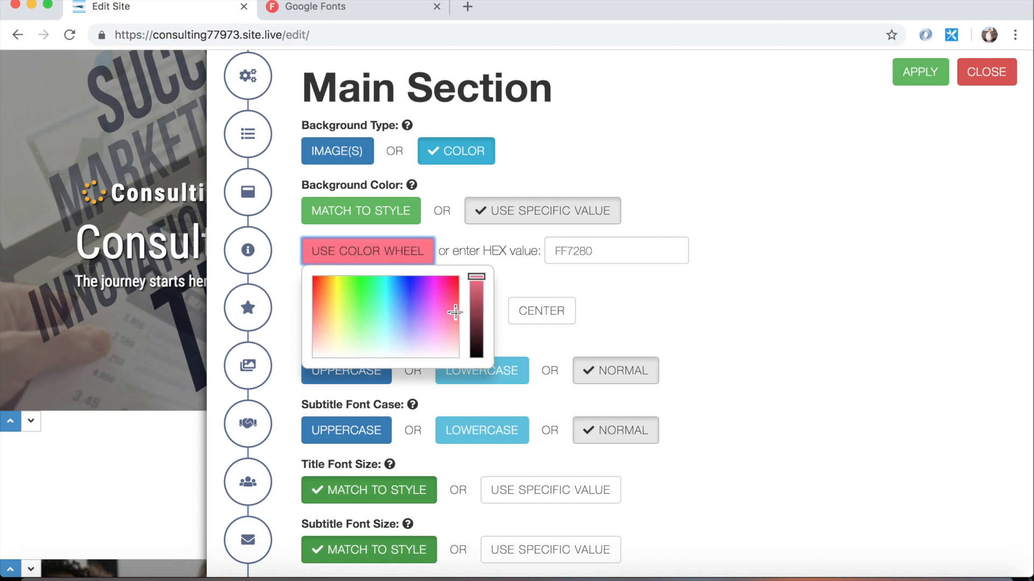
click(394, 305)
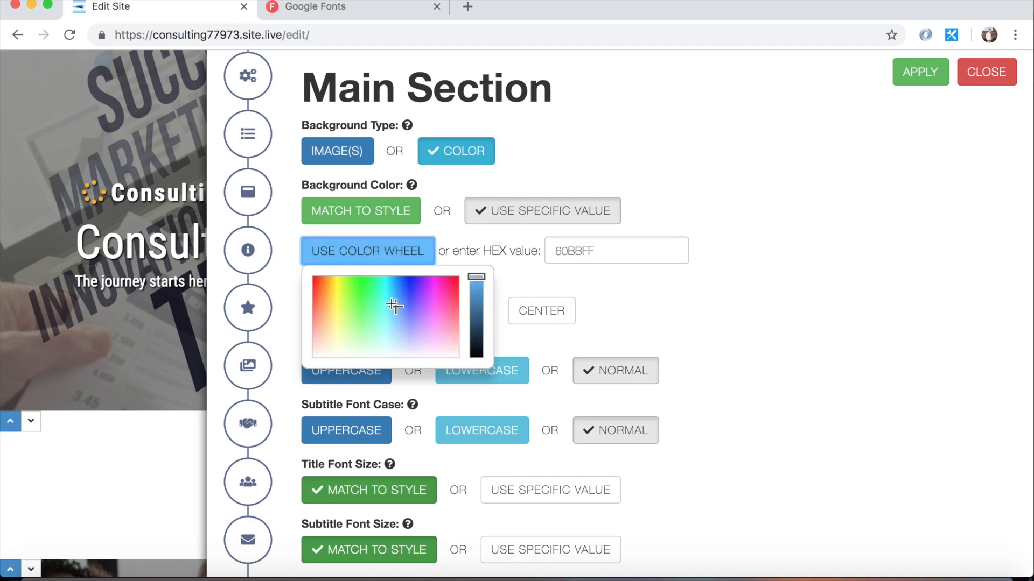
click(393, 303)
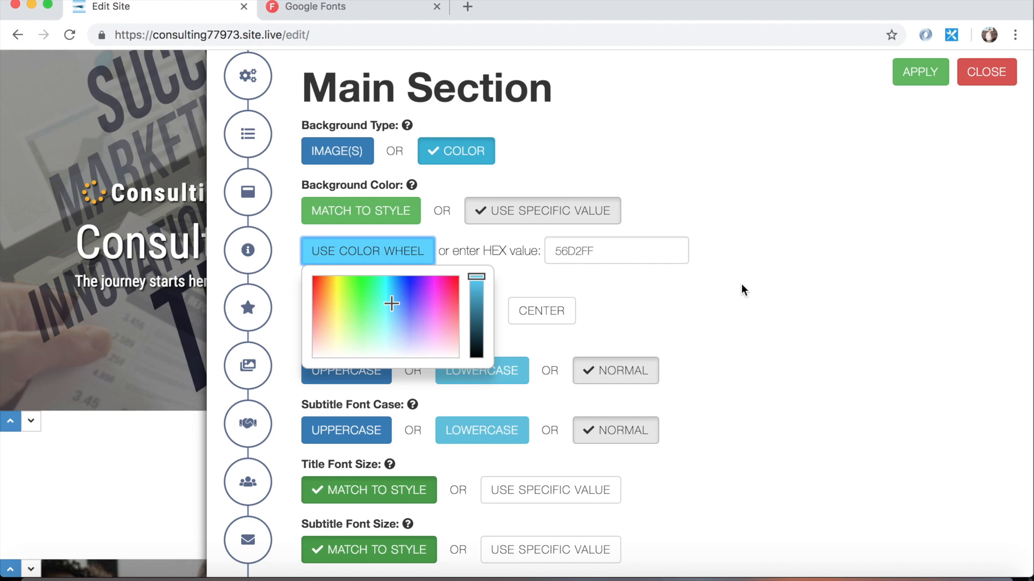
click(615, 250)
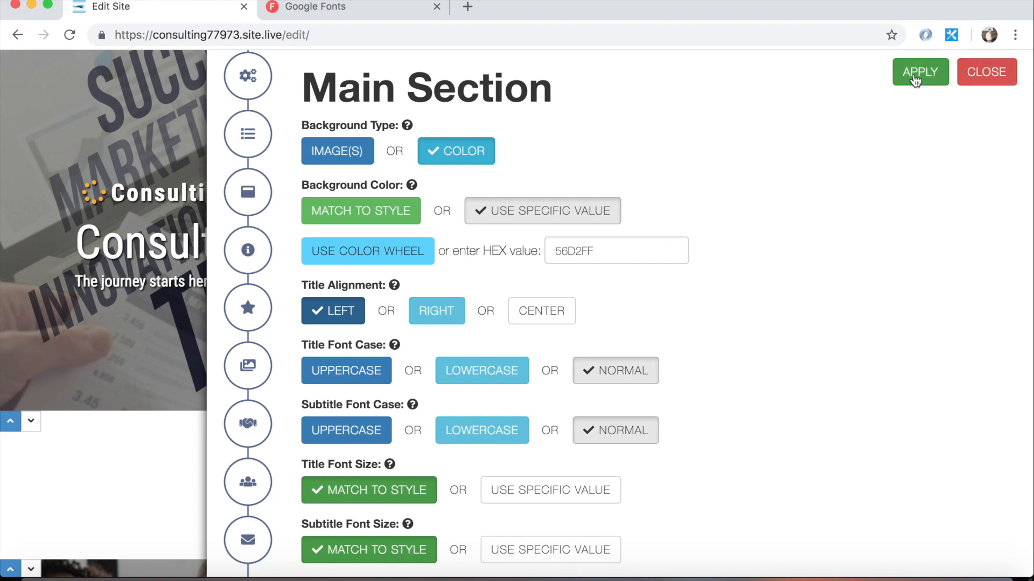
- Submit the Main Section redesign and preview the light blue hero at browser size
click(920, 72)
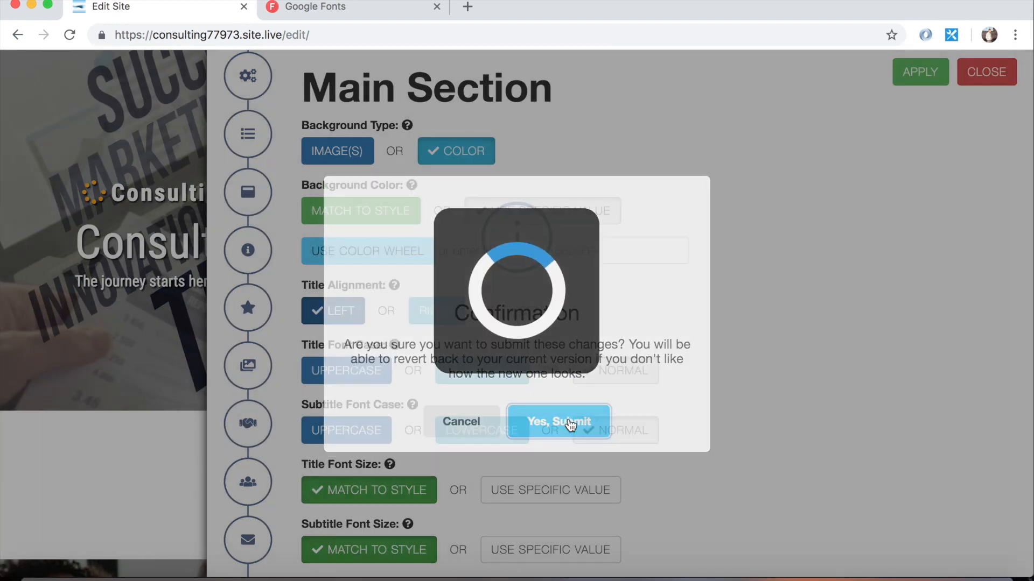
click(558, 421)
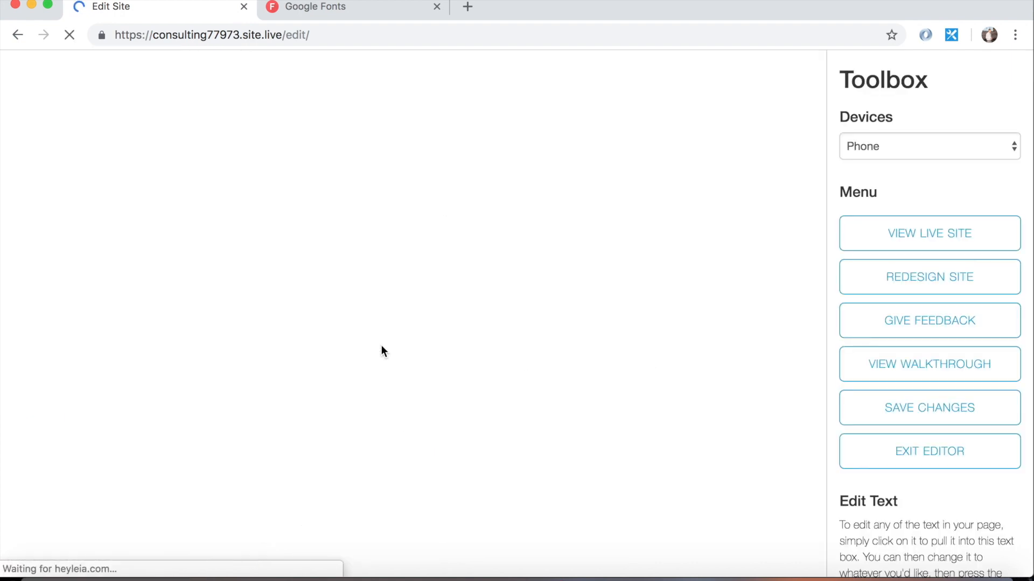
mouse_move(379, 318)
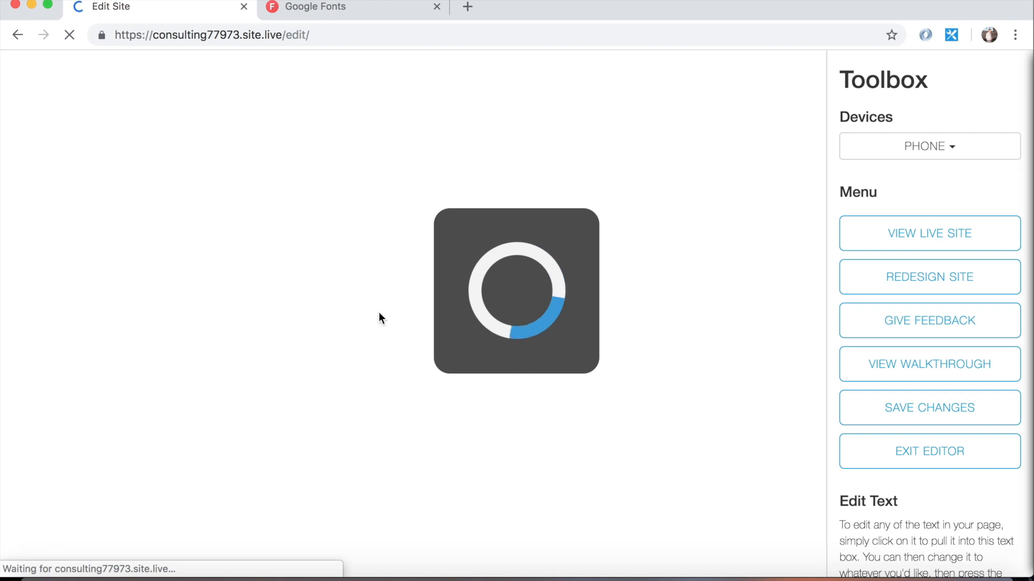
click(928, 145)
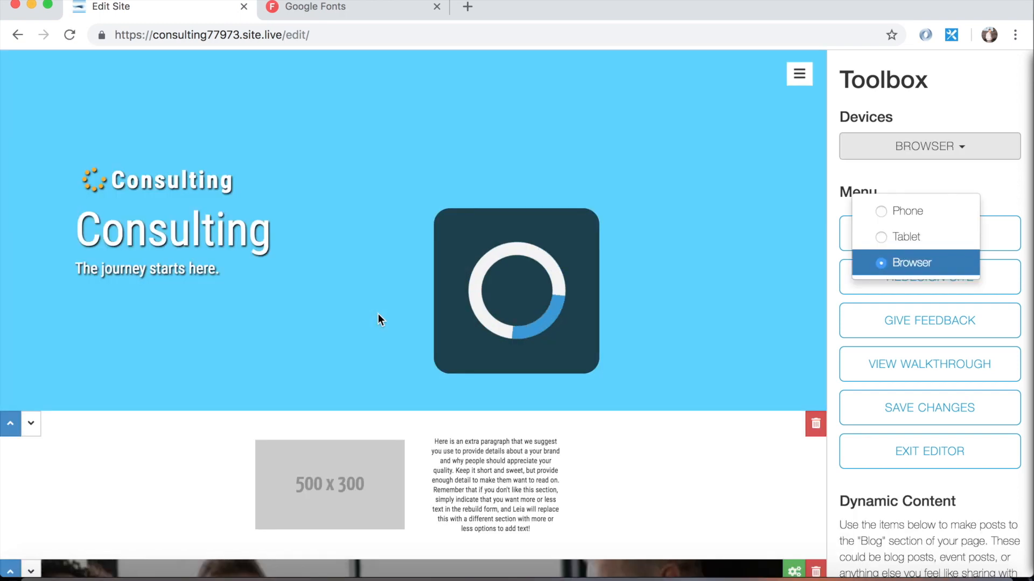
mouse_move(317, 196)
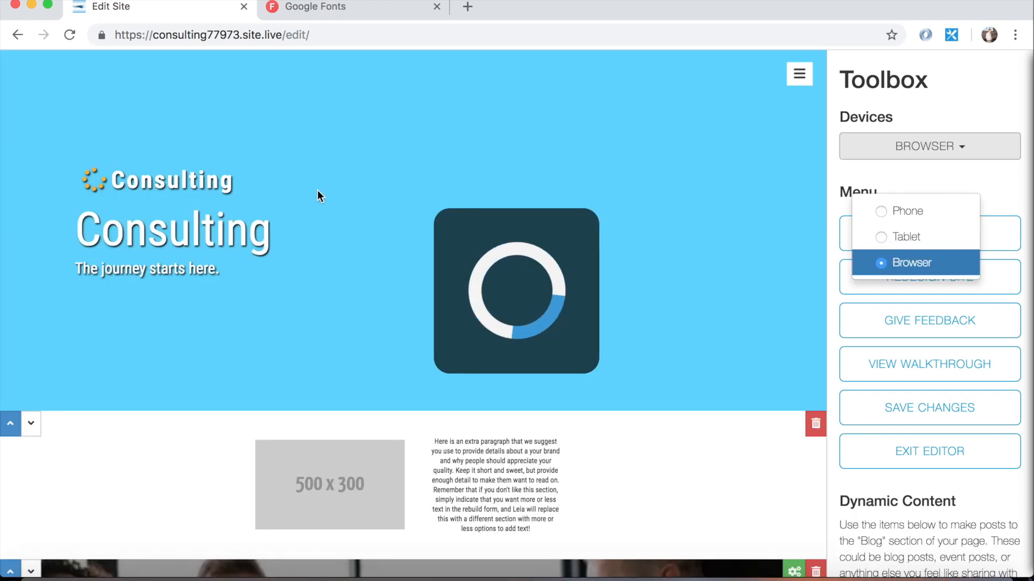
mouse_move(152, 79)
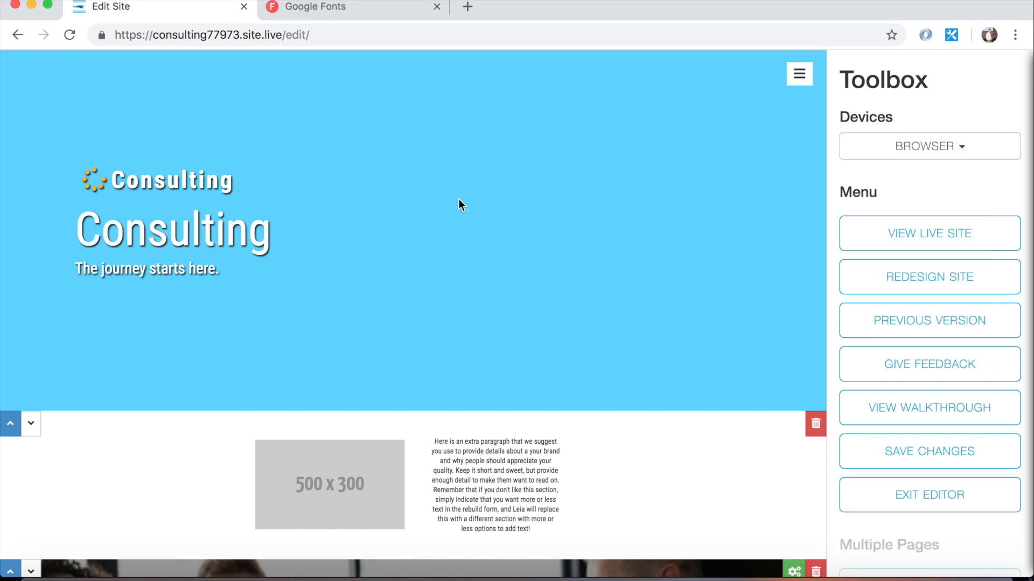
mouse_move(929, 320)
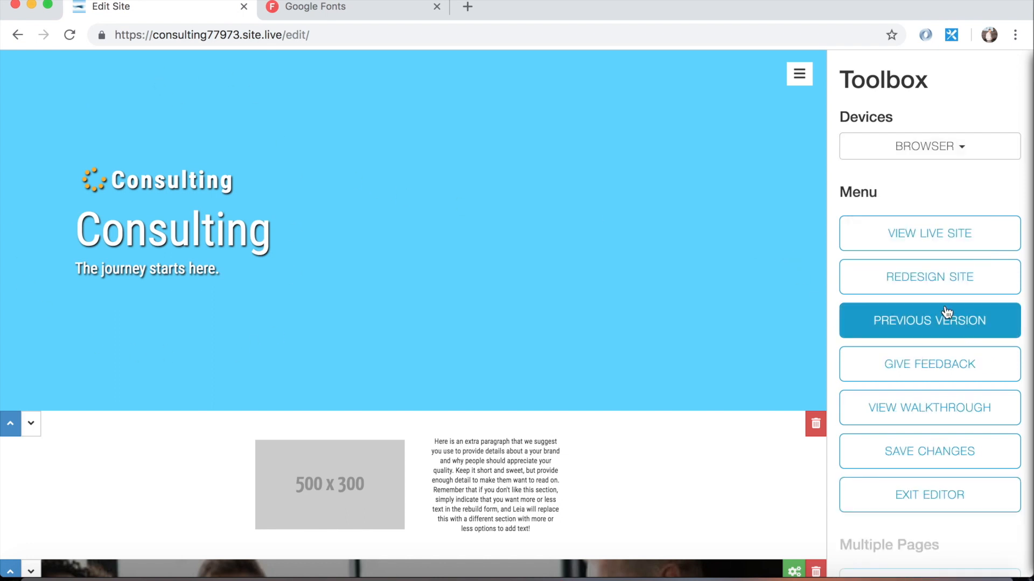
mouse_move(928, 277)
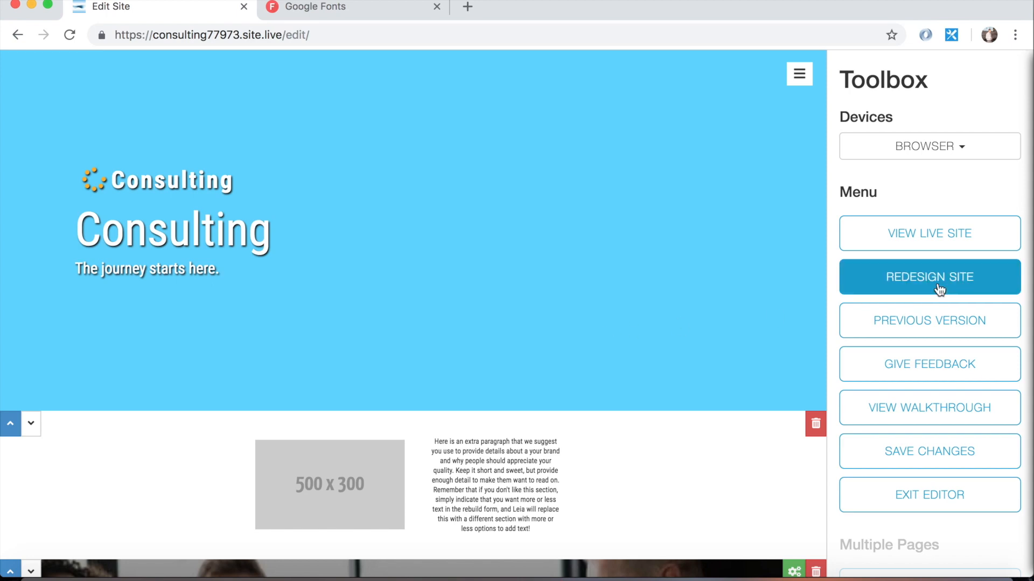
- Start a detailed redesign and review About Us: centered content, image right of text
click(929, 277)
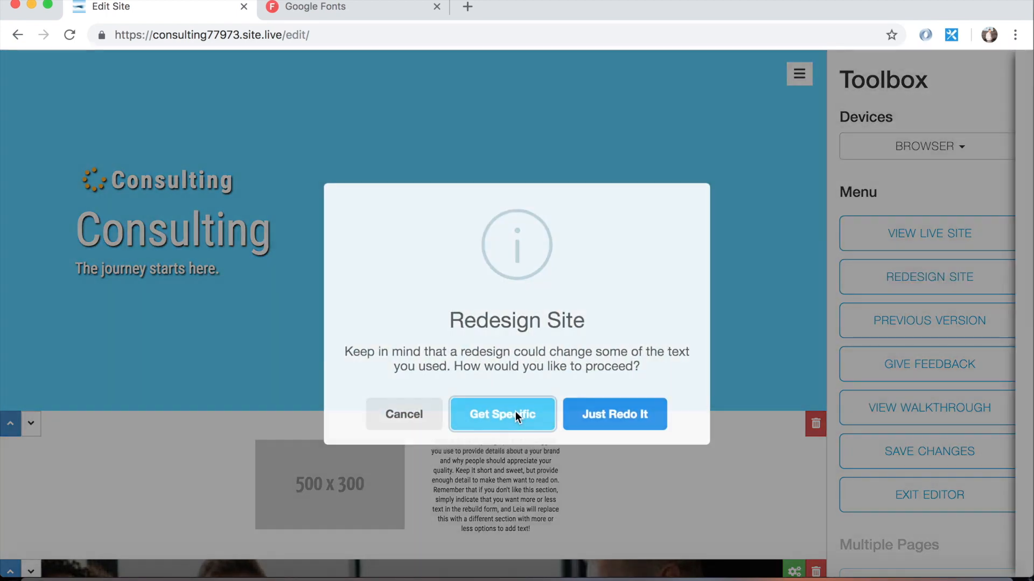
click(502, 414)
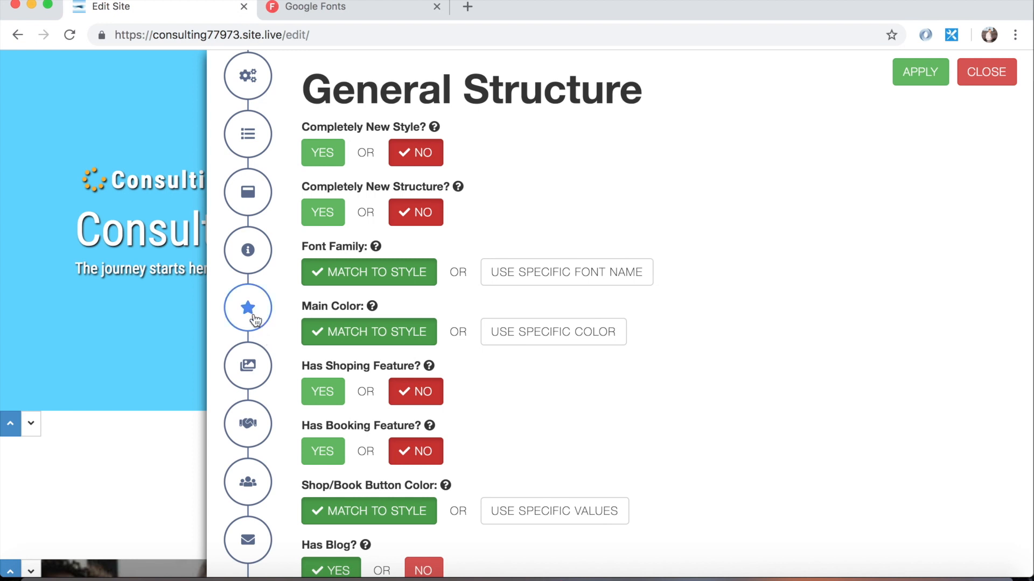
click(247, 250)
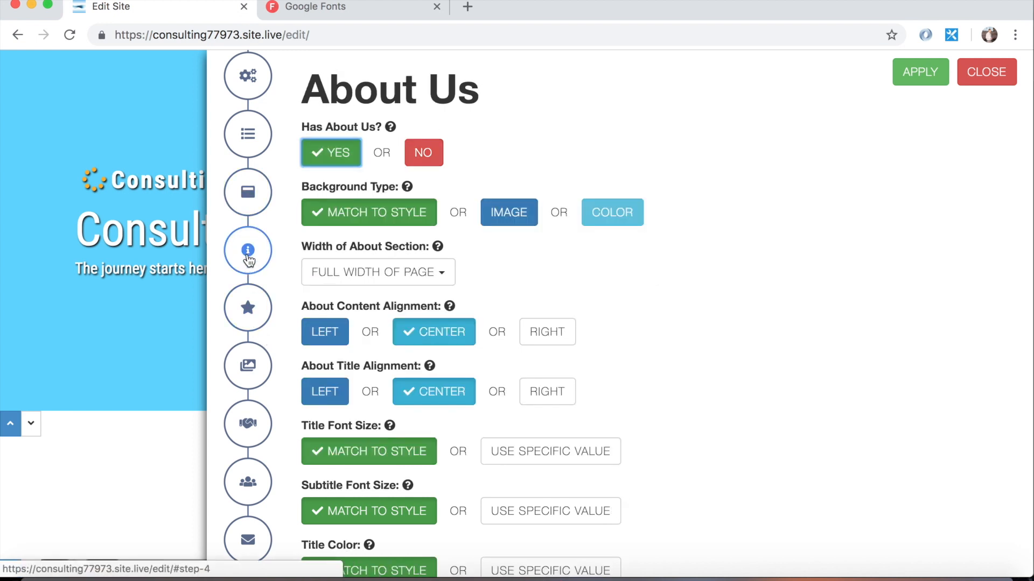
scroll(down, 3)
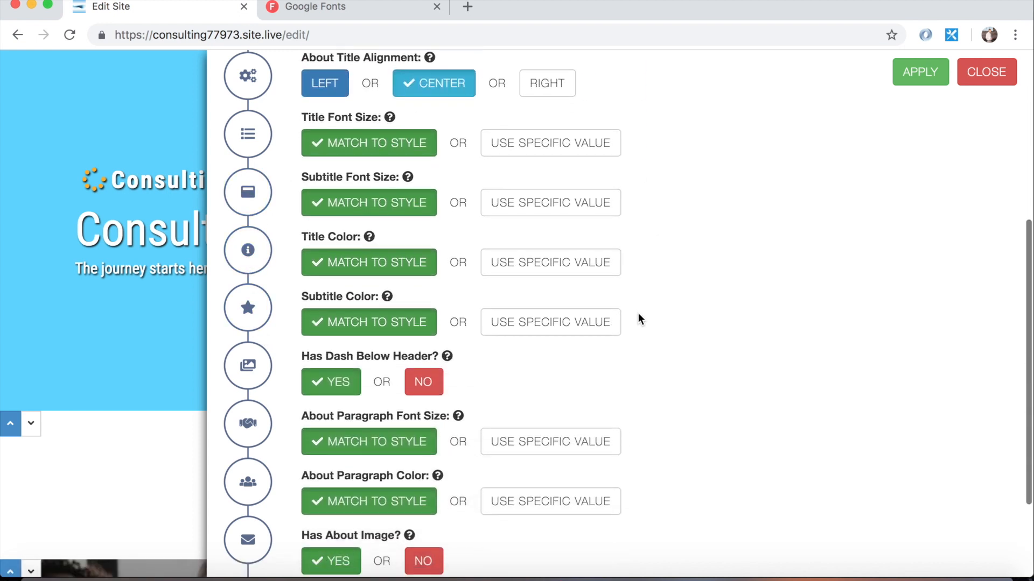
scroll(down, 3)
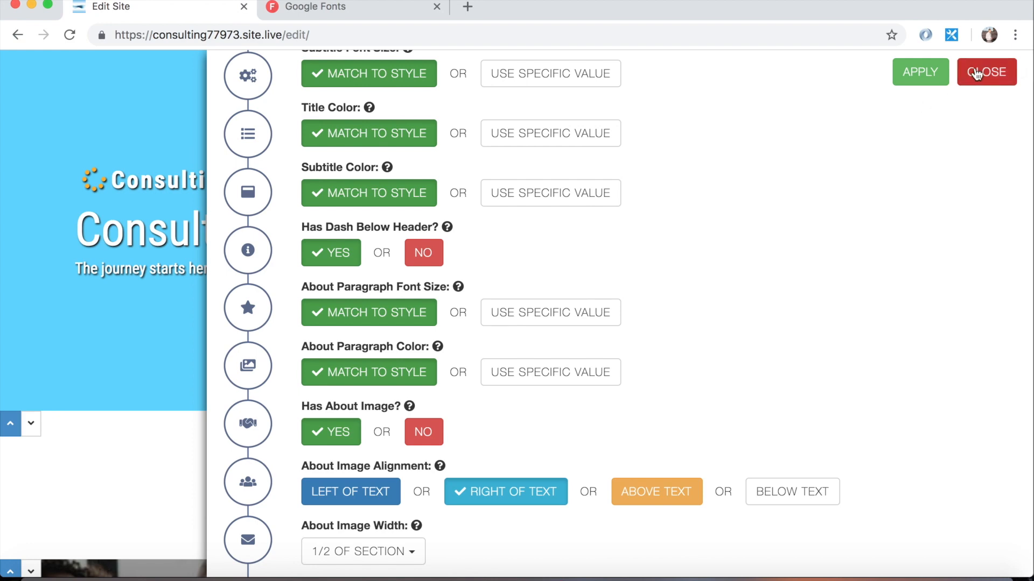
click(986, 72)
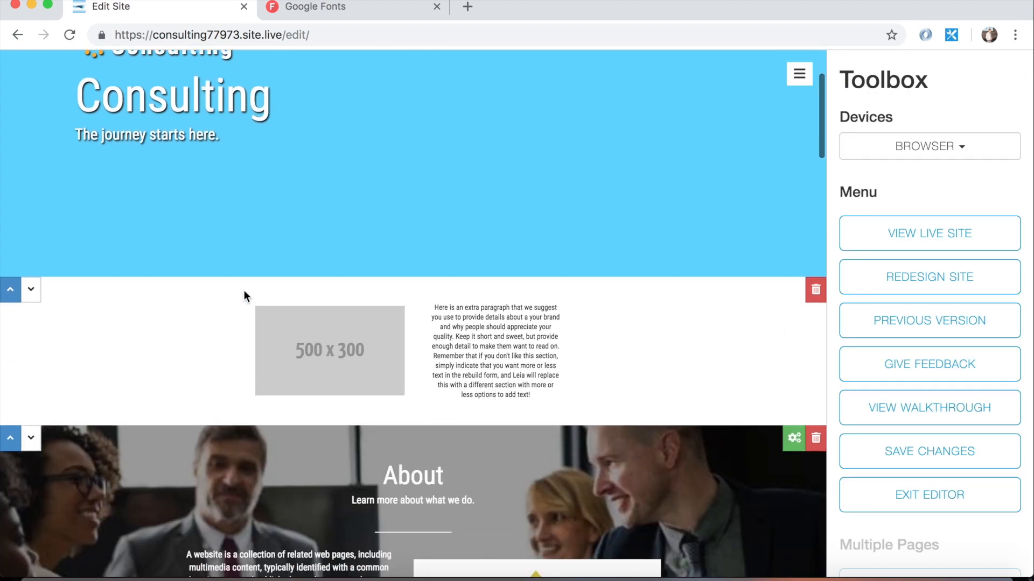
scroll(down, 3)
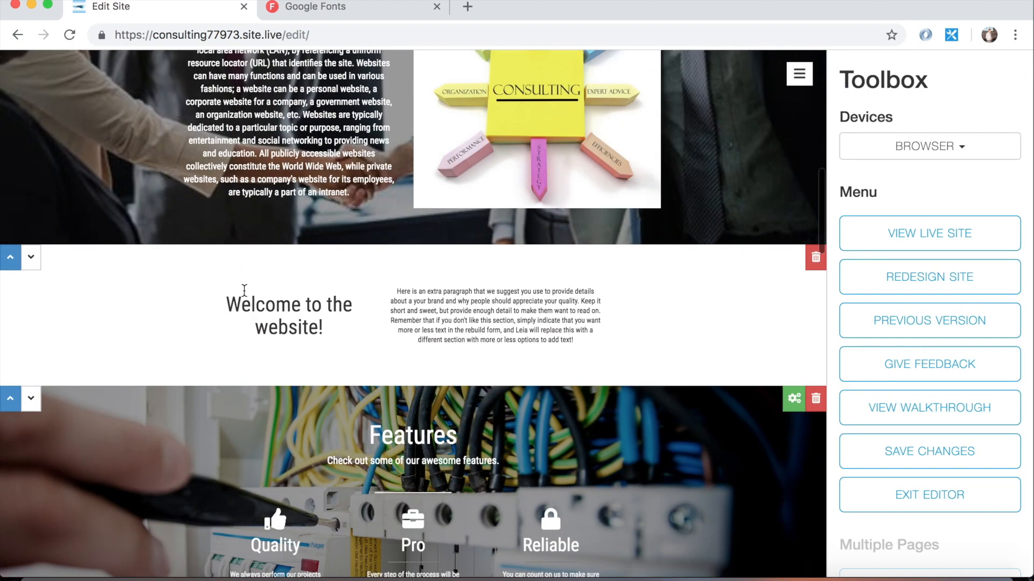
scroll(down, 3)
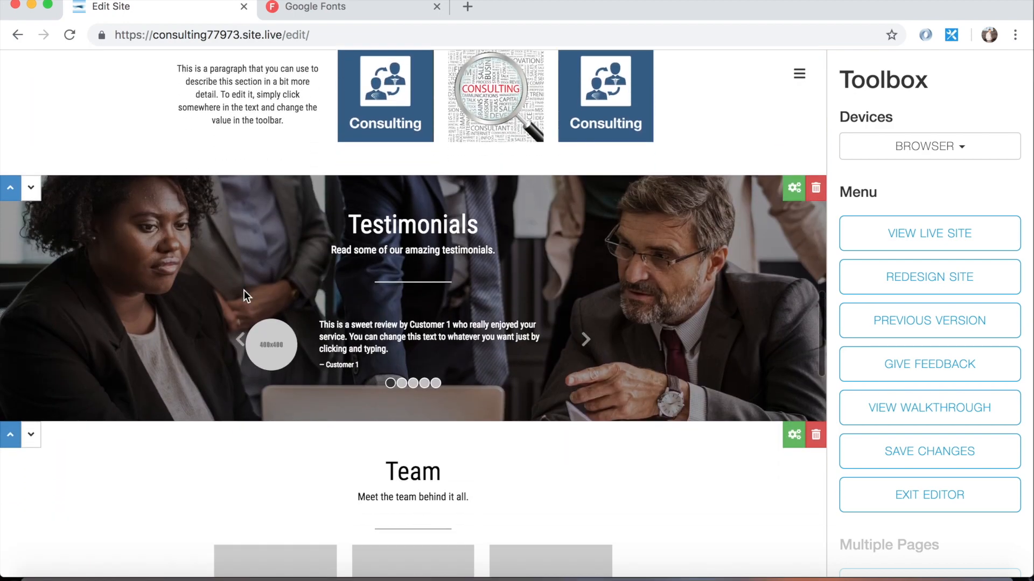
scroll(down, 3)
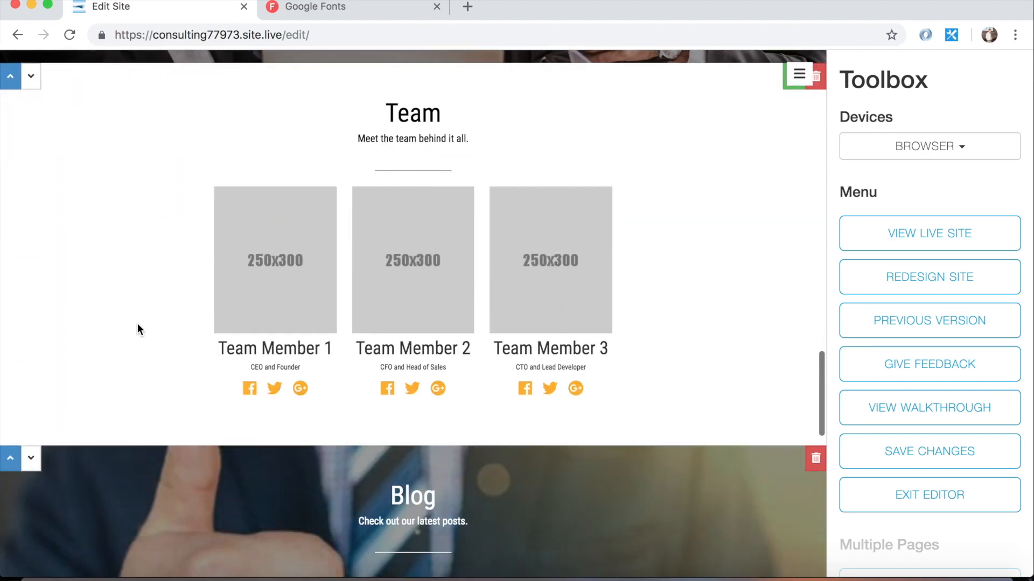
scroll(down, 3)
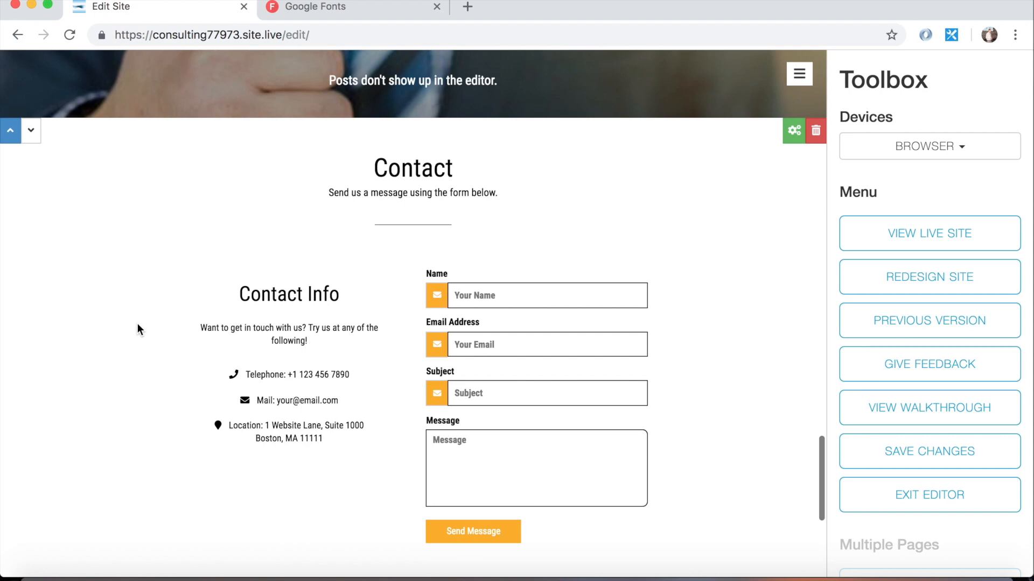
scroll(down, 3)
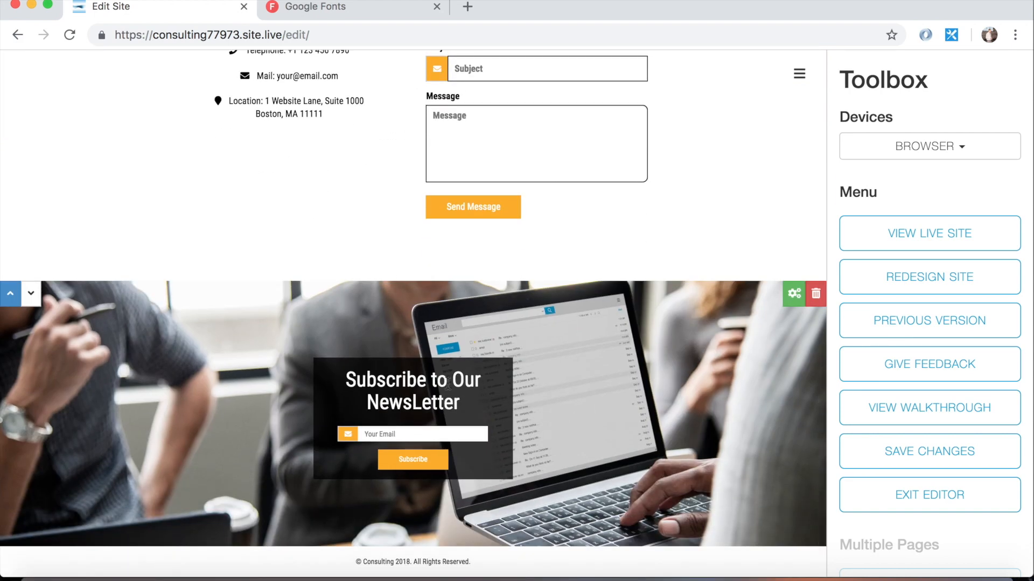
scroll(up, 3)
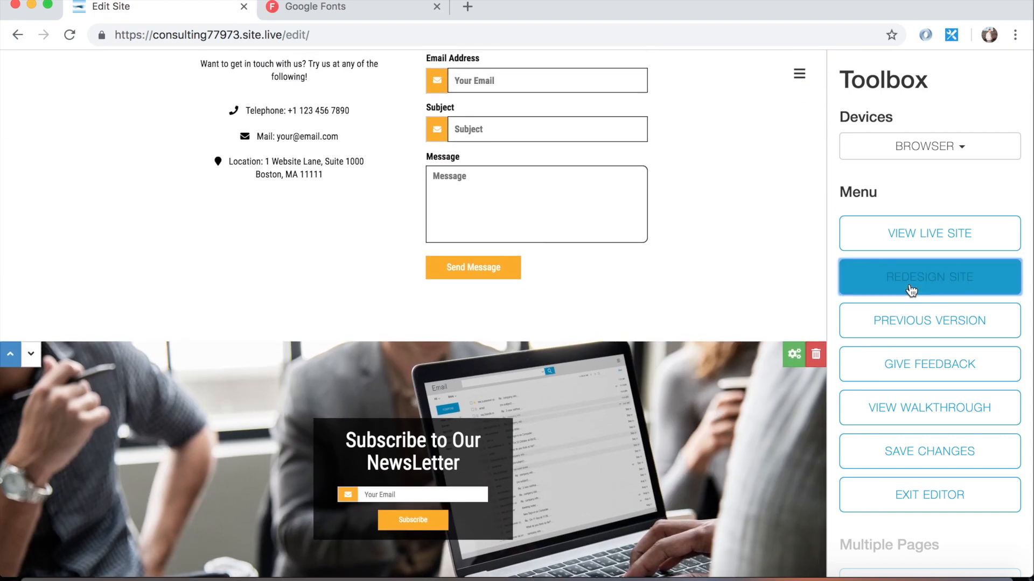
- Start a detailed redesign, open the Gallery settings, and set Has Gallery to No
click(928, 276)
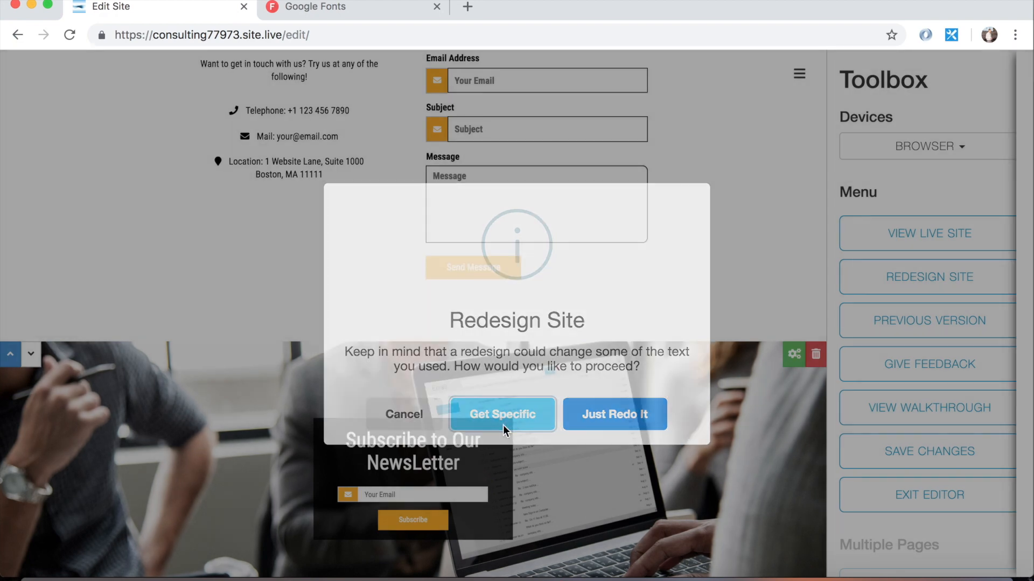
click(502, 414)
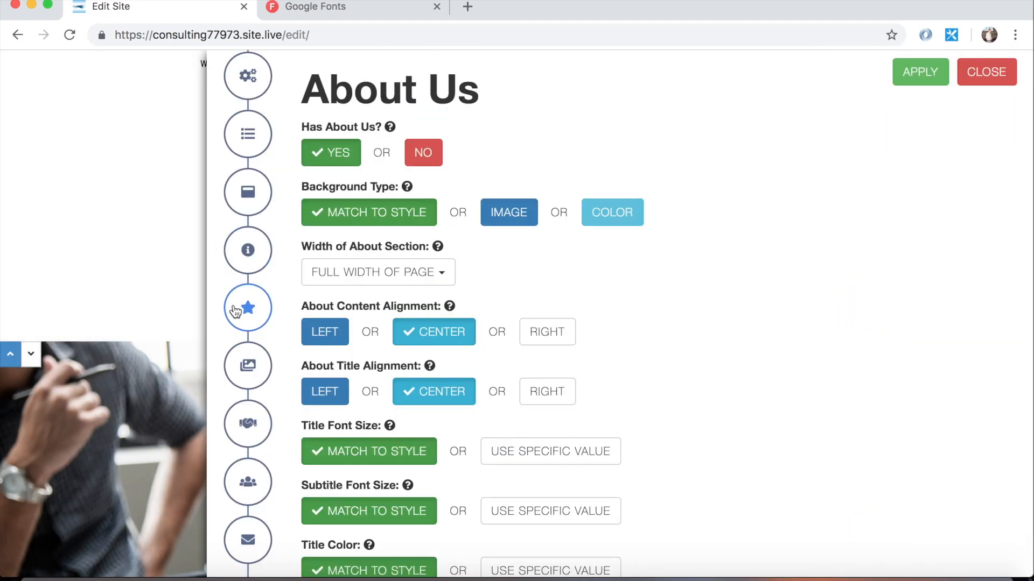
click(247, 367)
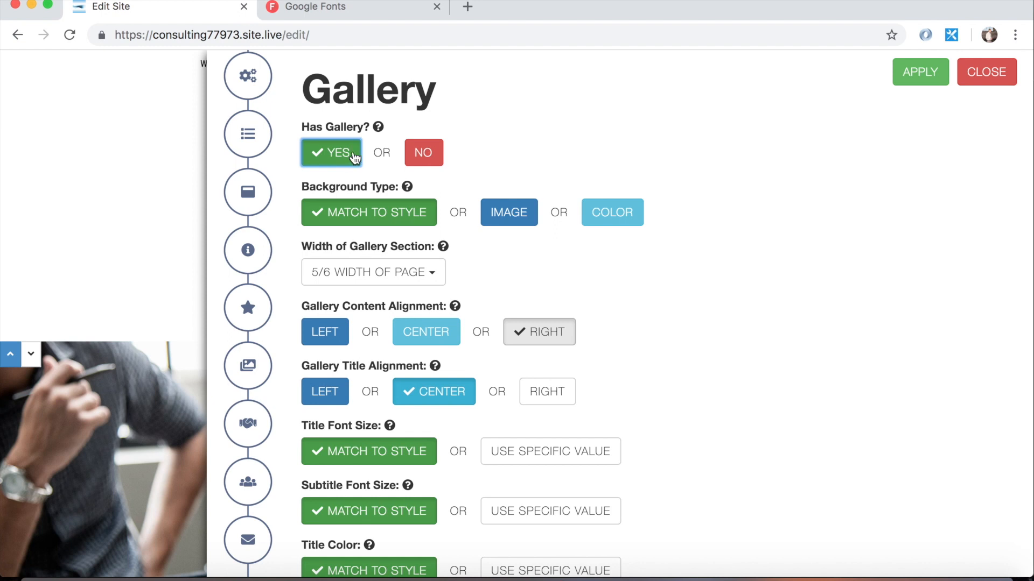
mouse_move(464, 167)
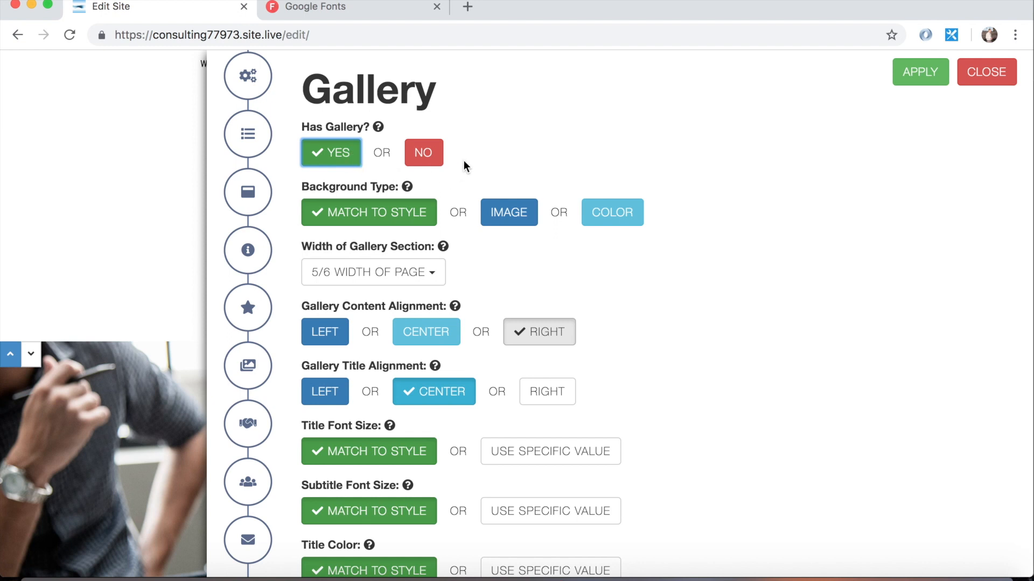
click(423, 153)
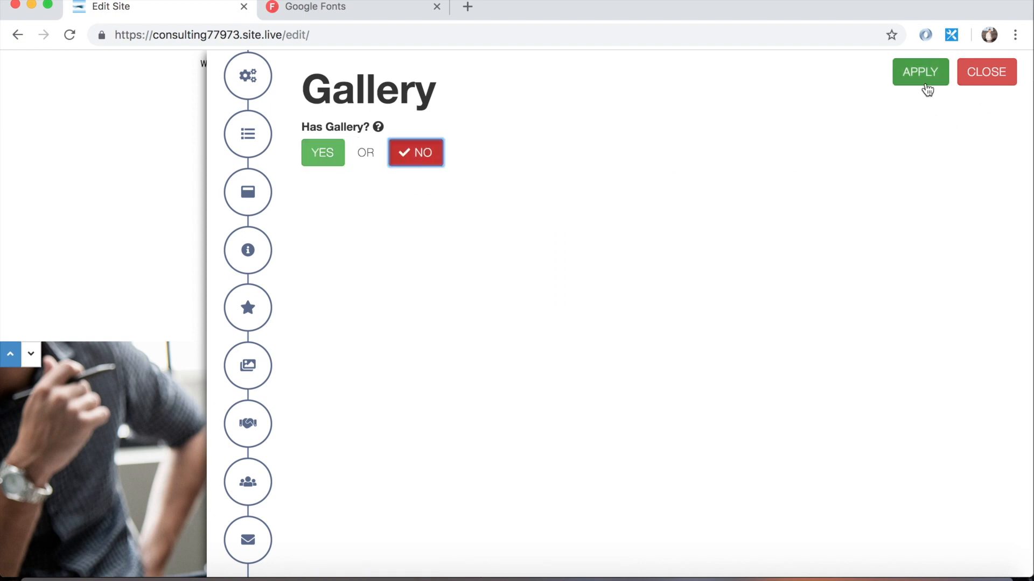
mouse_move(322, 152)
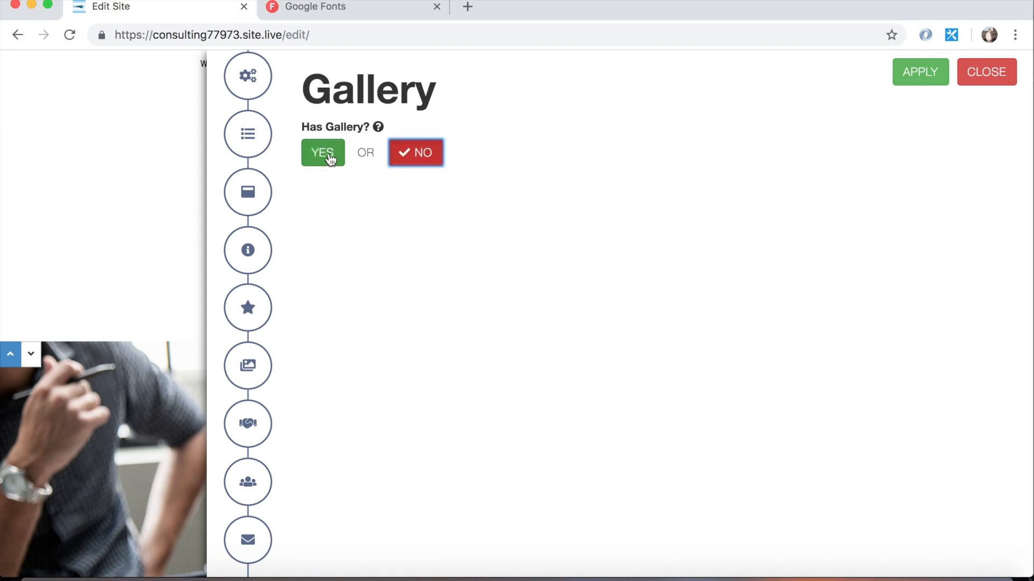
- Set Has Gallery back to Yes with 20 gallery images
click(323, 152)
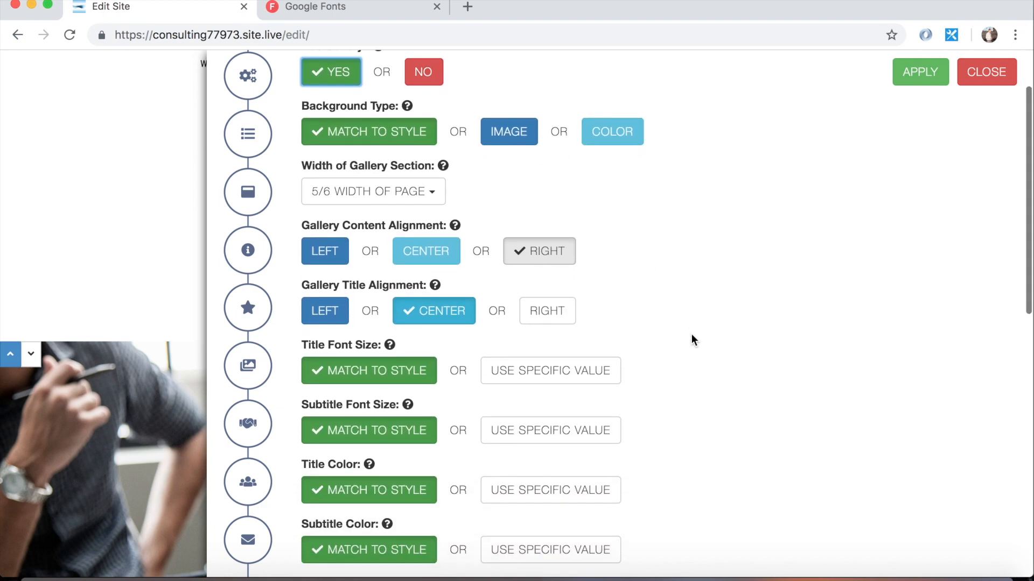
scroll(down, 3)
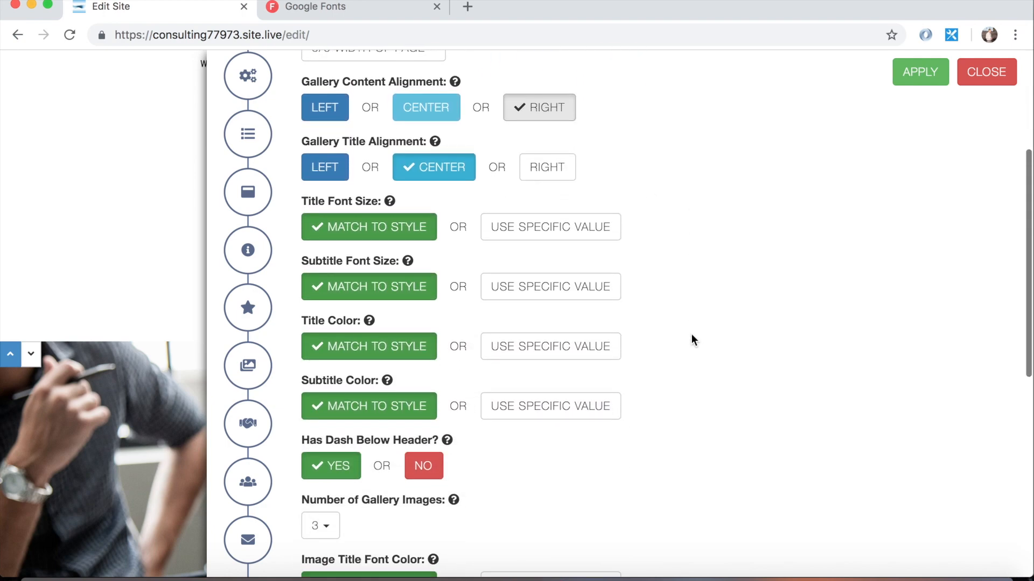
scroll(down, 3)
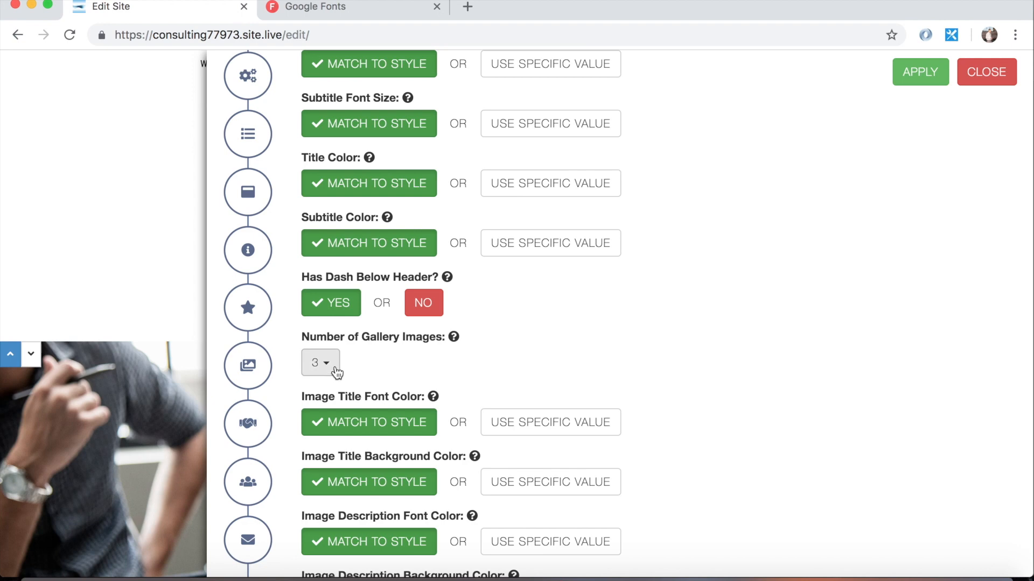
click(320, 363)
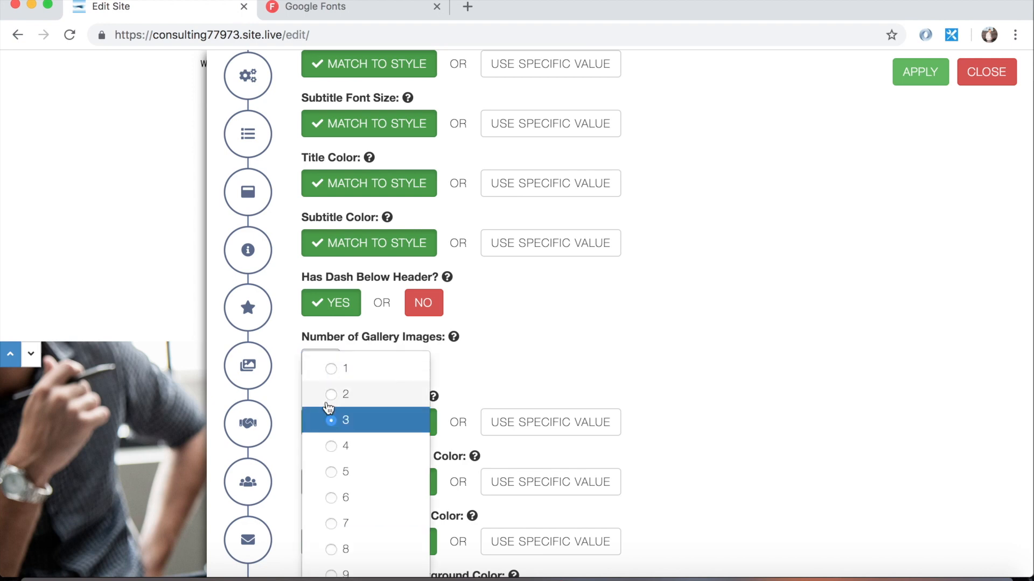
scroll(down, 3)
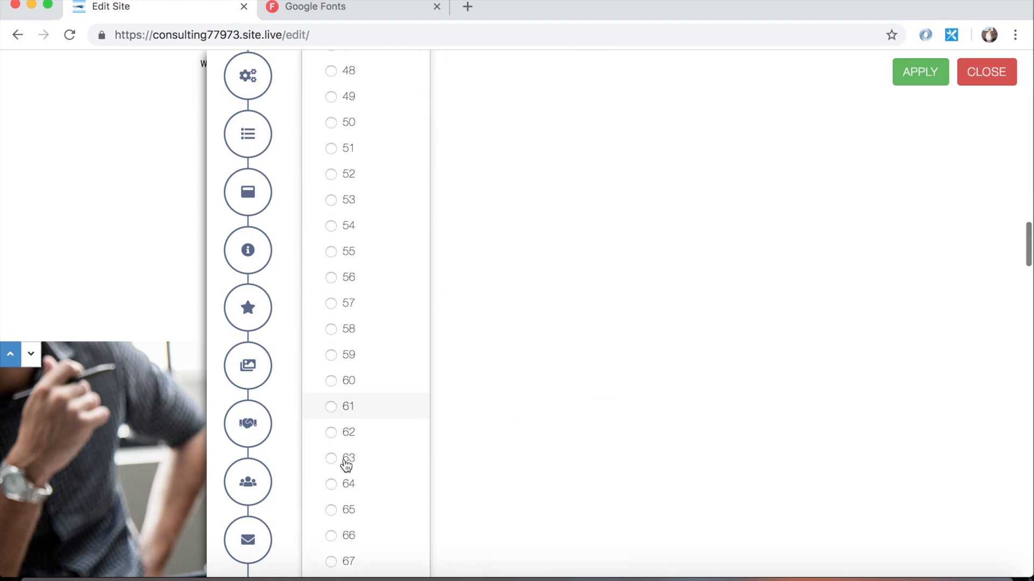
scroll(down, 3)
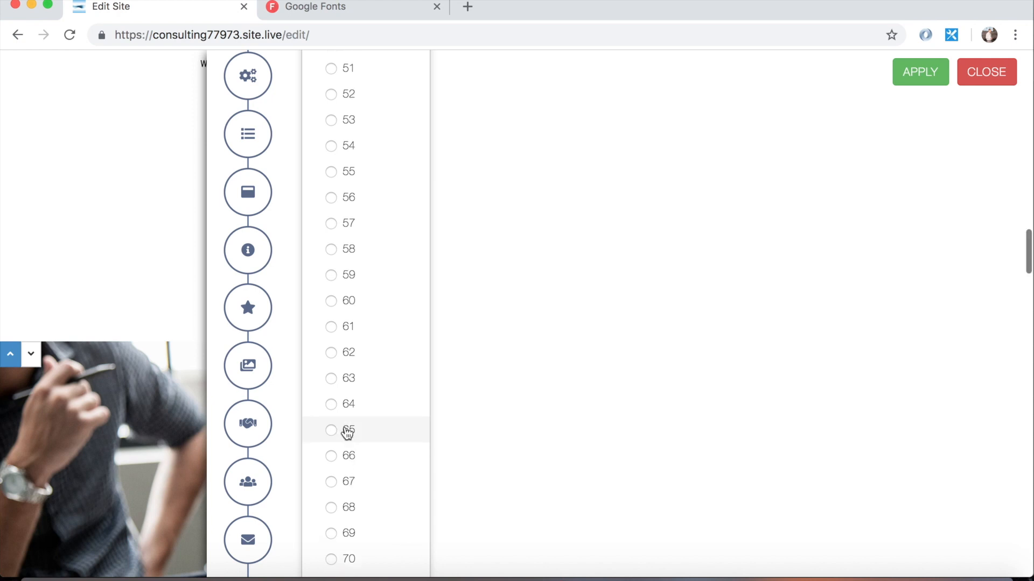
scroll(up, 3)
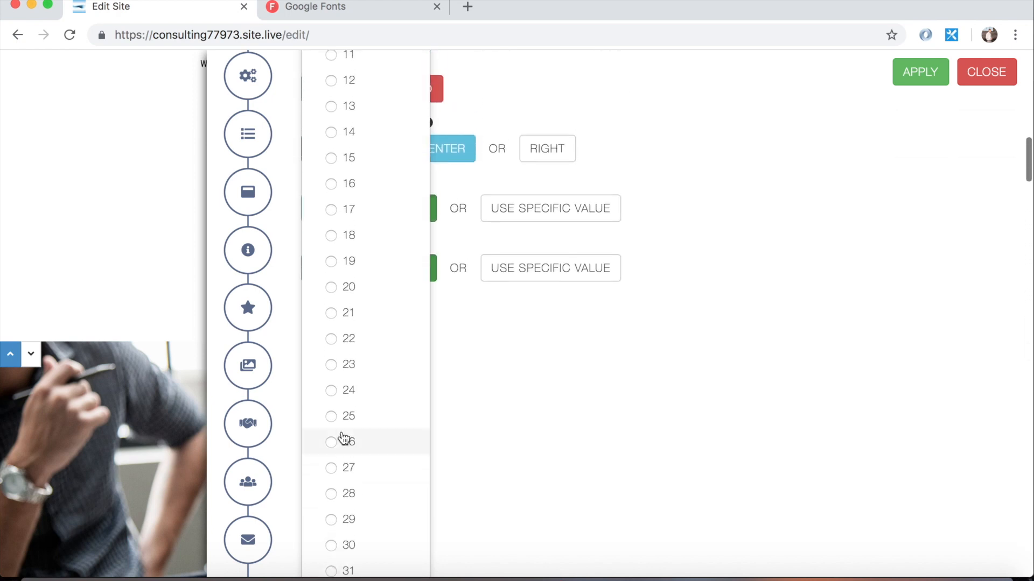
scroll(up, 3)
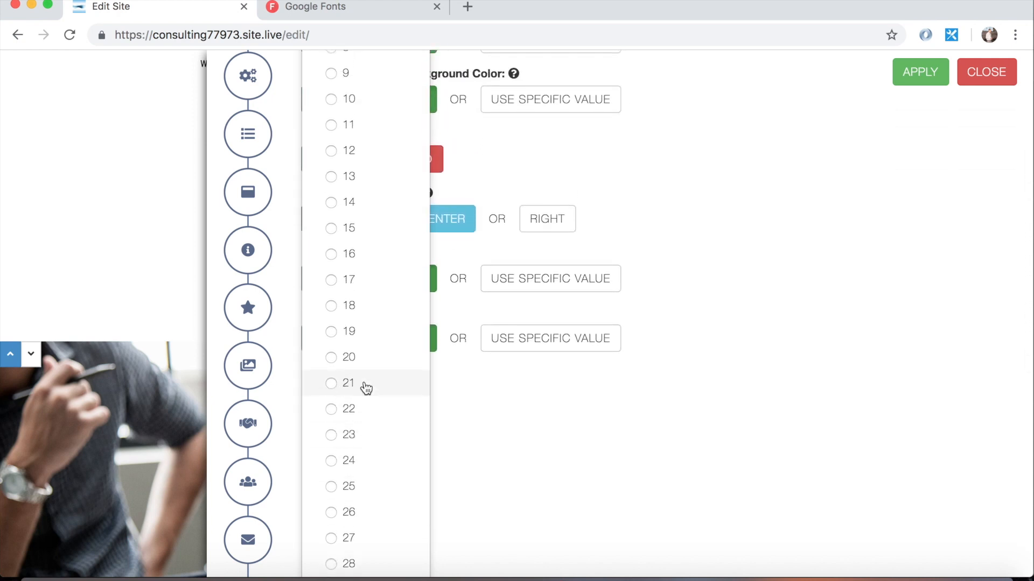
click(347, 357)
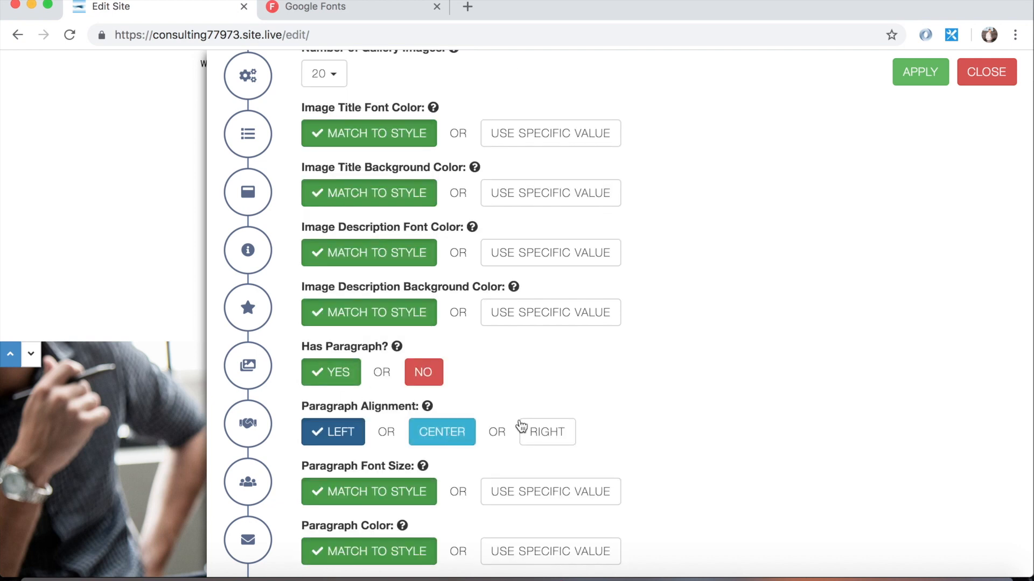
mouse_move(737, 405)
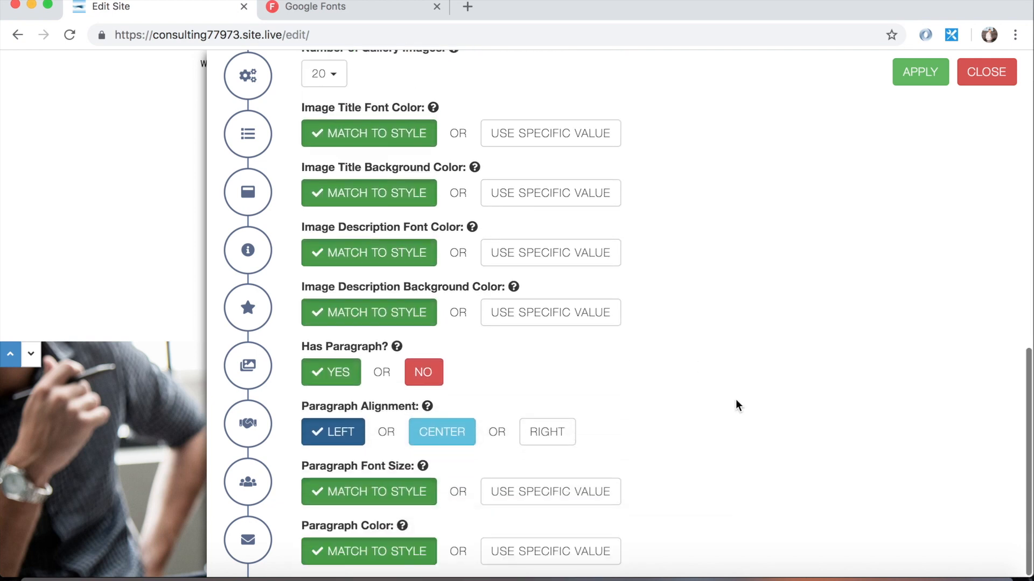
mouse_move(627, 329)
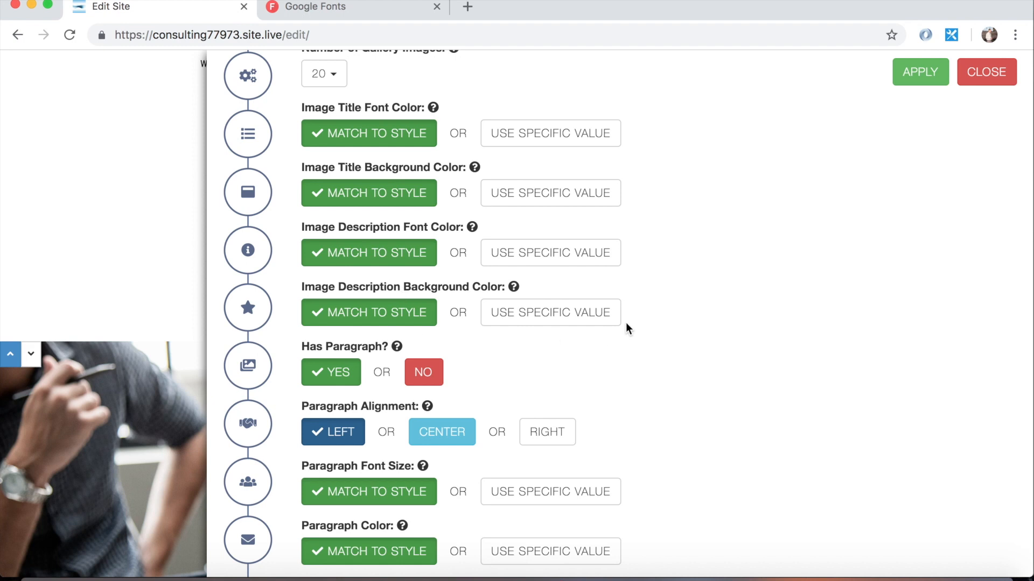
- Close the redesign form without applying the gallery changes
scroll(up, 3)
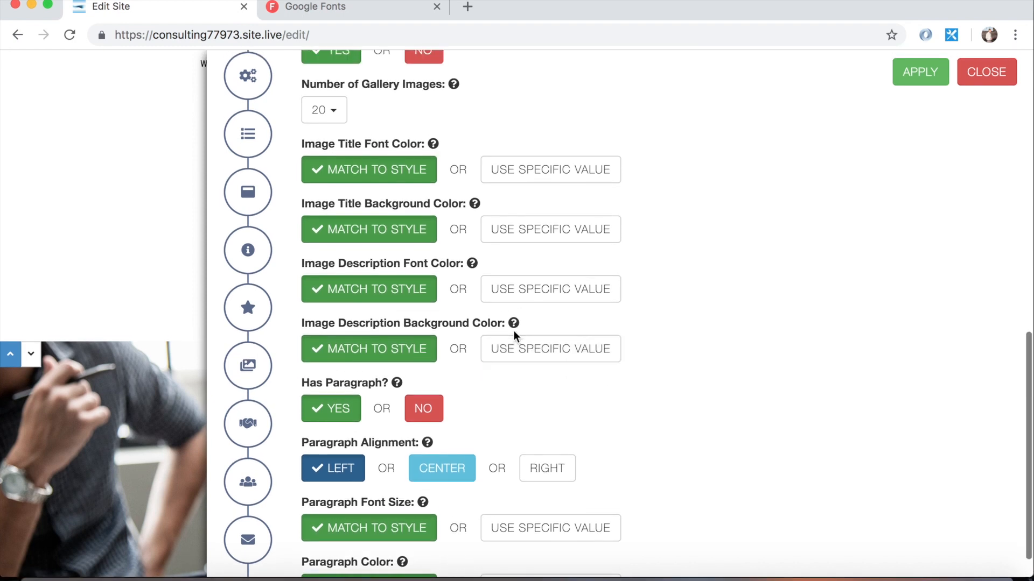
scroll(down, 3)
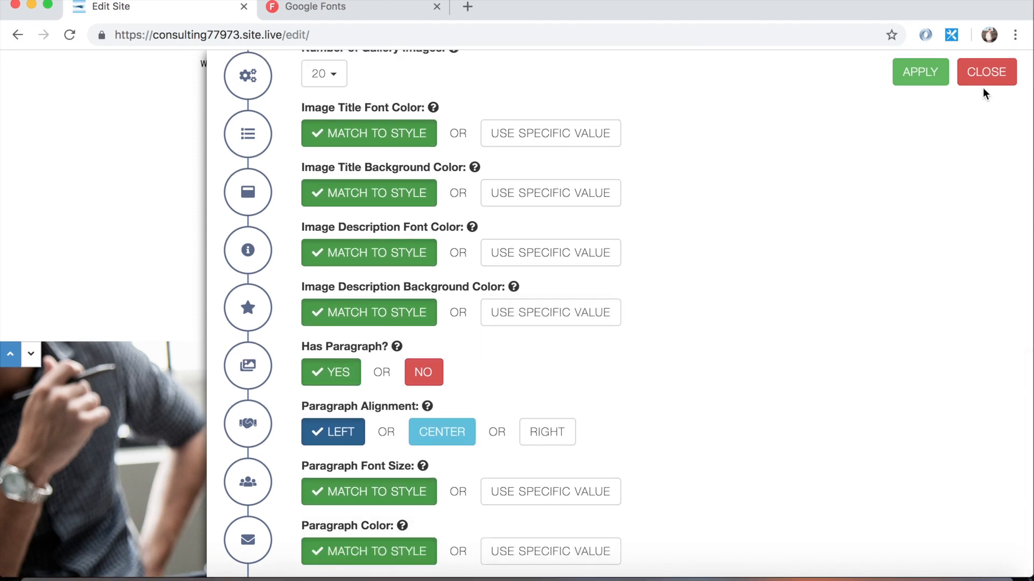
click(986, 72)
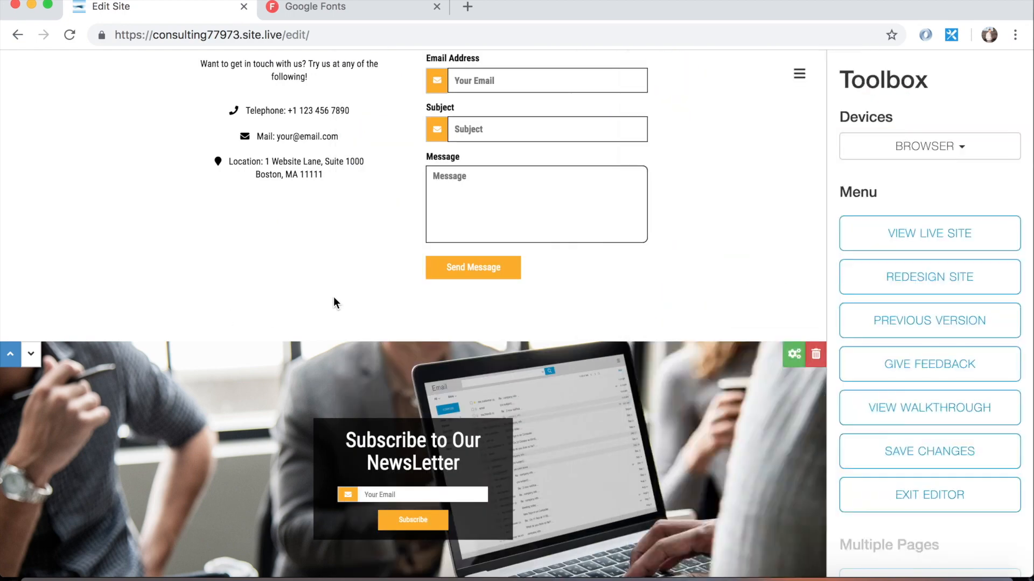
scroll(up, 3)
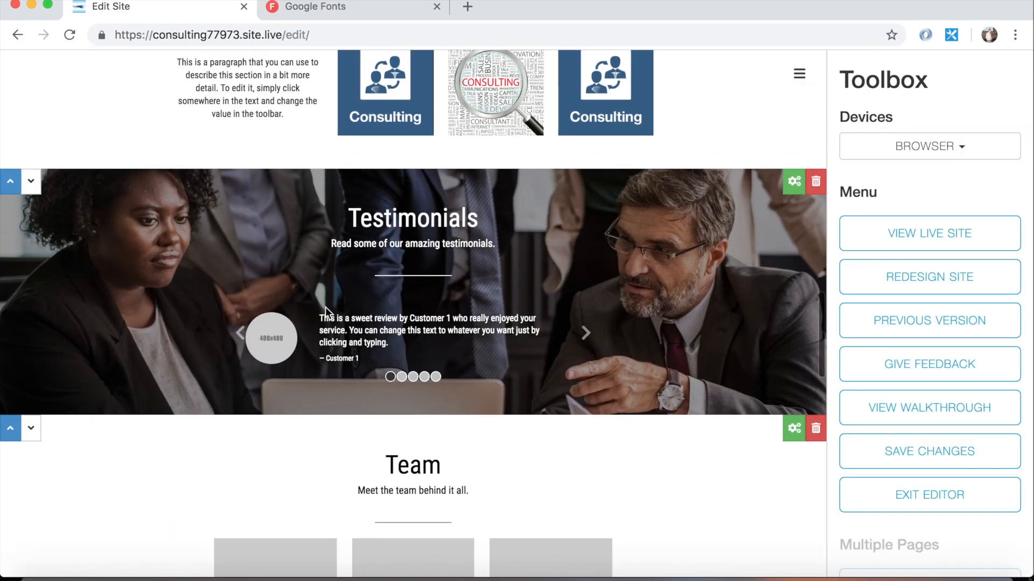
scroll(up, 3)
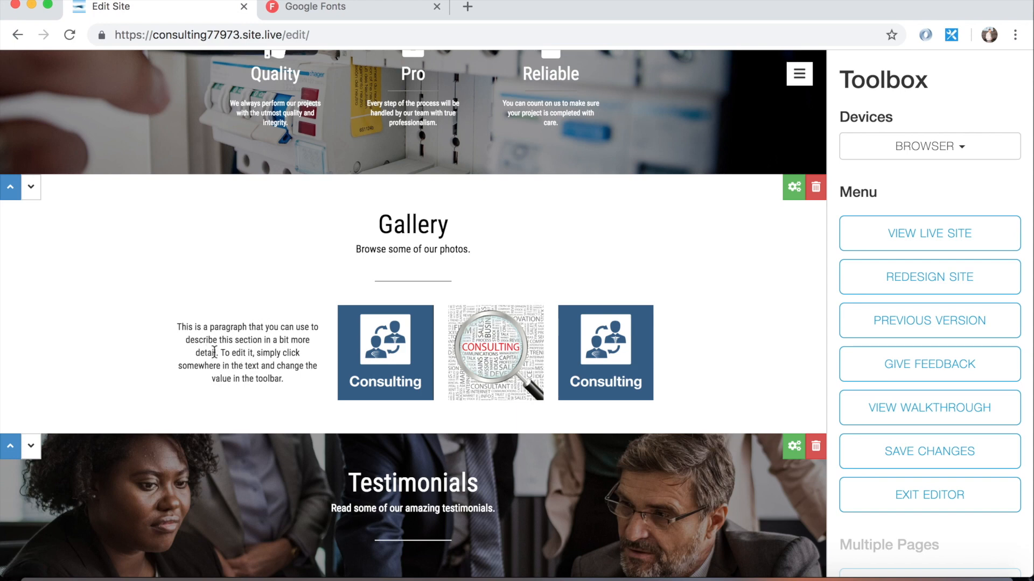
mouse_move(396, 317)
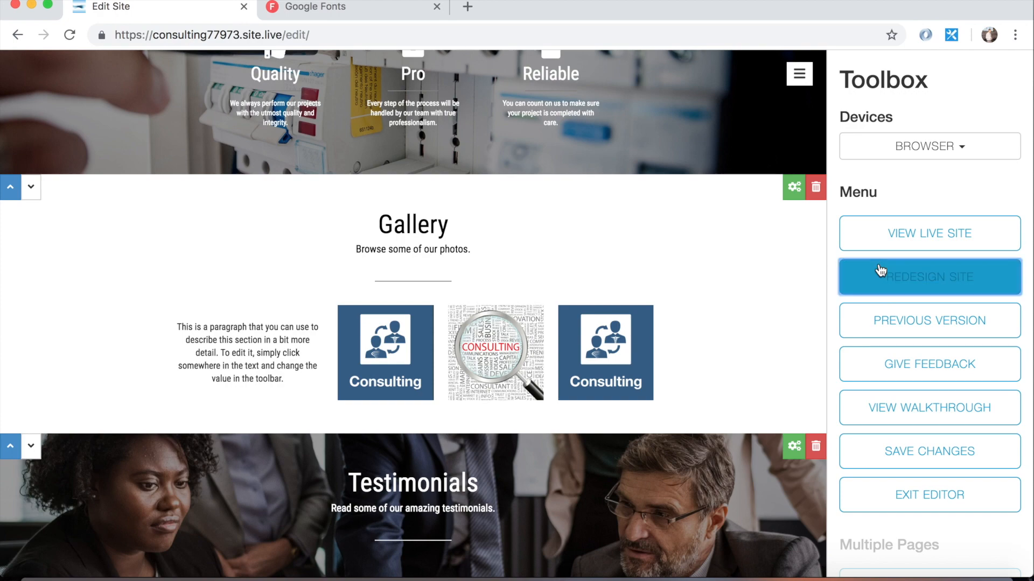
- Reopen the detailed redesign and apply the gallery with 20 images and no paragraph
click(928, 277)
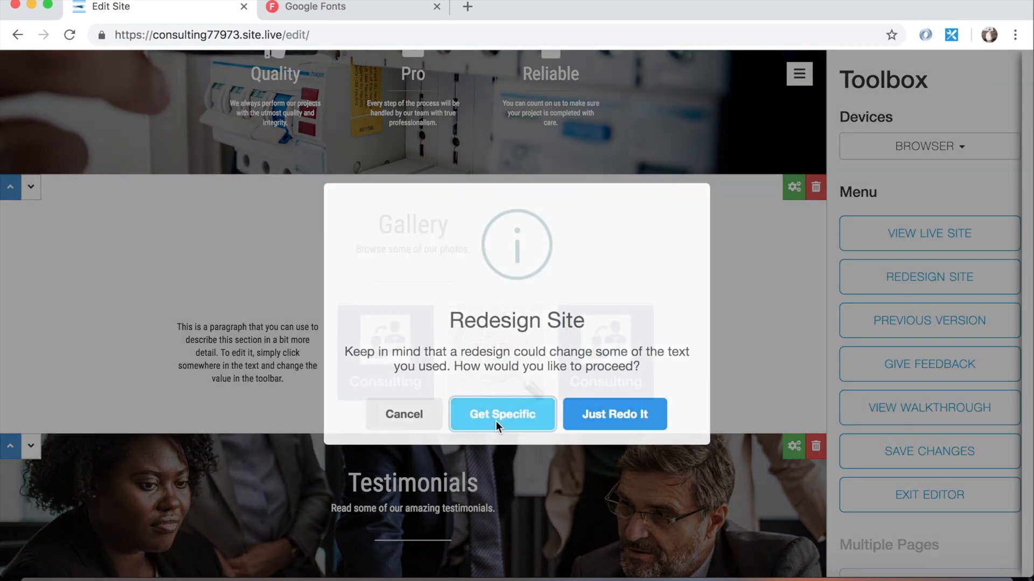
click(502, 414)
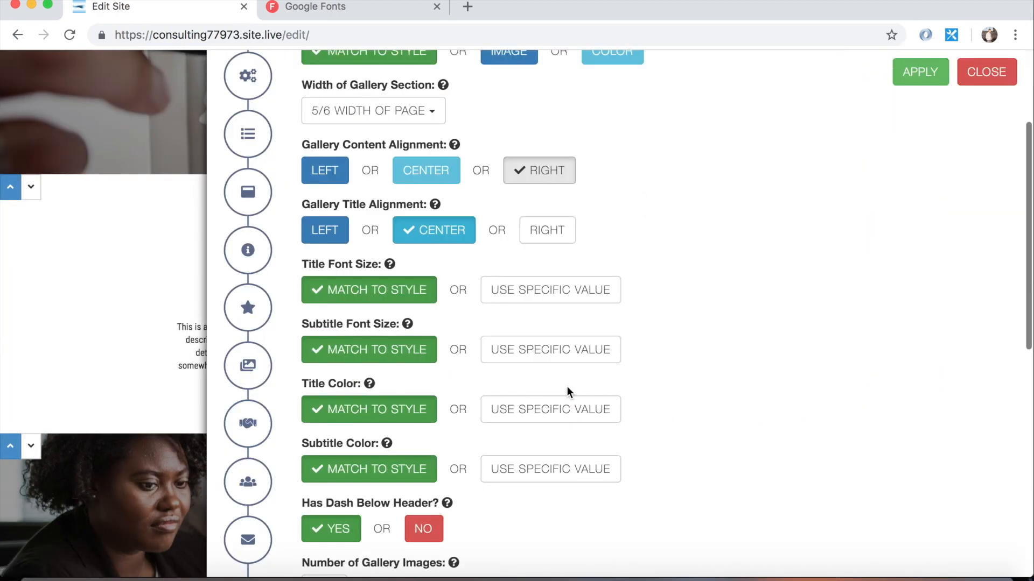
scroll(down, 3)
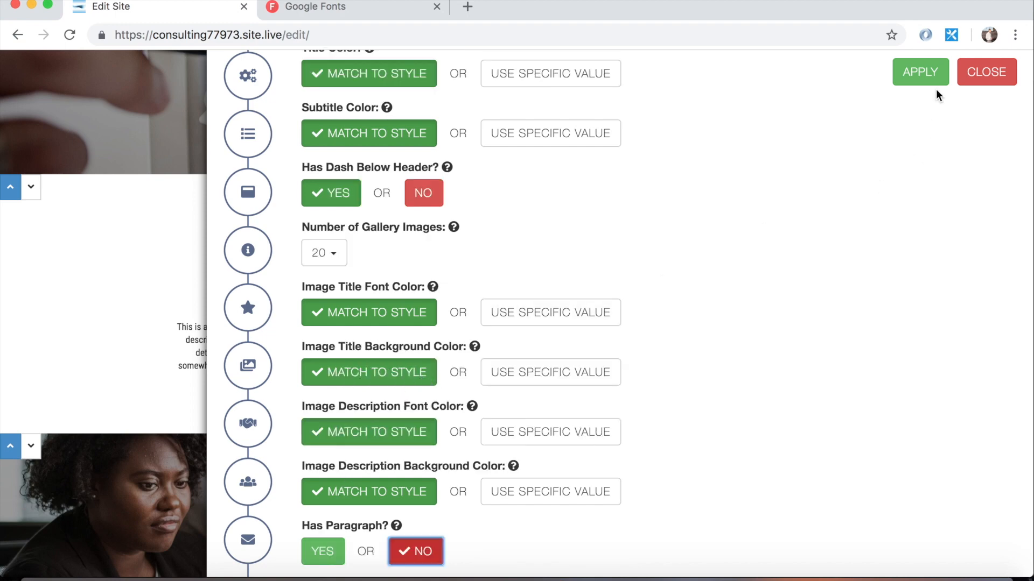
click(919, 71)
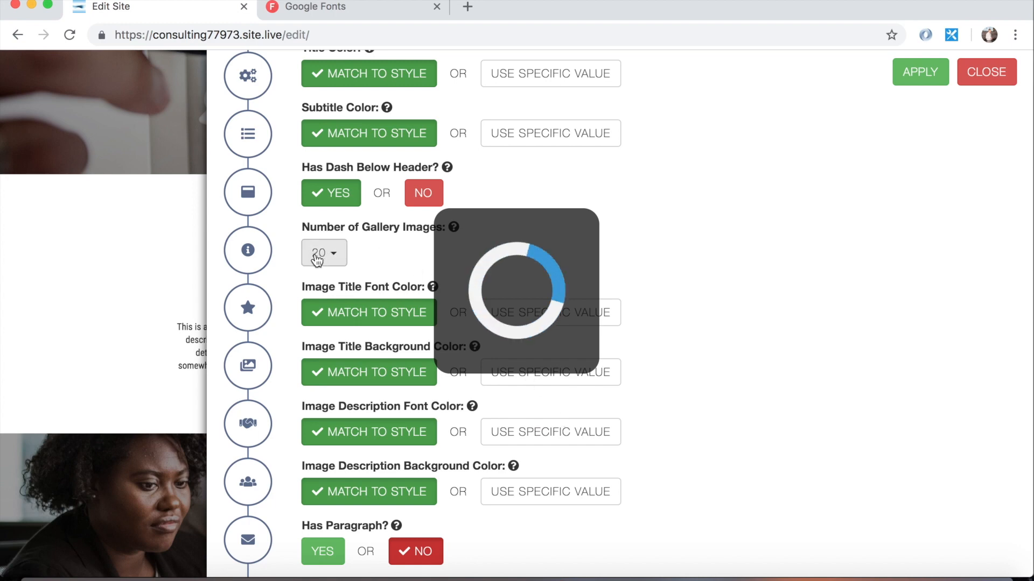
click(919, 71)
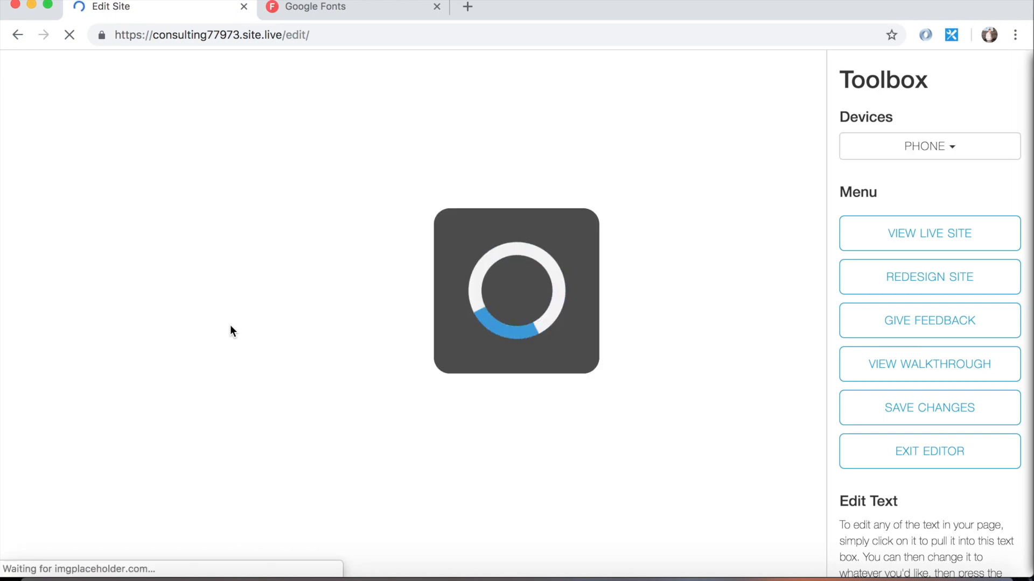
- Preview at browser size and scroll past the 20-image gallery and Testimonials to Team
click(929, 146)
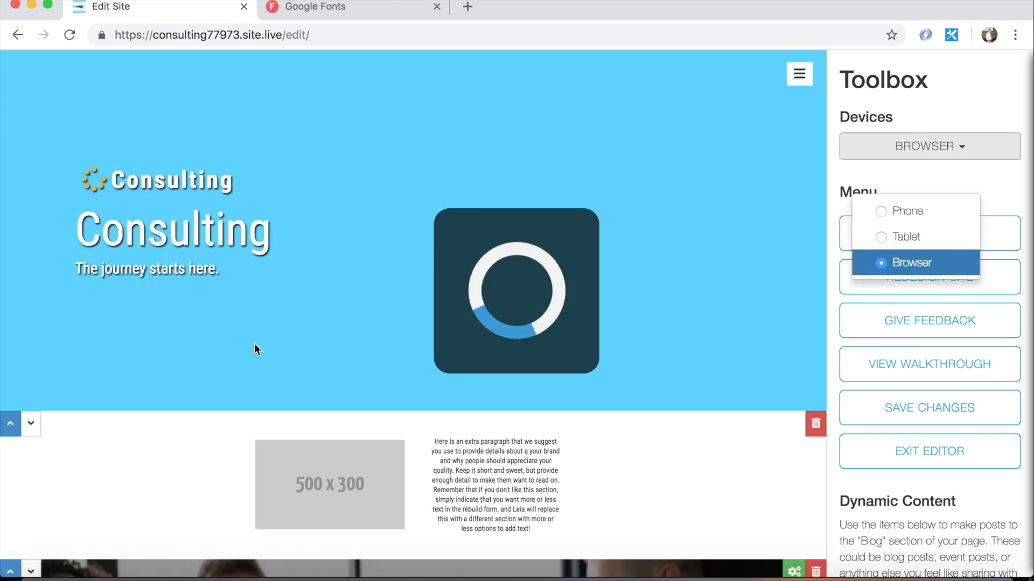
scroll(down, 3)
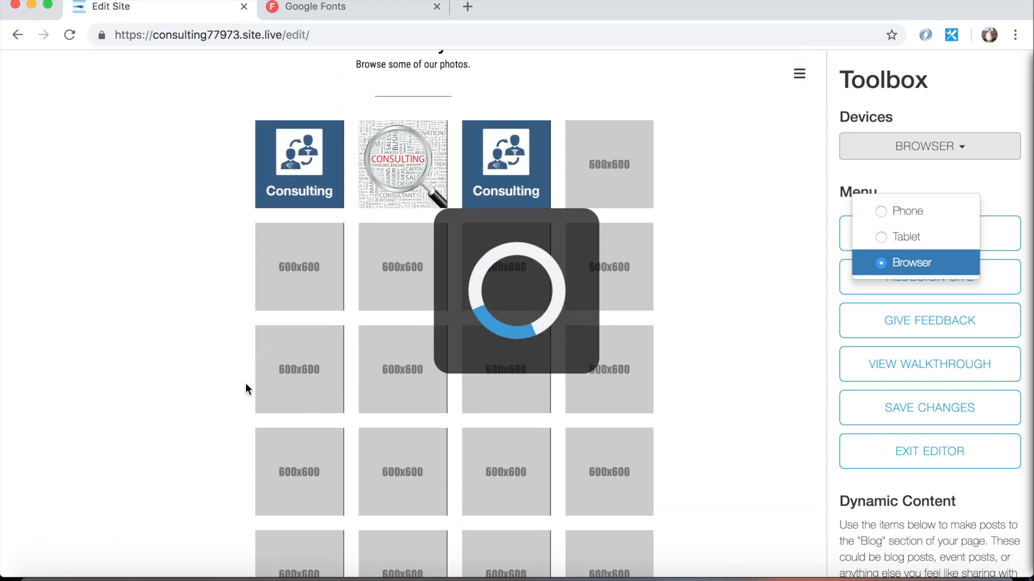
scroll(down, 3)
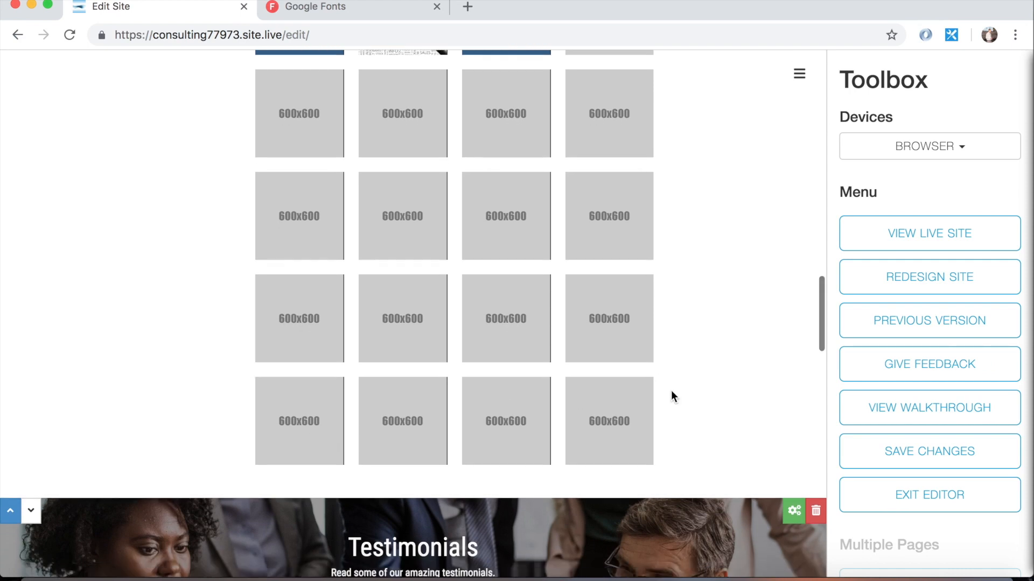
scroll(down, 3)
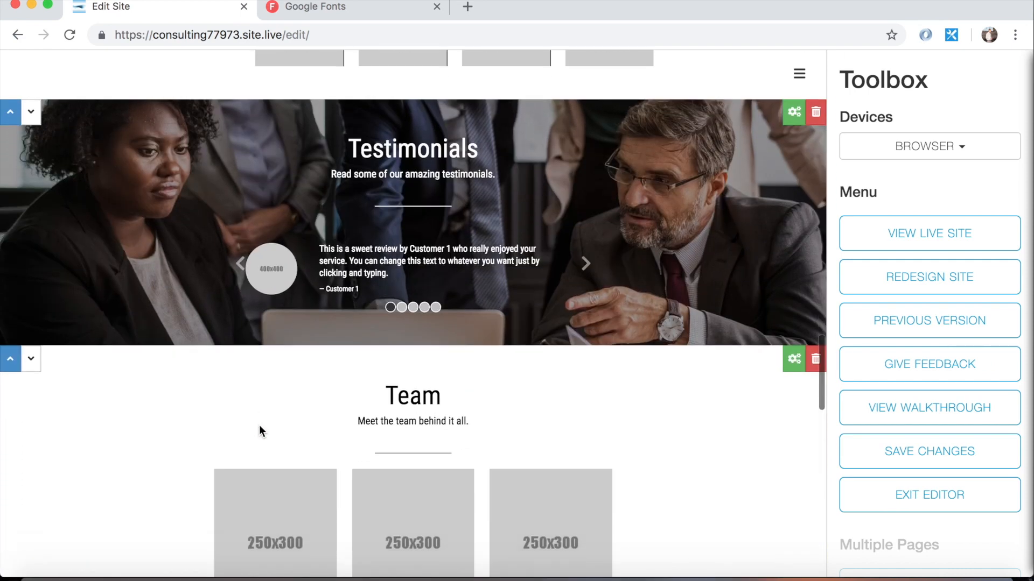
scroll(up, 3)
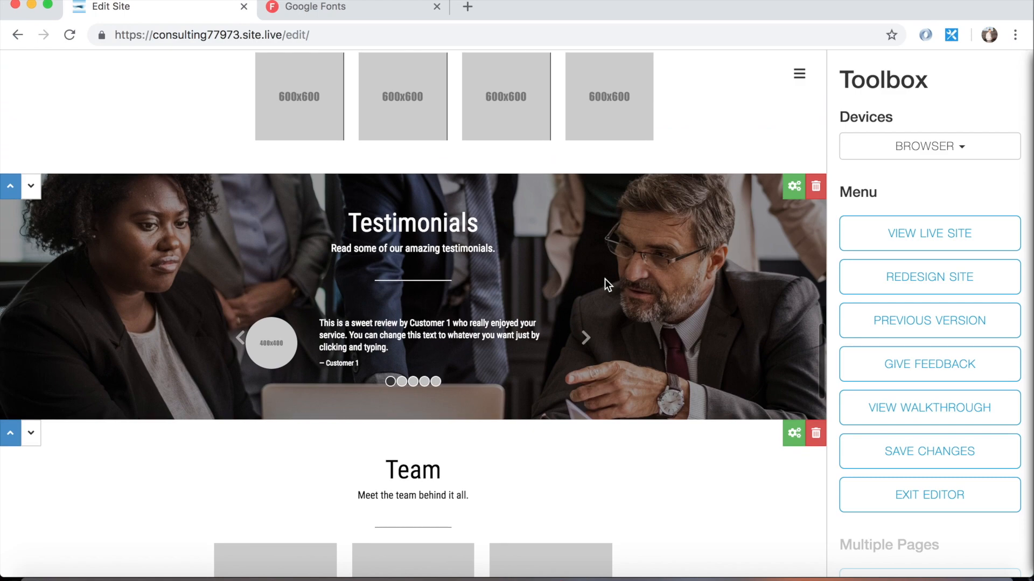
scroll(down, 3)
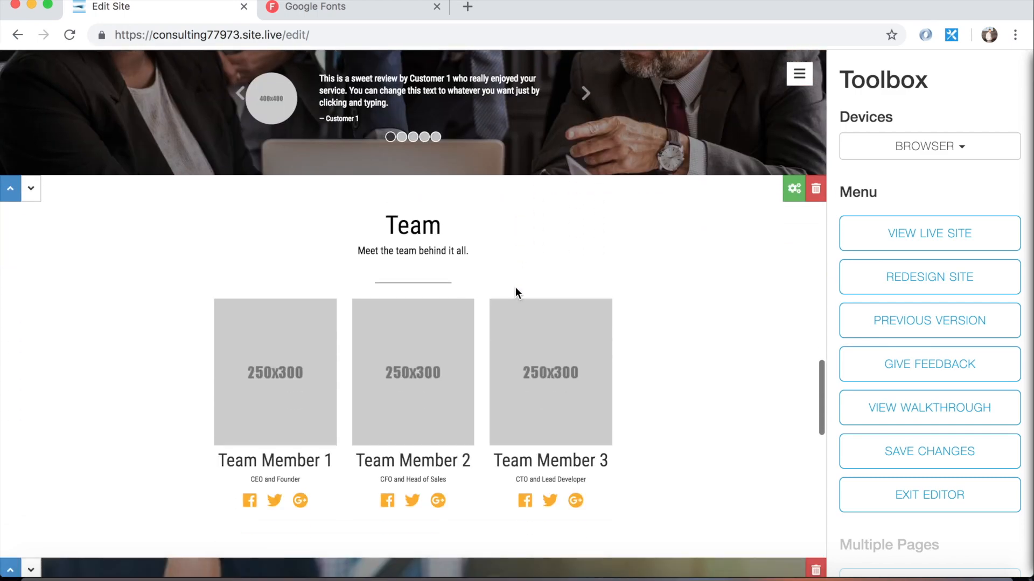
scroll(down, 3)
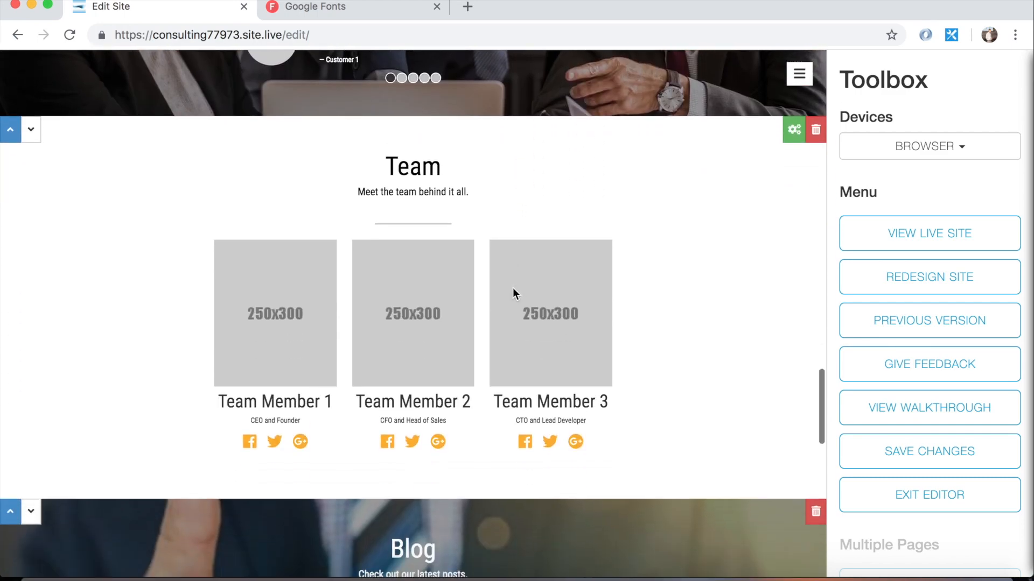
mouse_move(735, 175)
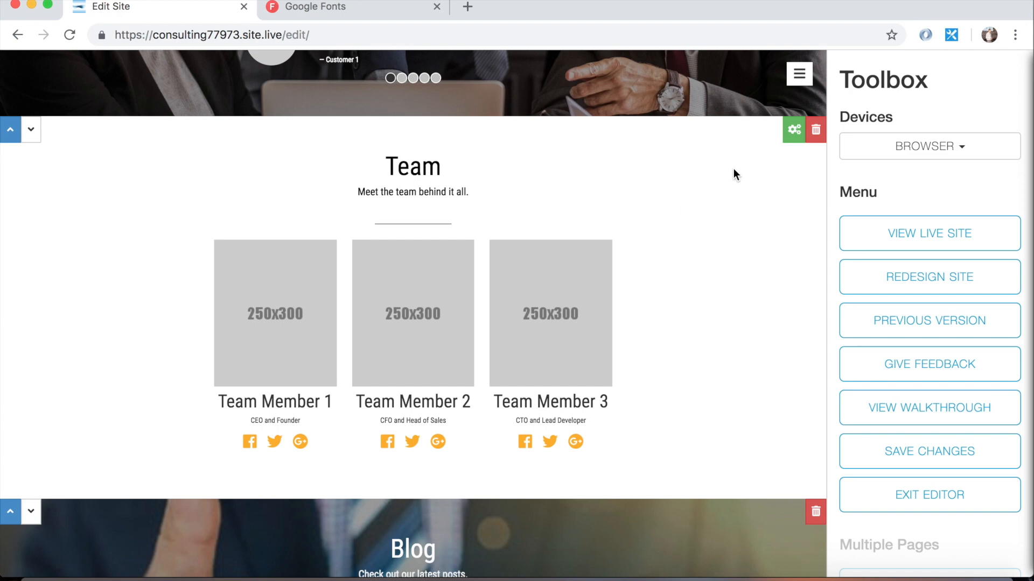
scroll(down, 3)
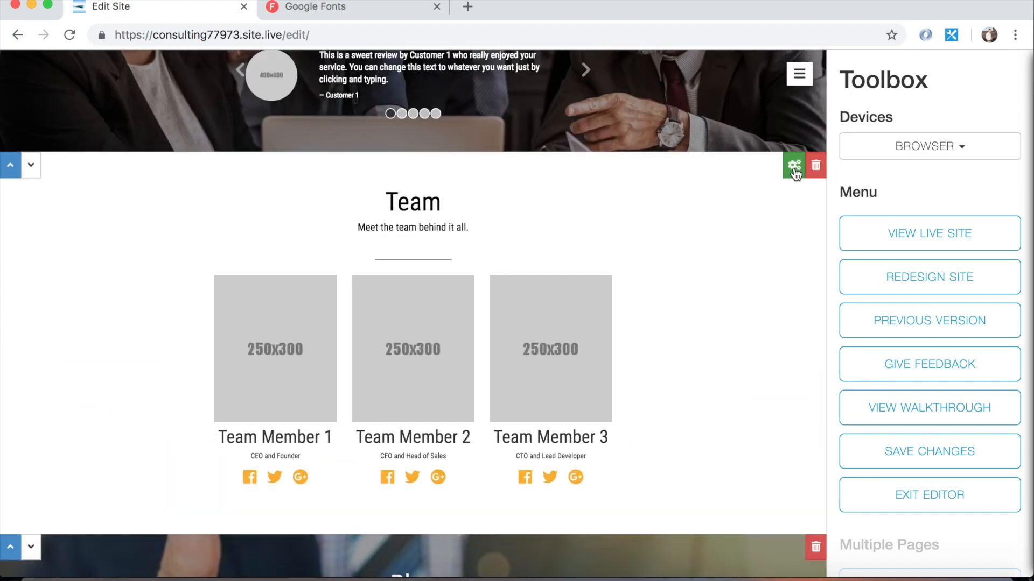
click(793, 165)
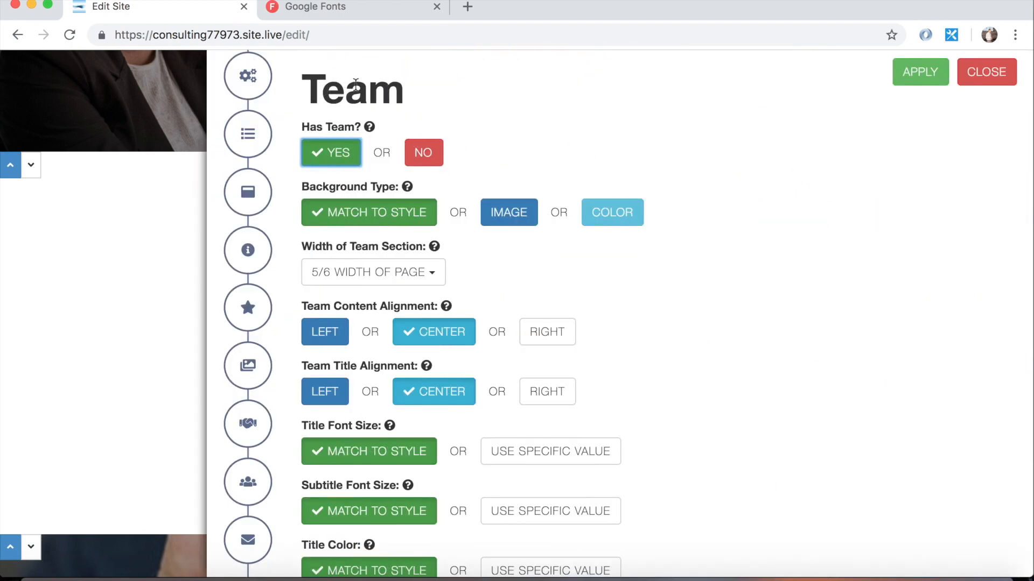
scroll(down, 3)
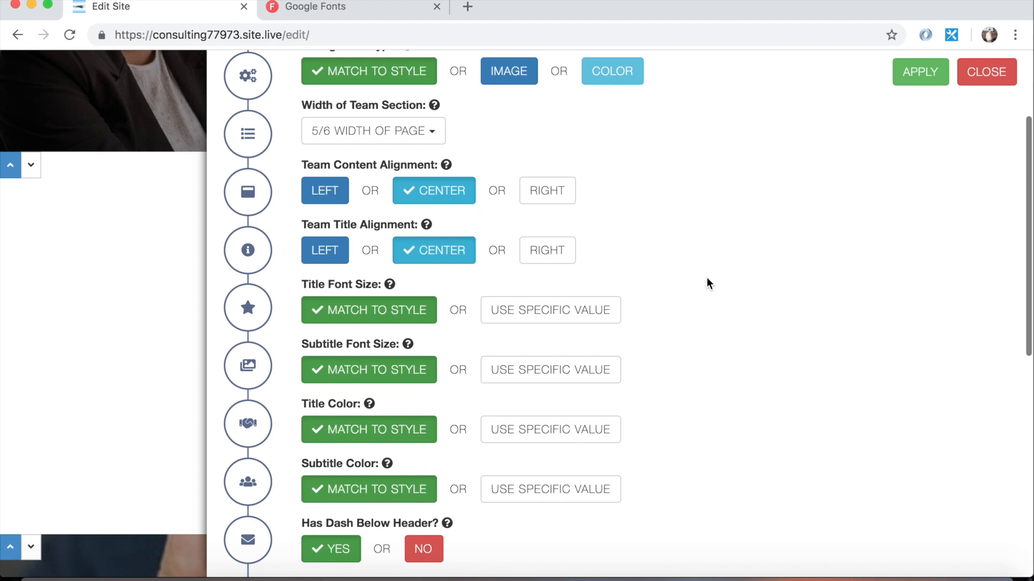
scroll(down, 3)
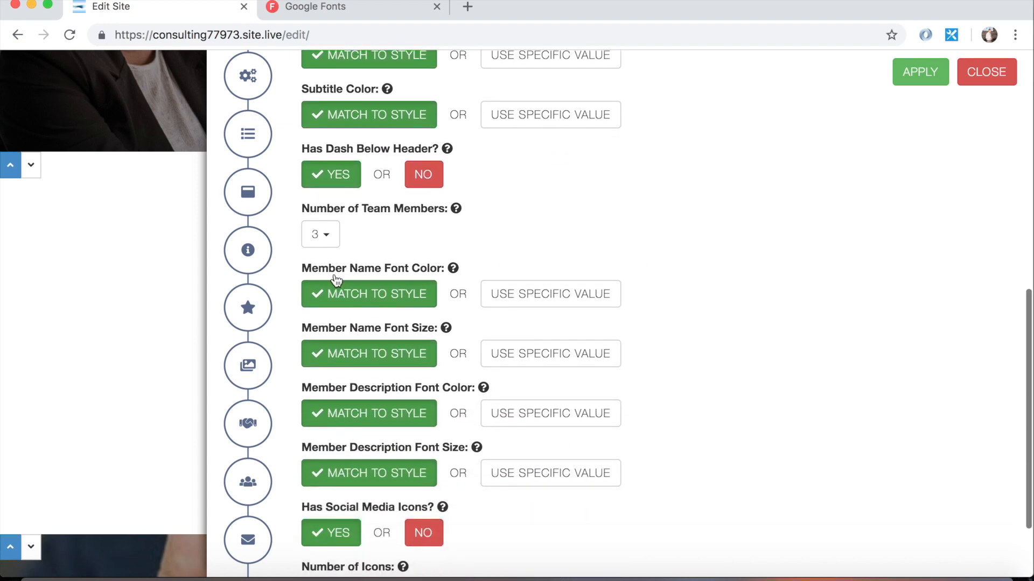
scroll(up, 3)
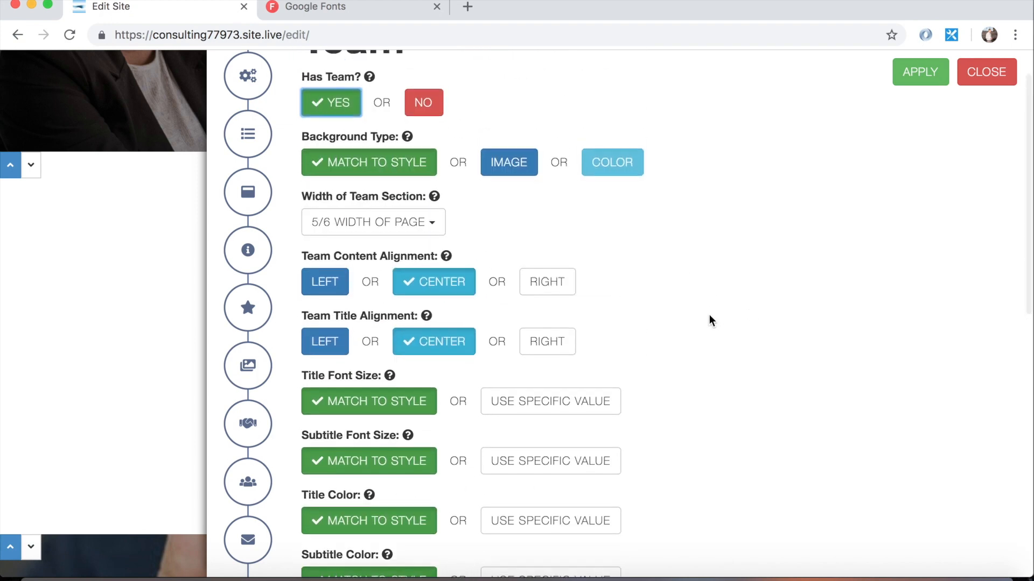
scroll(up, 3)
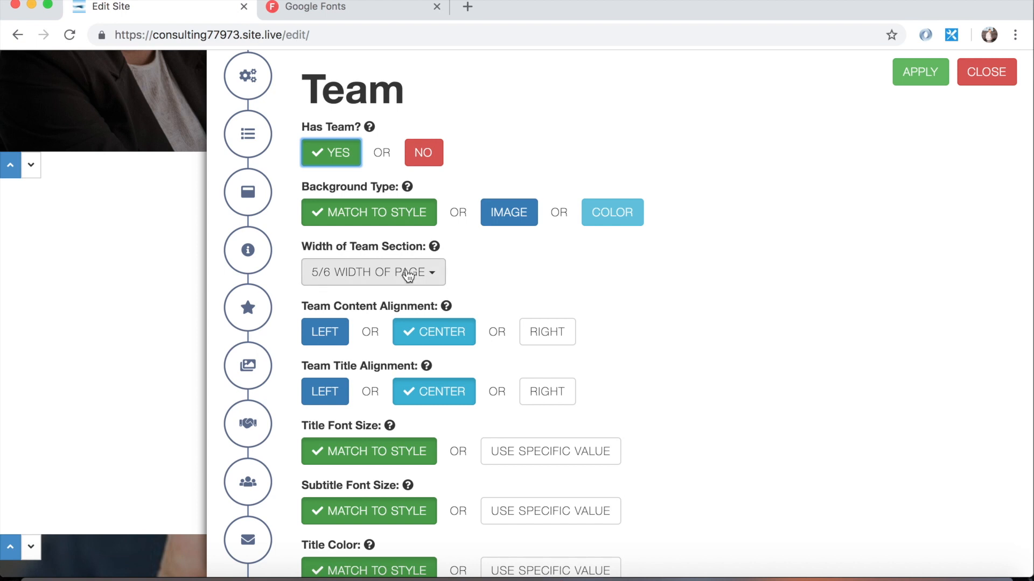
scroll(down, 3)
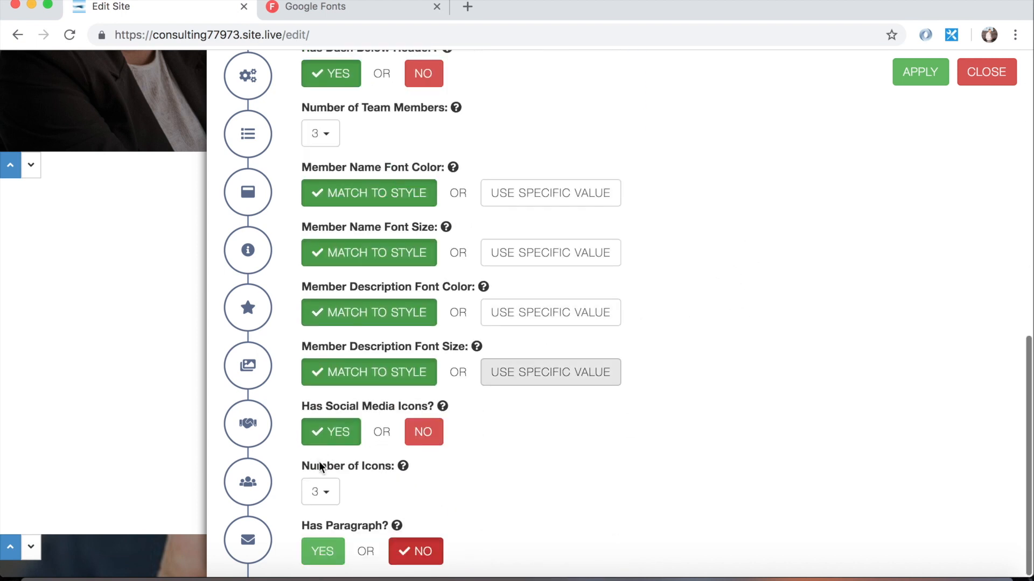
mouse_move(262, 493)
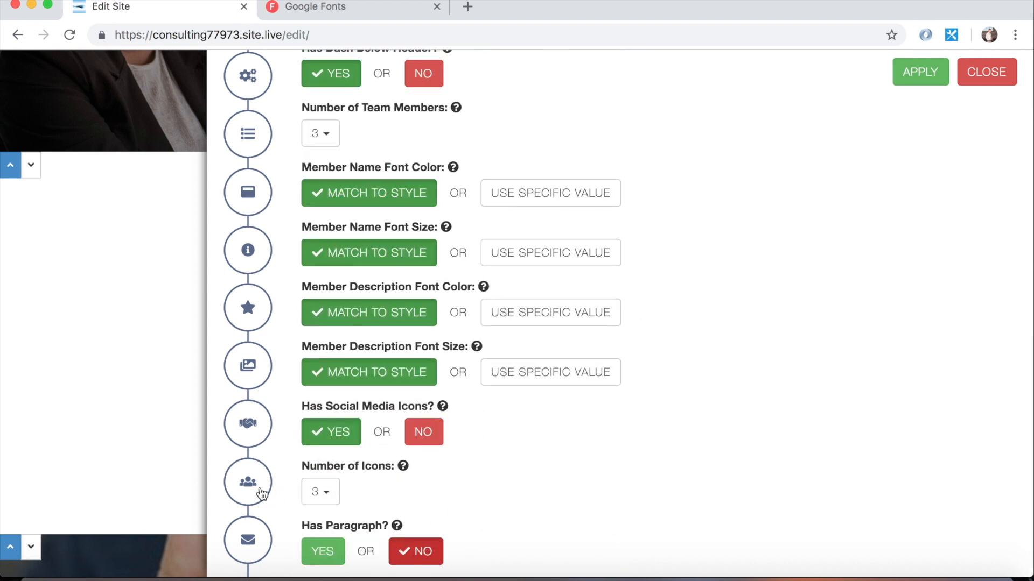
mouse_move(422, 552)
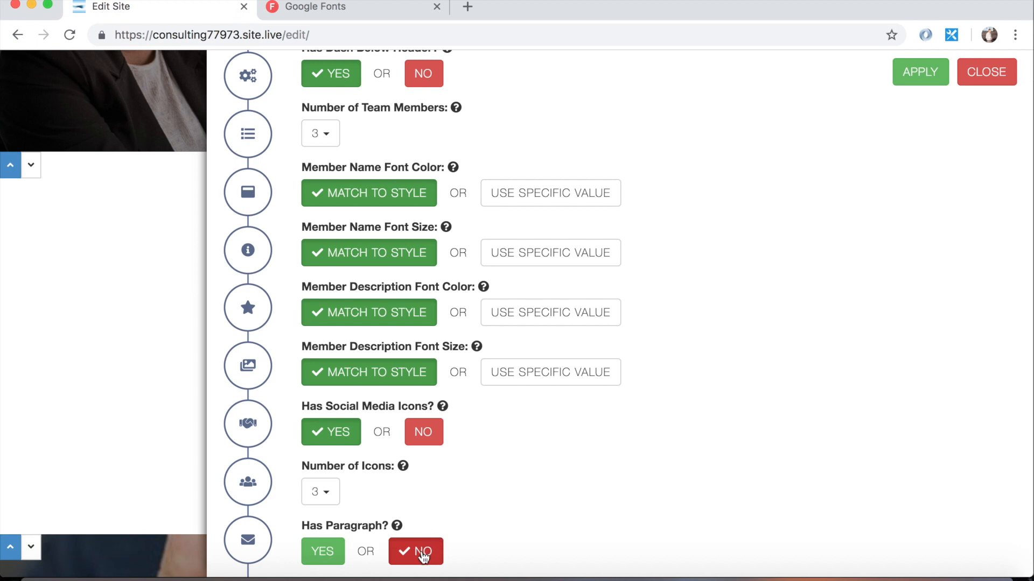
mouse_move(295, 542)
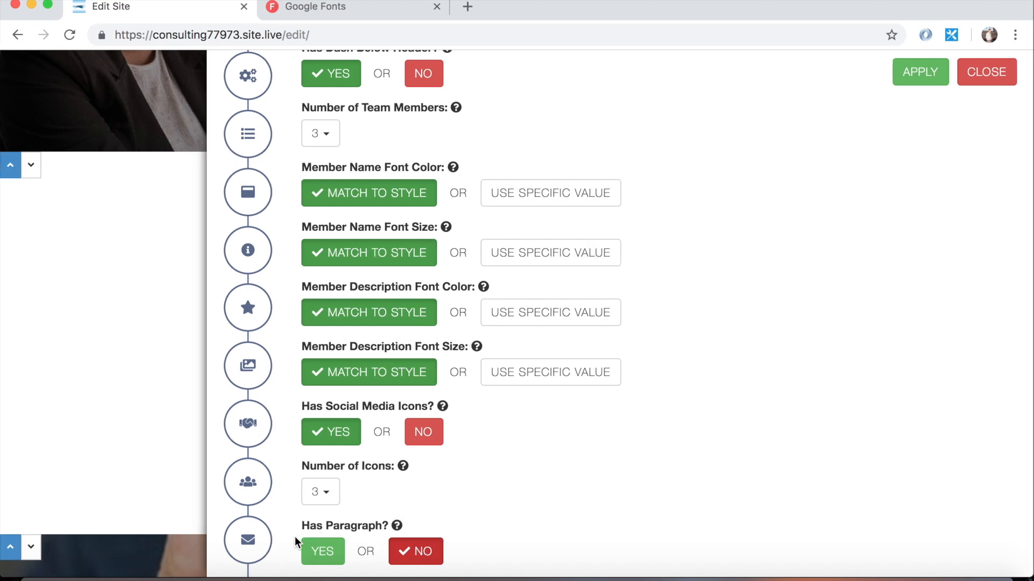
mouse_move(924, 115)
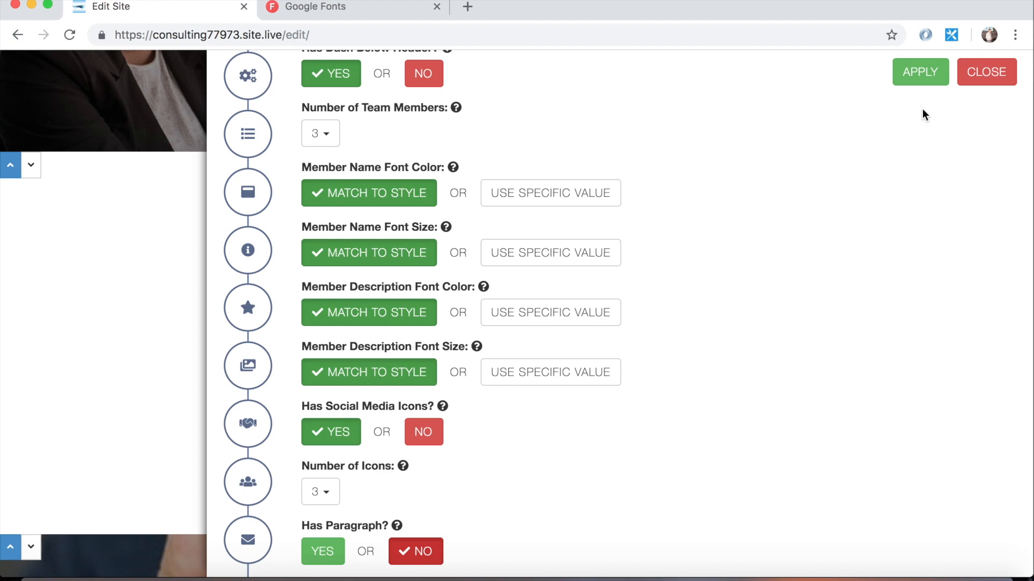
mouse_move(986, 72)
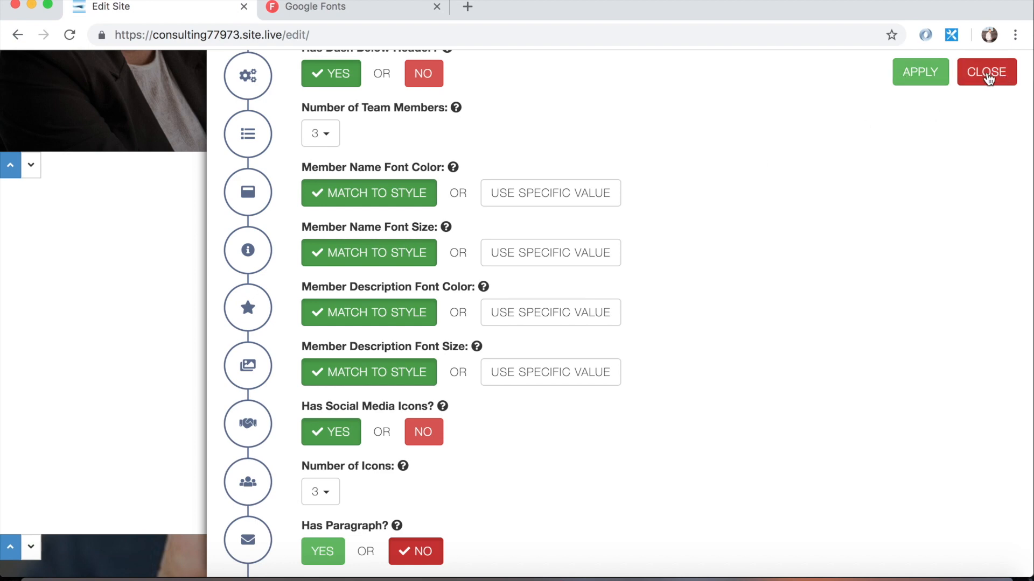
click(987, 71)
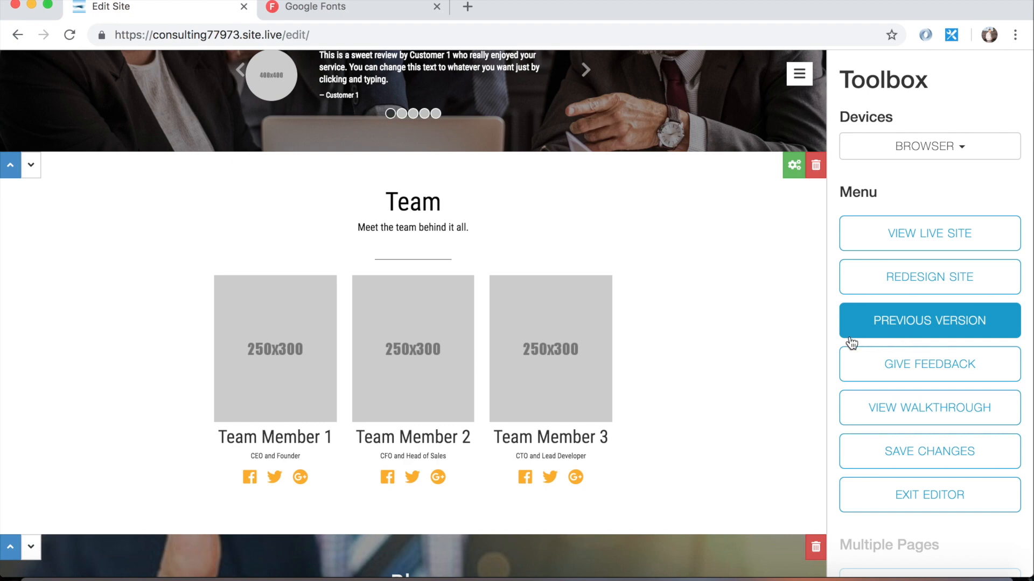
mouse_move(928, 277)
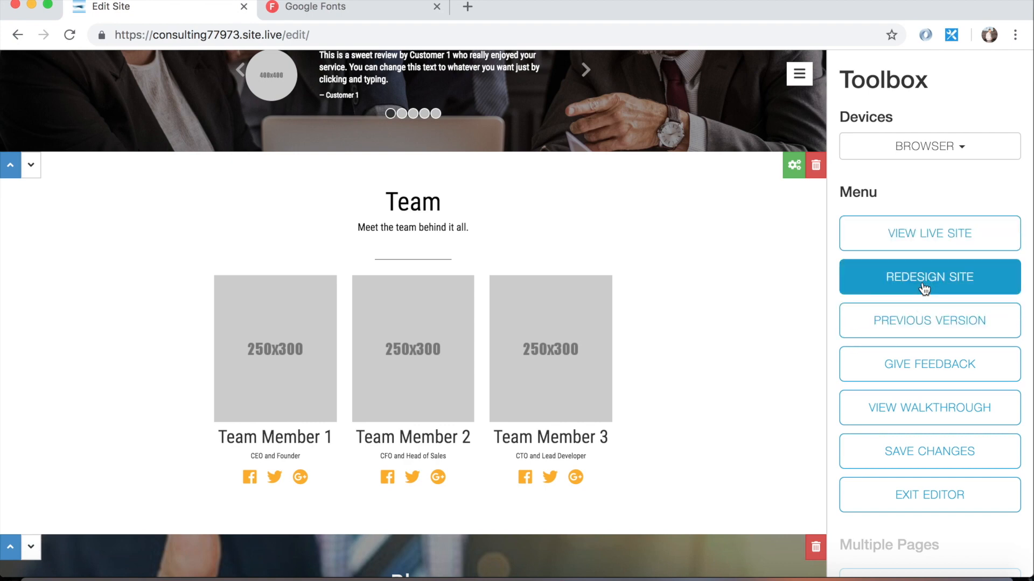
mouse_move(928, 320)
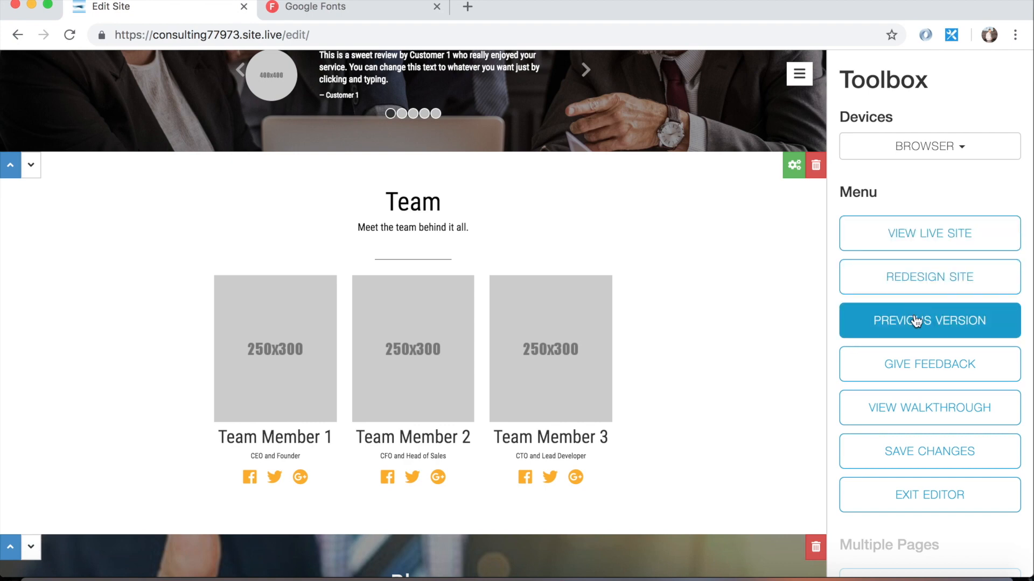
mouse_move(644, 325)
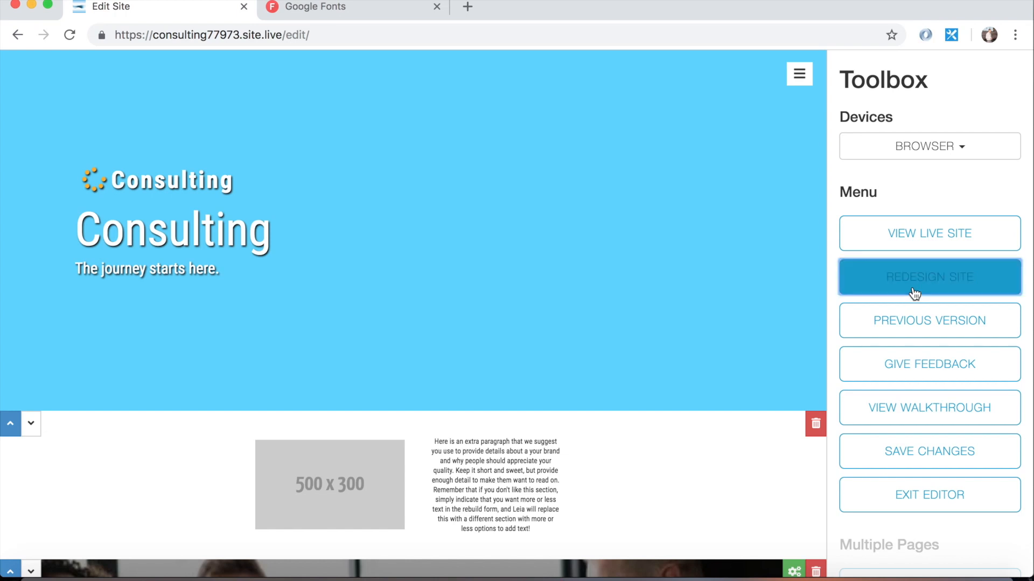
click(928, 276)
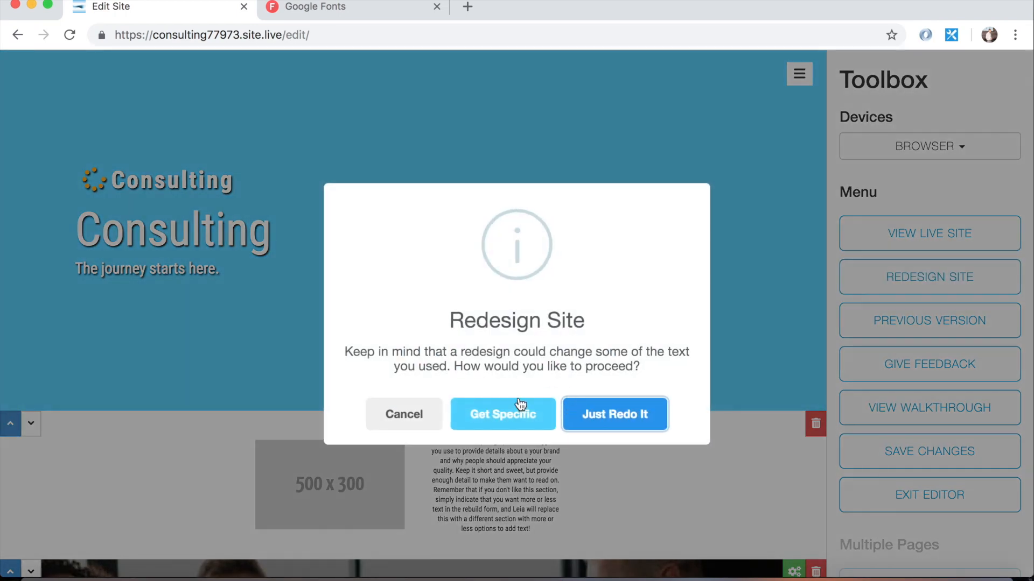
mouse_move(358, 401)
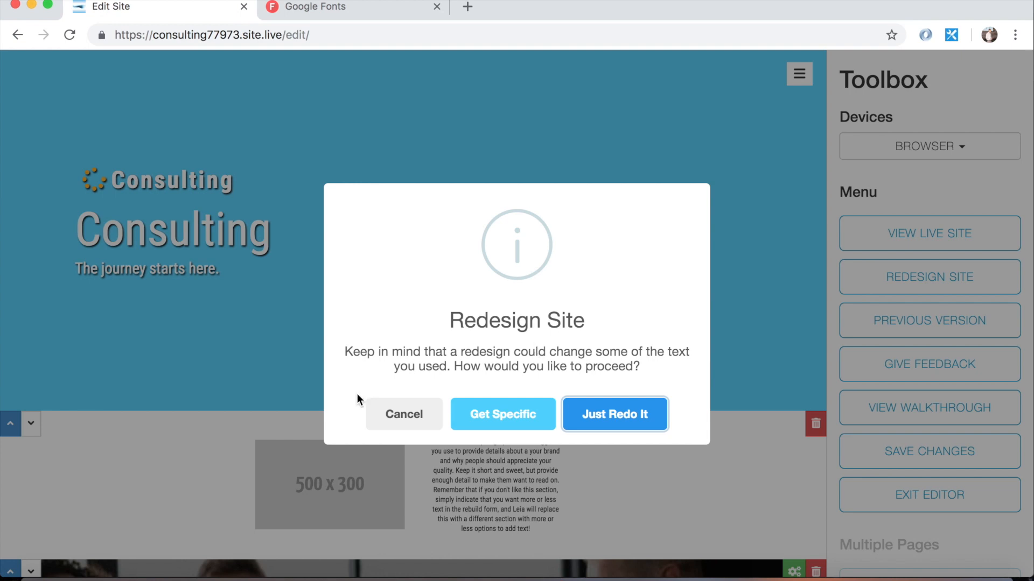
click(403, 414)
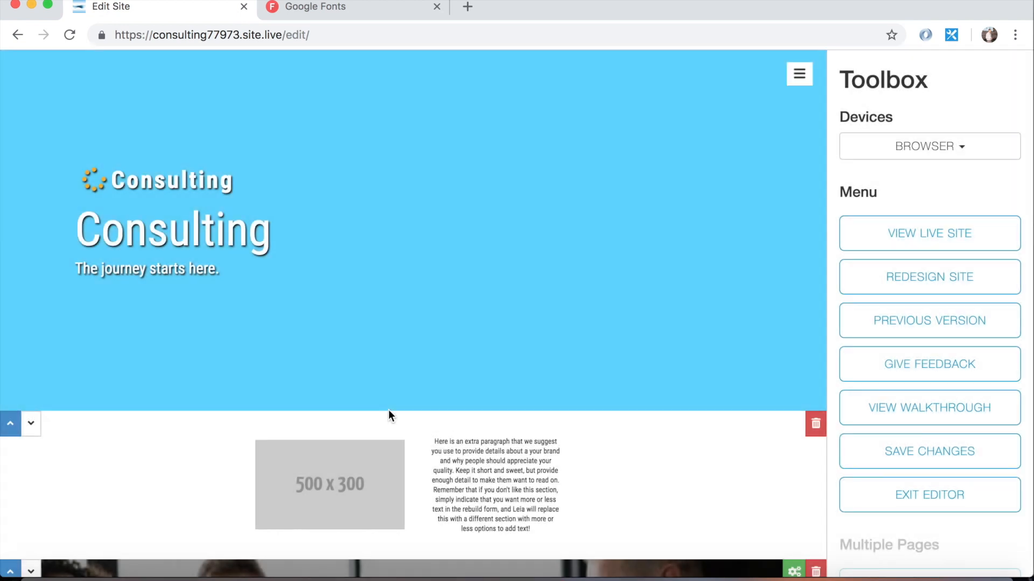